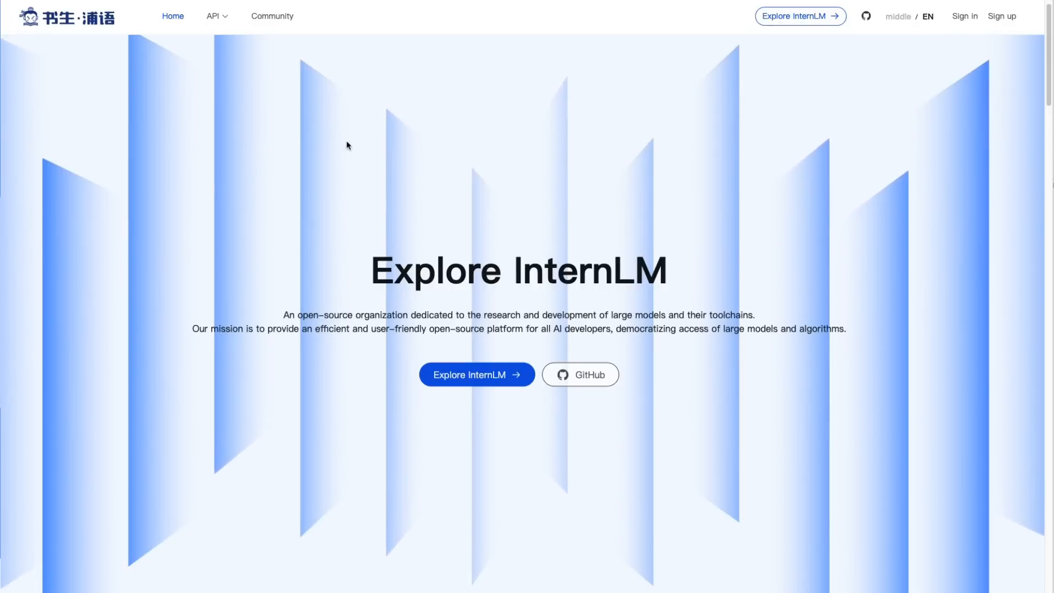
- Scroll the InternLM site down to the Open-Source Large Models cards, including InternLM2-Math
{"action": "scroll", "scroll_direction": "down", "scroll_amount": 3}
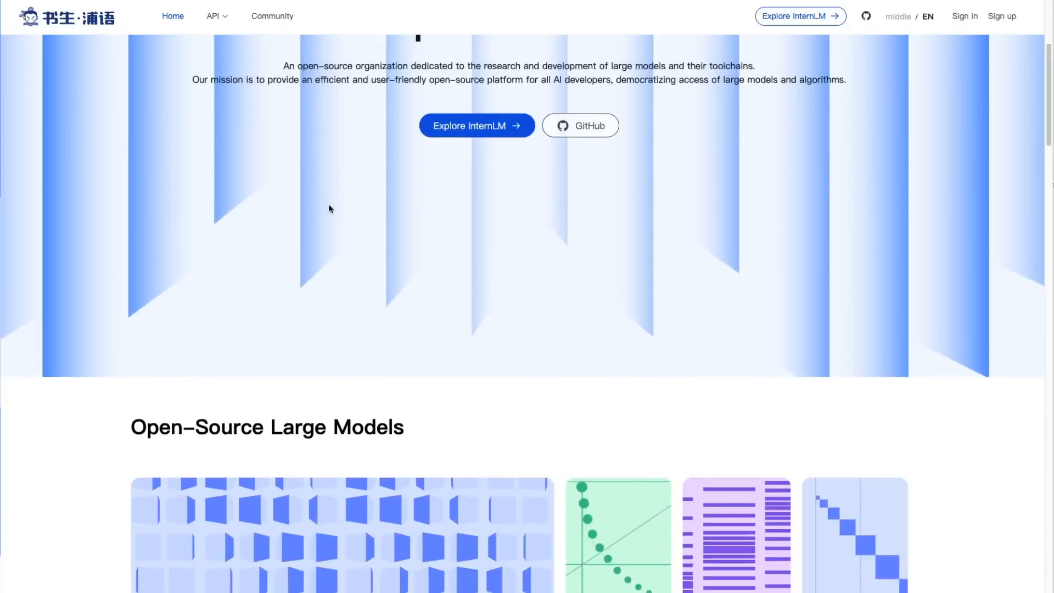
{"action": "scroll", "scroll_direction": "down", "scroll_amount": 3}
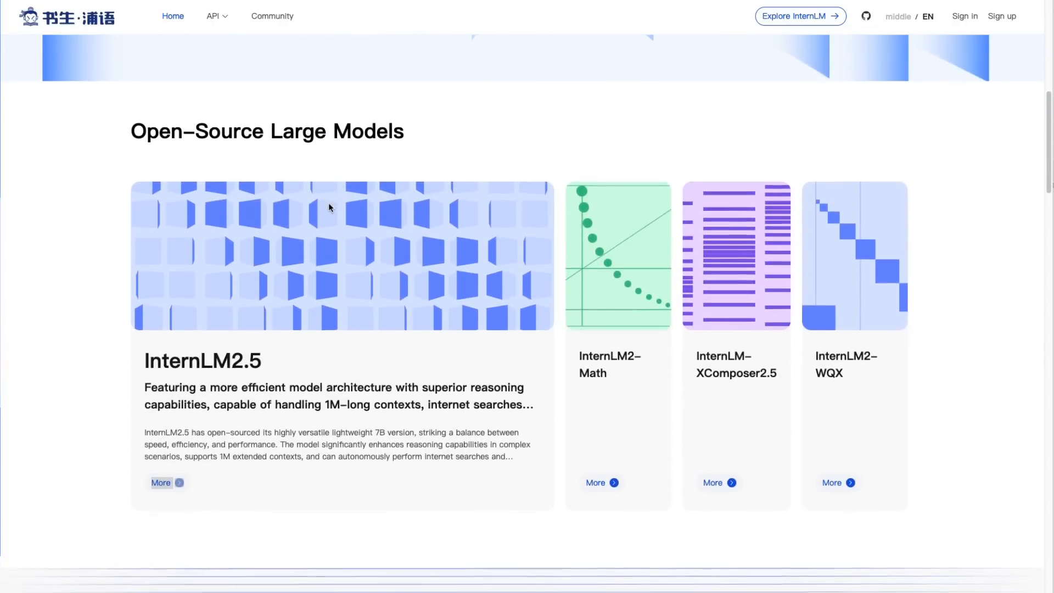
{"action": "scroll", "scroll_direction": "down", "scroll_amount": 3}
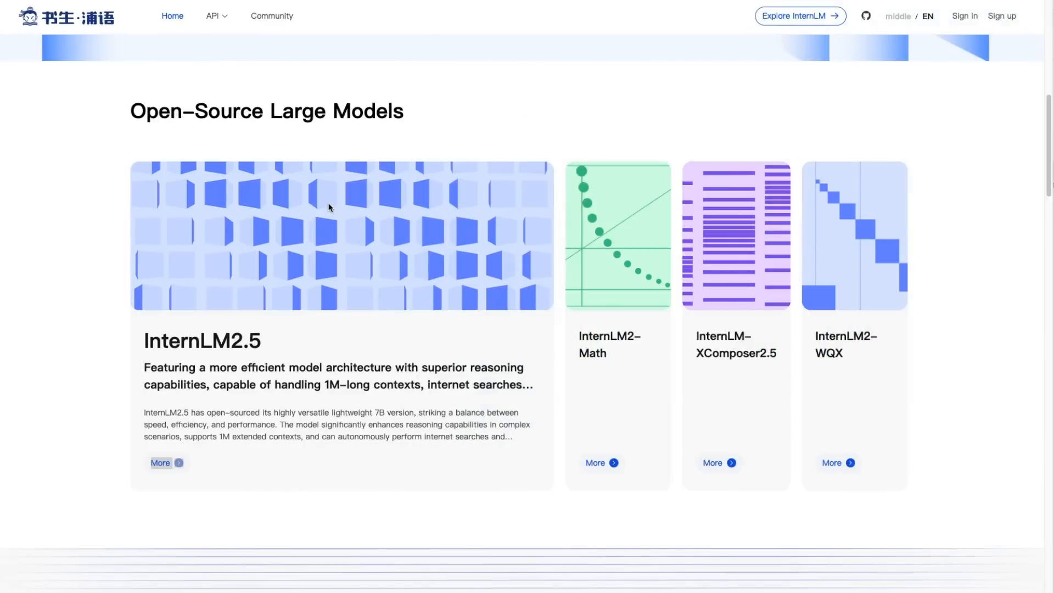
{"action": "scroll", "scroll_direction": "down", "scroll_amount": 3}
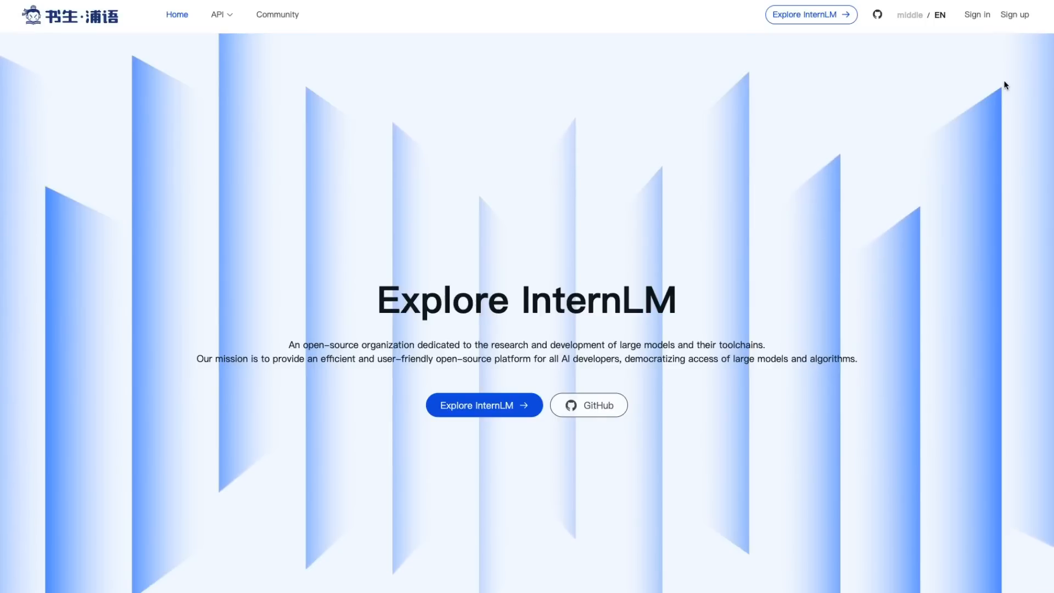
{"action": "mouse_move", "coordinate": [228, 296]}
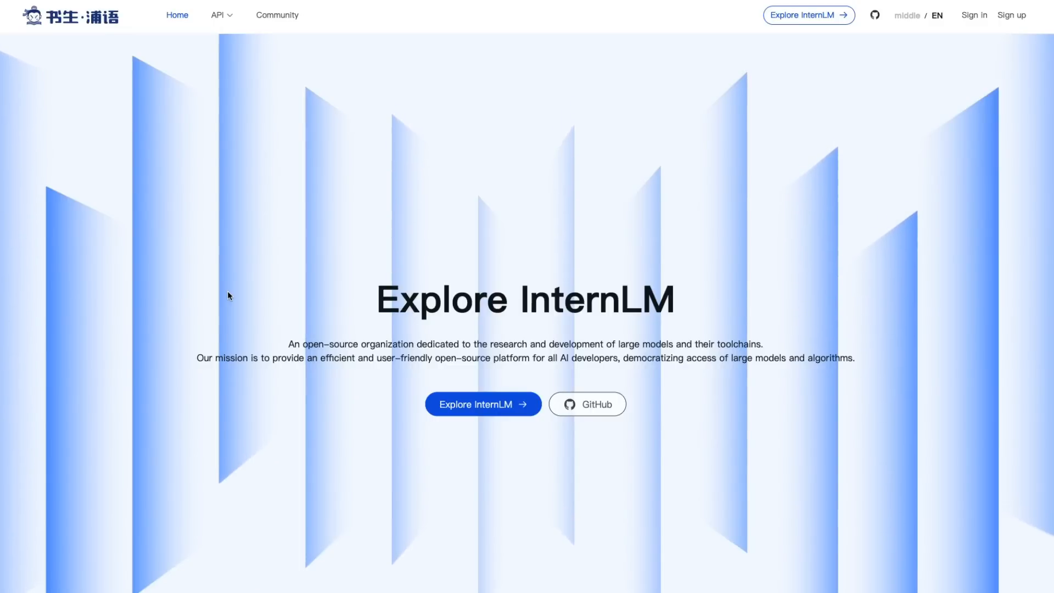
{"action": "scroll", "scroll_direction": "down", "scroll_amount": 3}
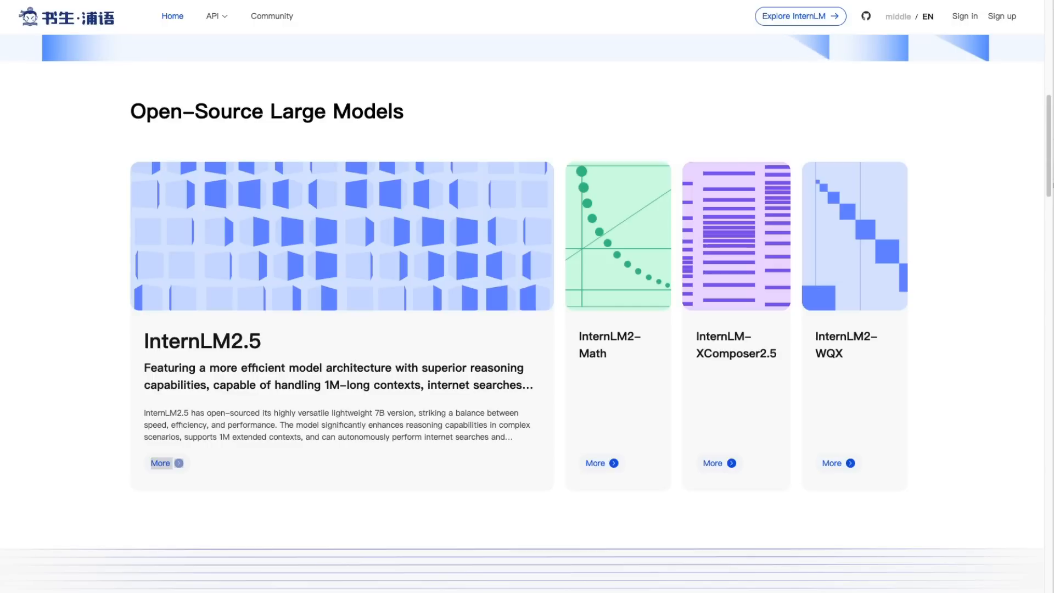
{"action": "mouse_move", "coordinate": [553, 239]}
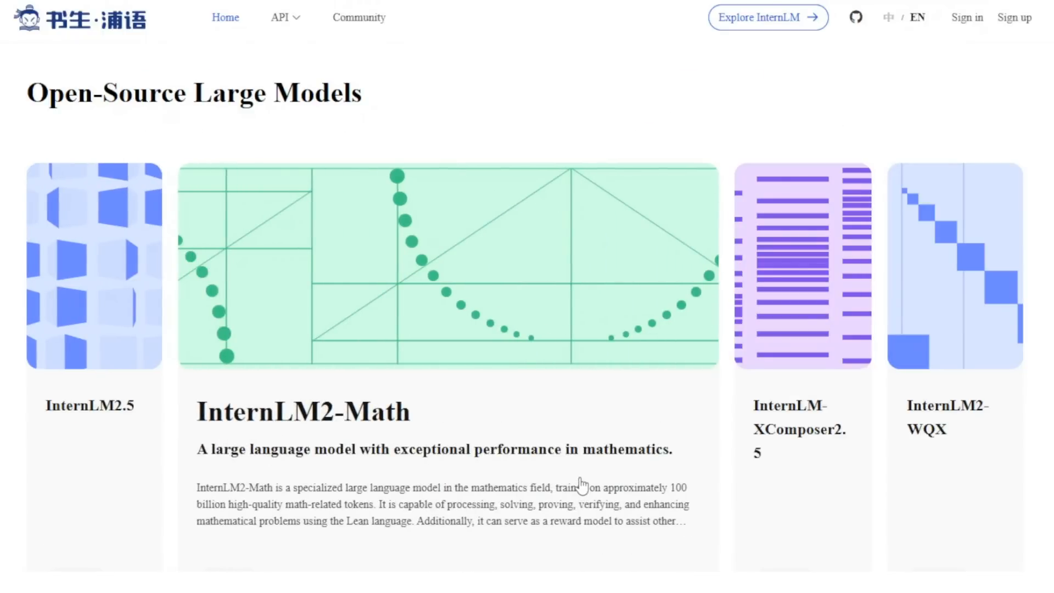
{"action": "mouse_move", "coordinate": [695, 567]}
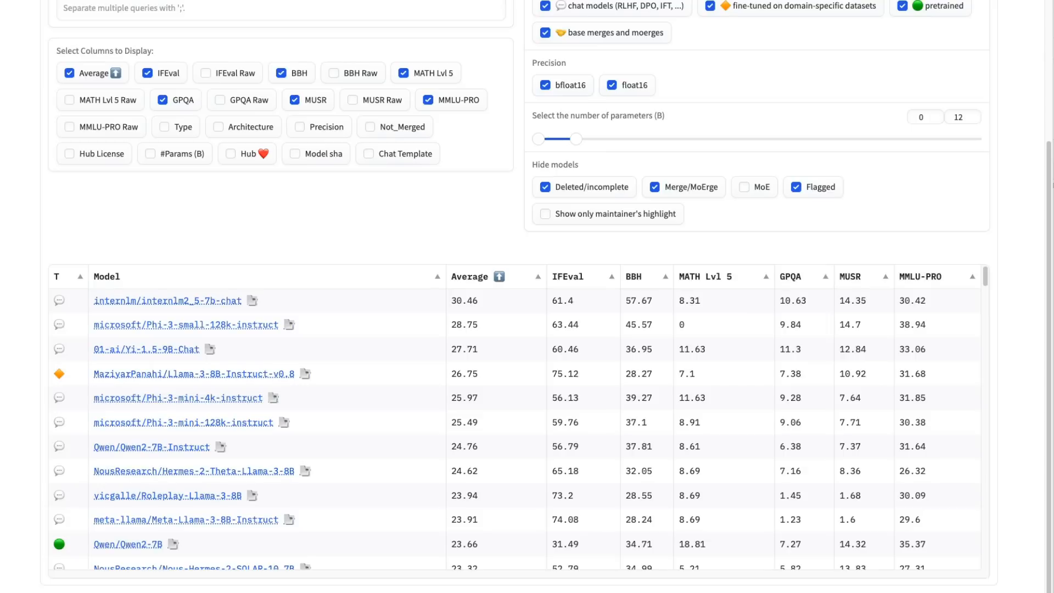
{"action": "mouse_move", "coordinate": [612, 234]}
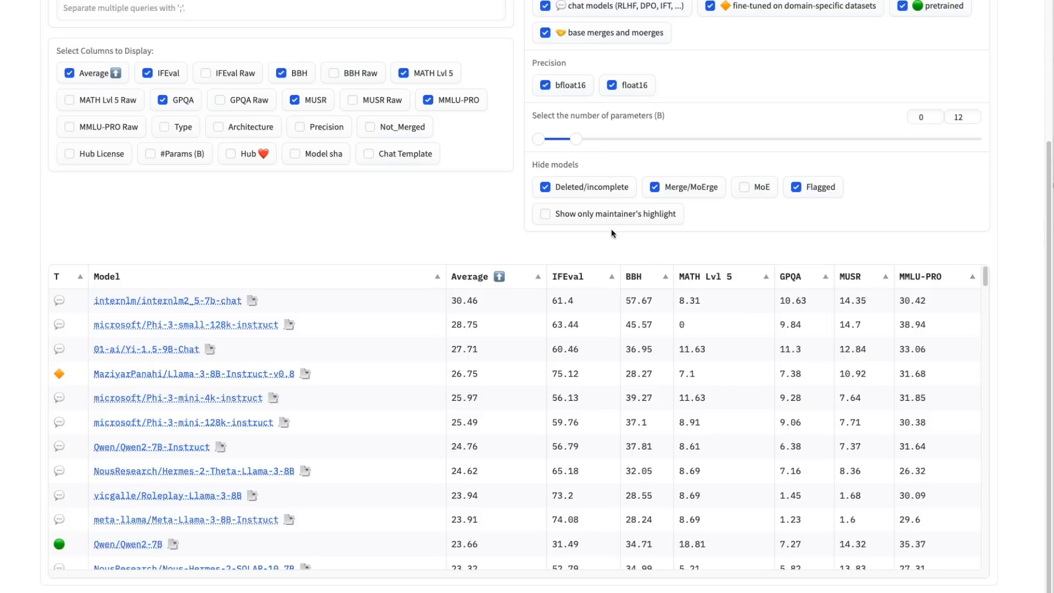
{"action": "mouse_move", "coordinate": [386, 267]}
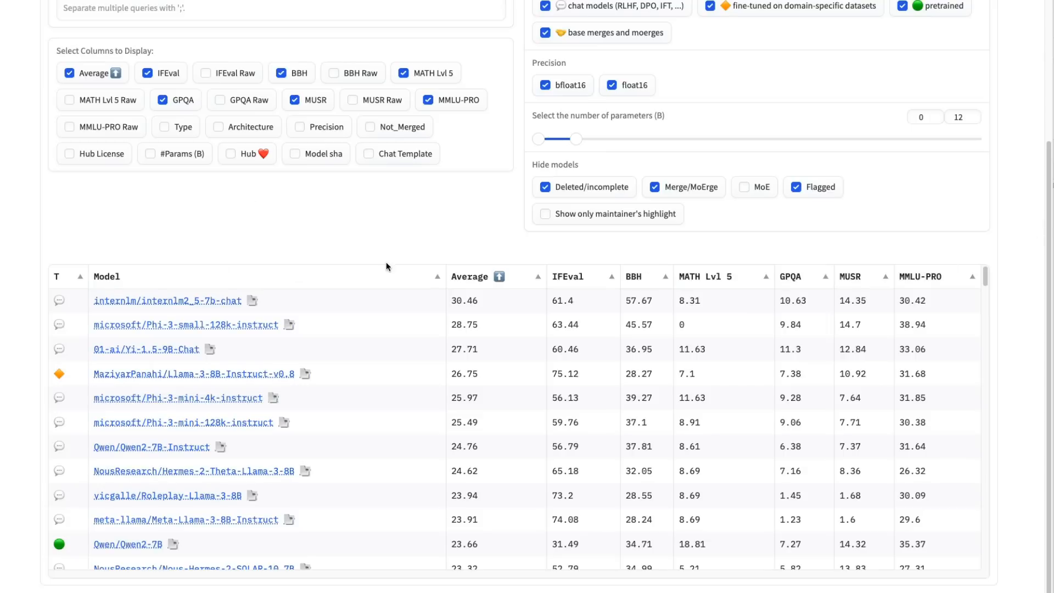
{"action": "mouse_move", "coordinate": [33, 203]}
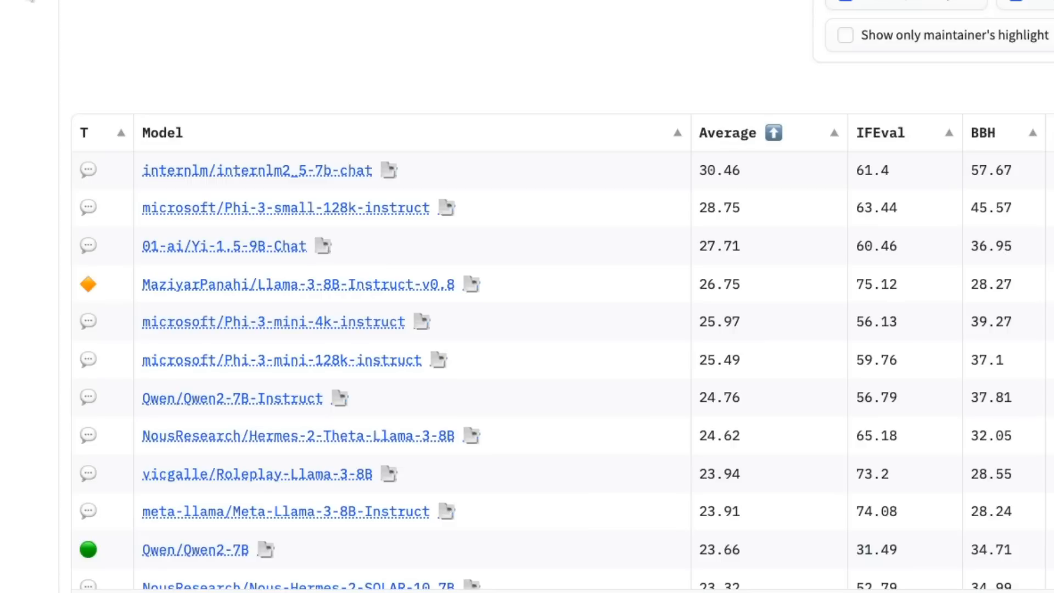
{"action": "mouse_move", "coordinate": [23, 12]}
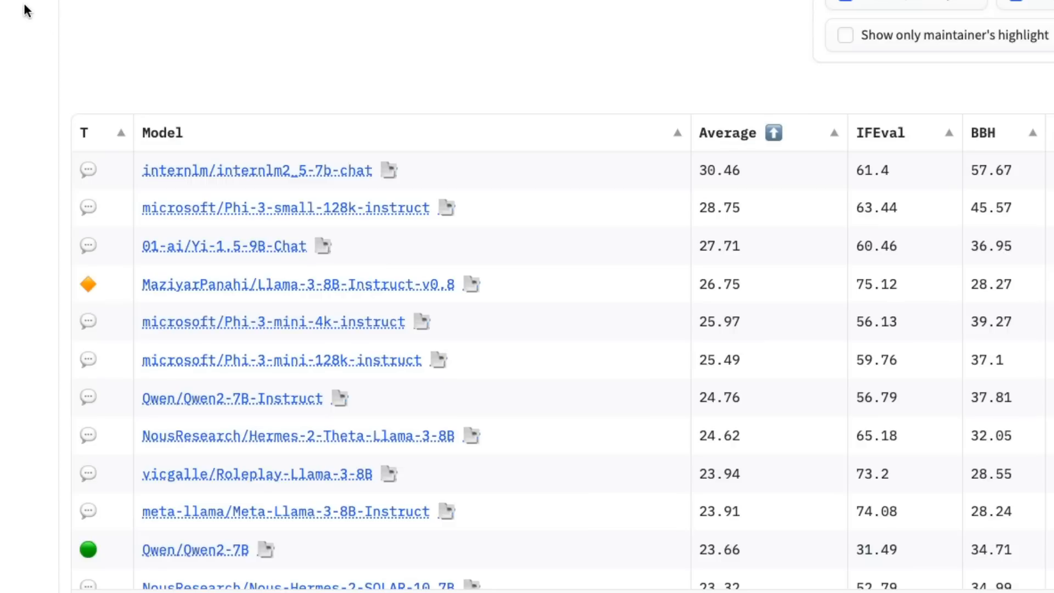
{"action": "mouse_move", "coordinate": [114, 205]}
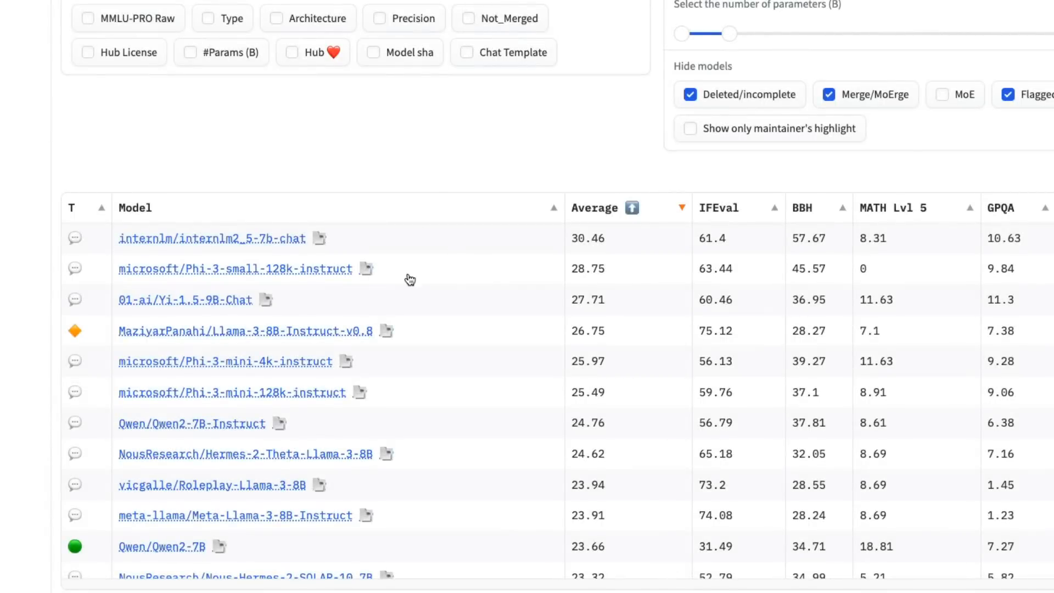
{"action": "mouse_move", "coordinate": [635, 275]}
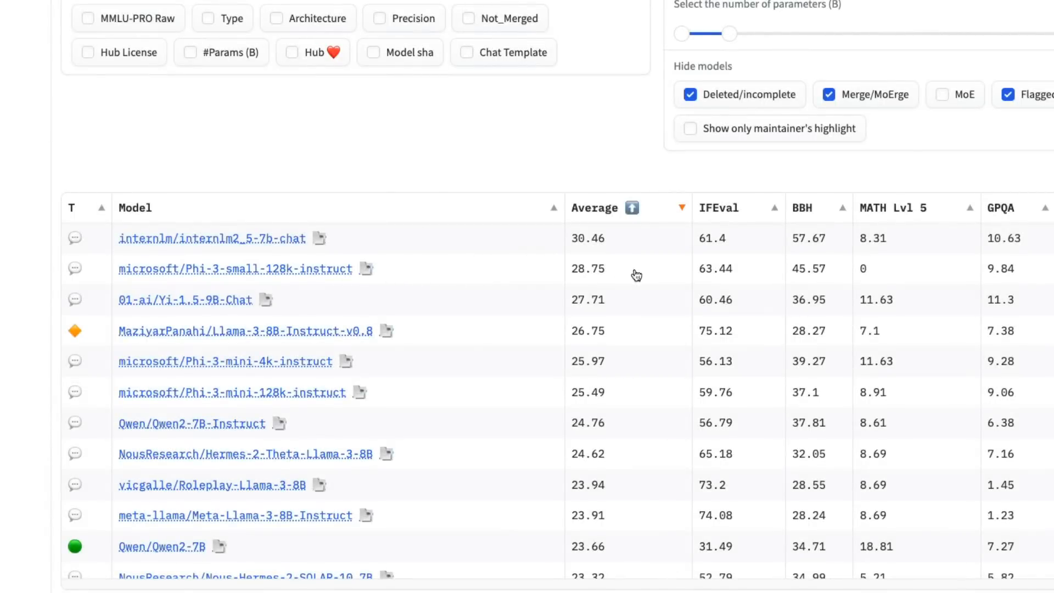
{"action": "mouse_move", "coordinate": [776, 250]}
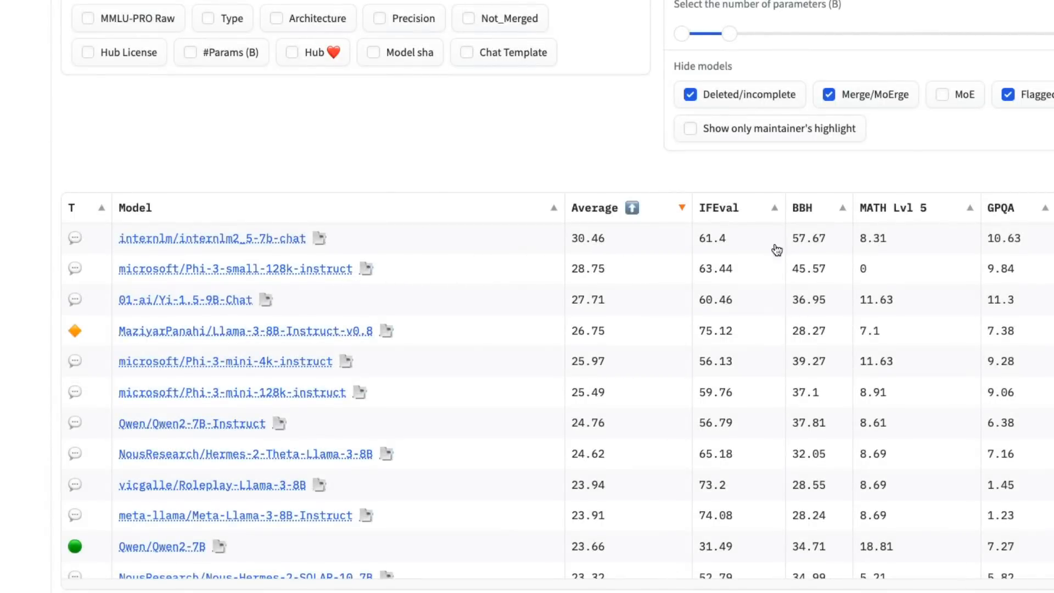
{"action": "mouse_move", "coordinate": [993, 293]}
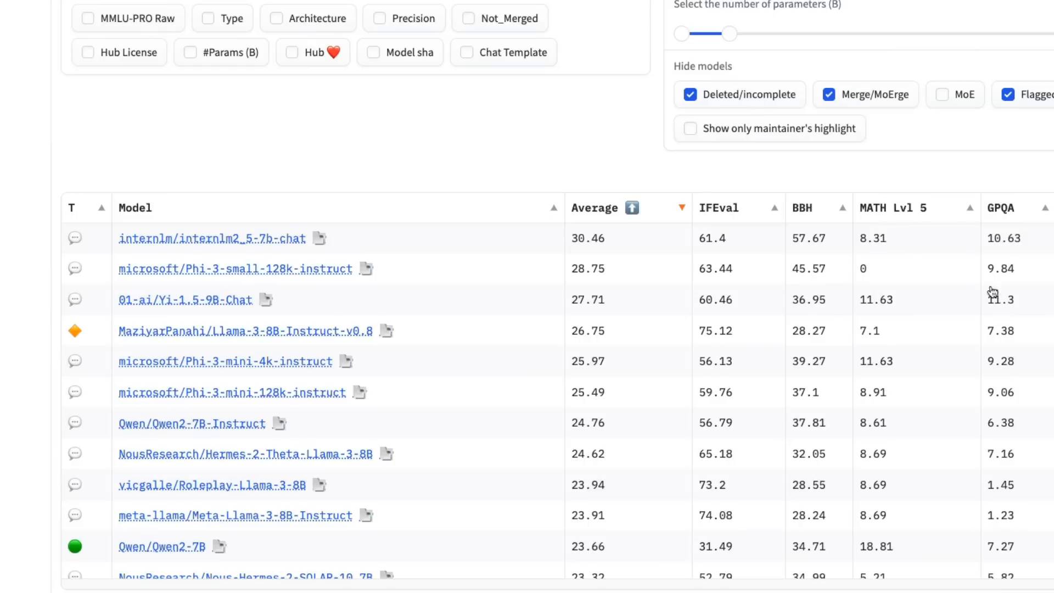
{"action": "mouse_move", "coordinate": [619, 110]}
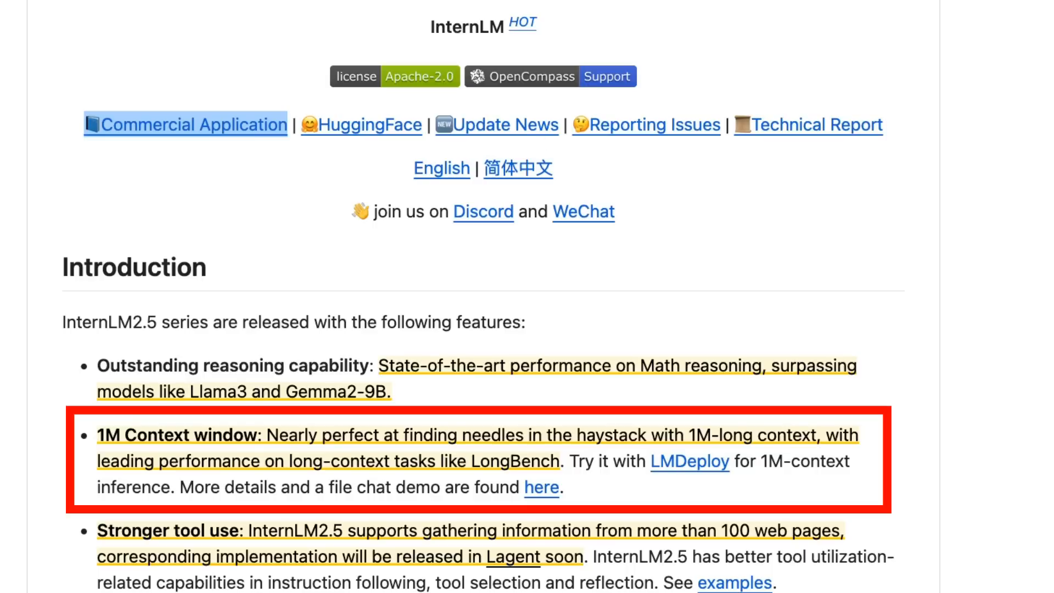
- Follow the LMDeploy link in the README's 1M Context window bullet to lmdeploy.md
{"action": "left_click", "coordinate": [689, 462]}
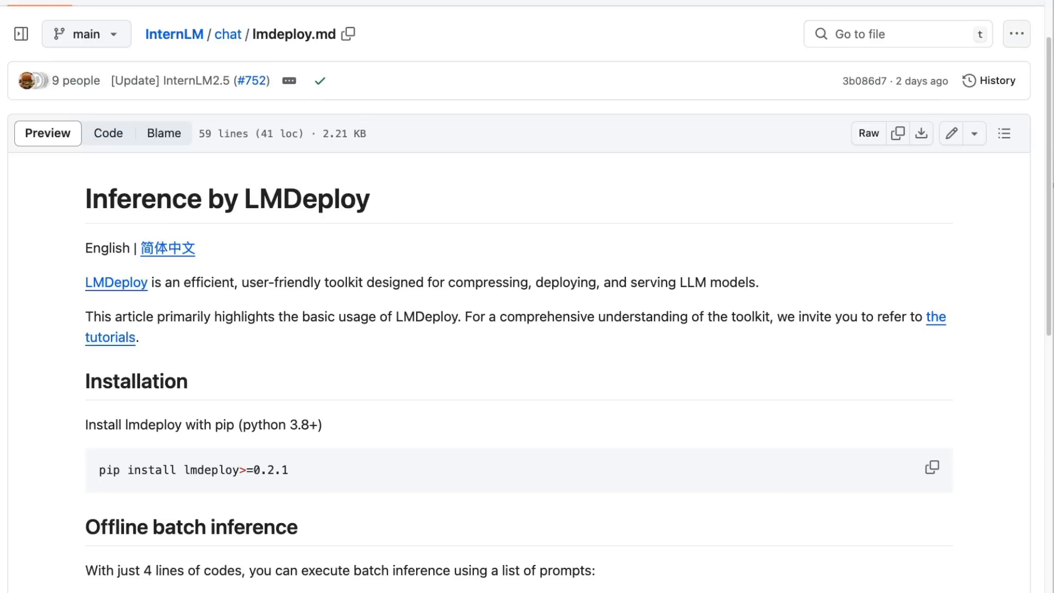
- Scroll lmdeploy.md down to the 200K-context dynamic ntk pipeline example
{"action": "scroll", "scroll_direction": "down", "scroll_amount": 3}
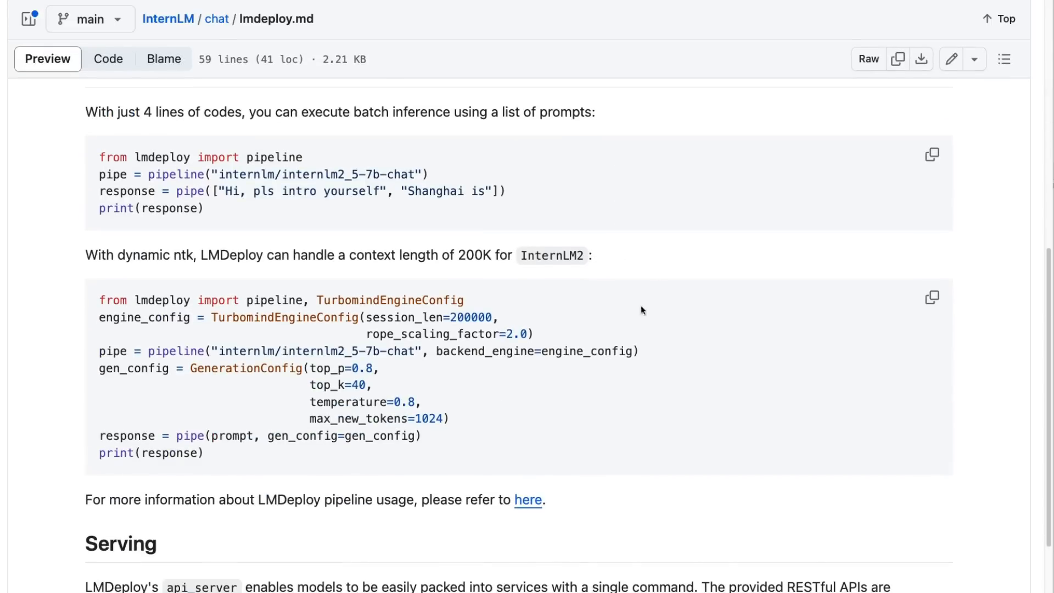
{"action": "mouse_move", "coordinate": [201, 379]}
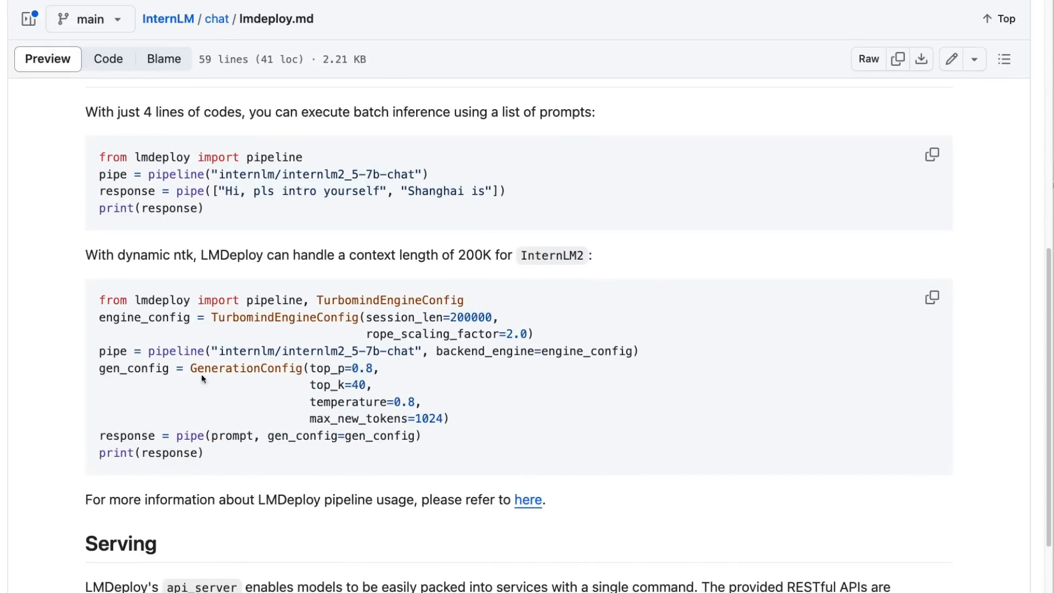
{"action": "mouse_move", "coordinate": [64, 264]}
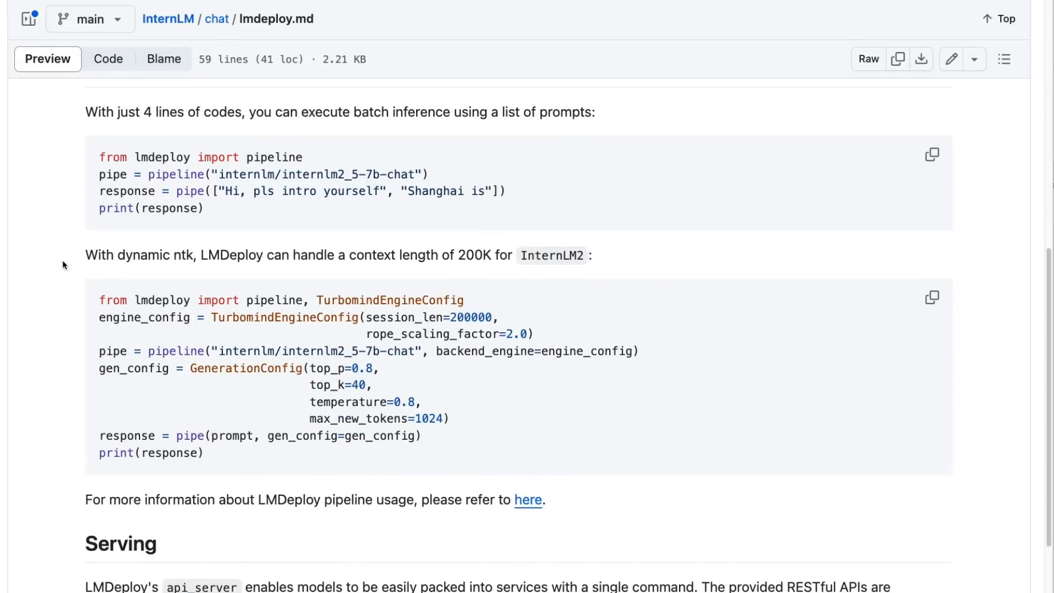
{"action": "mouse_move", "coordinate": [72, 242]}
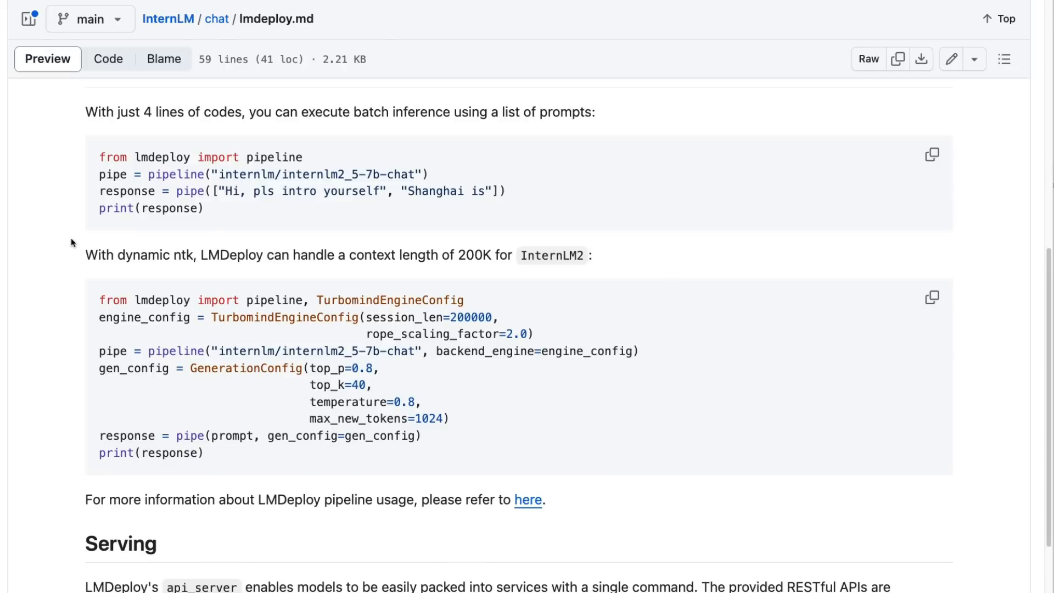
{"action": "mouse_move", "coordinate": [67, 269]}
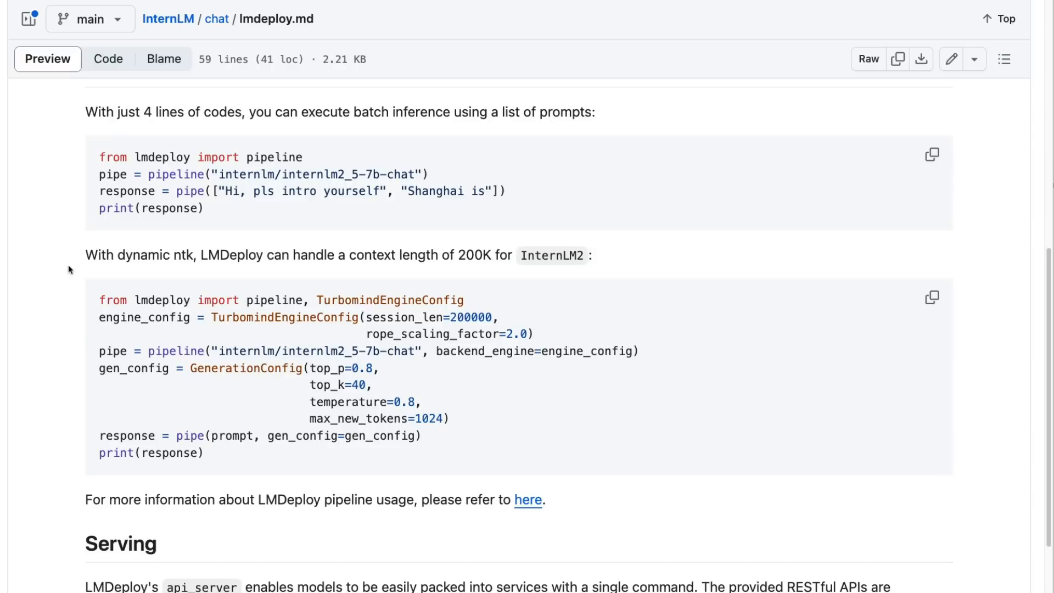
{"action": "mouse_move", "coordinate": [67, 264]}
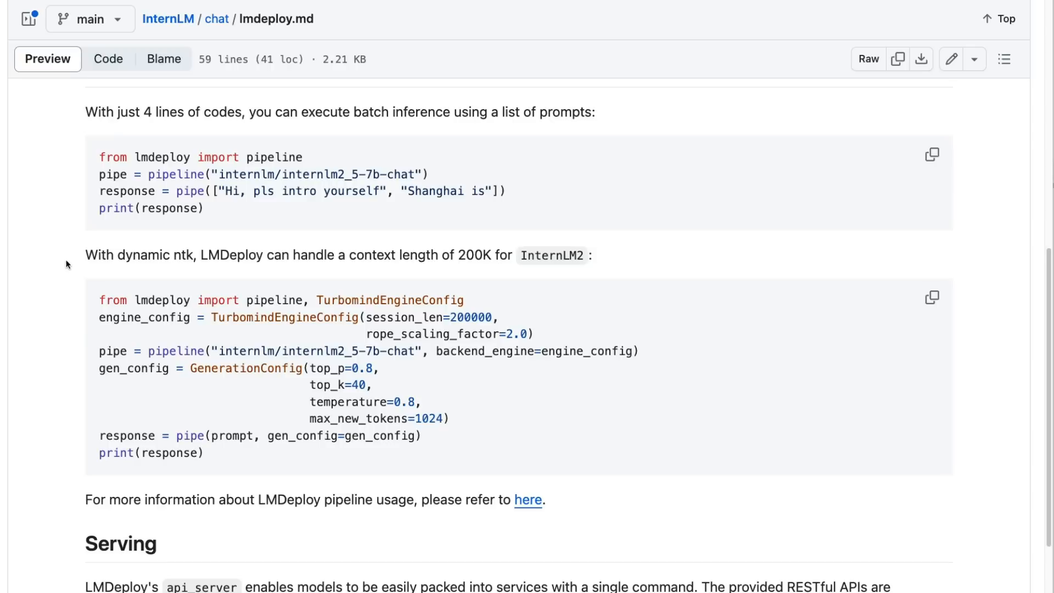
{"action": "mouse_move", "coordinate": [64, 261]}
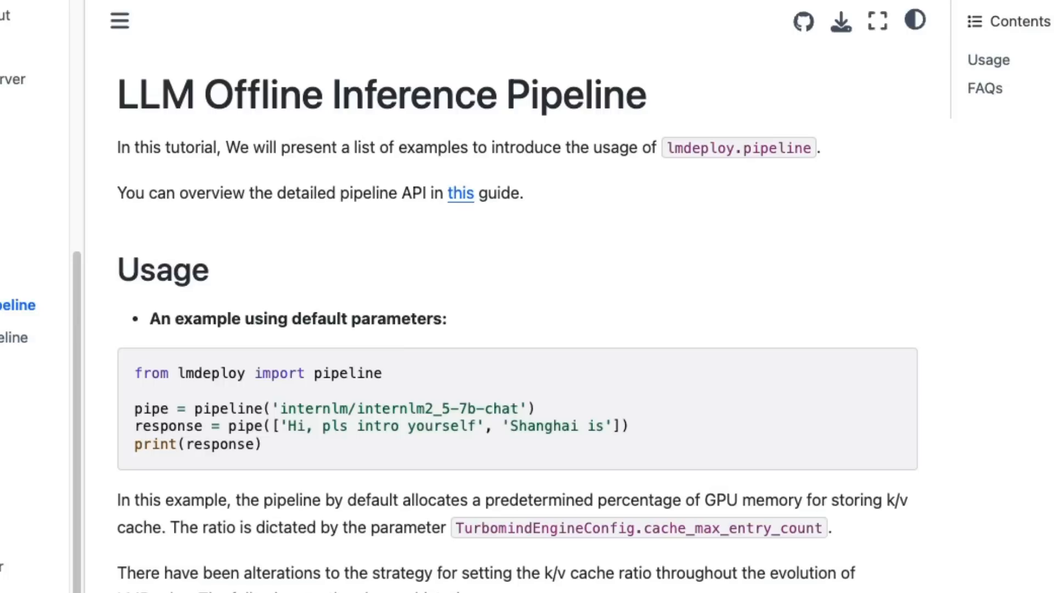
{"action": "scroll", "scroll_direction": "down", "scroll_amount": 3}
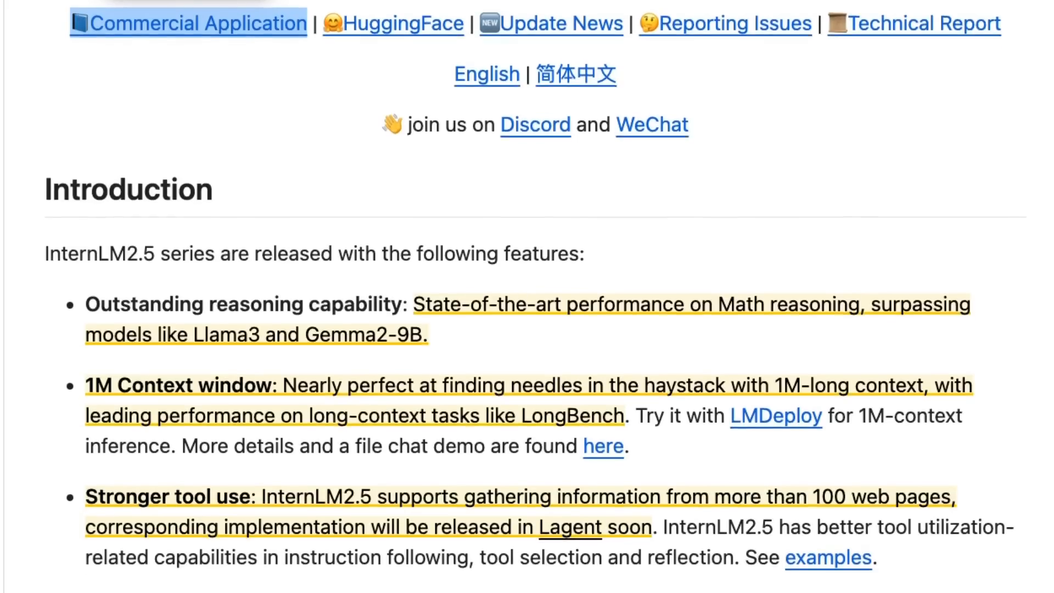
- Scroll to the InternLM2.5 Introduction and select 'Lagent' in the Stronger tool use bullet
{"action": "scroll", "scroll_direction": "down", "scroll_amount": 3}
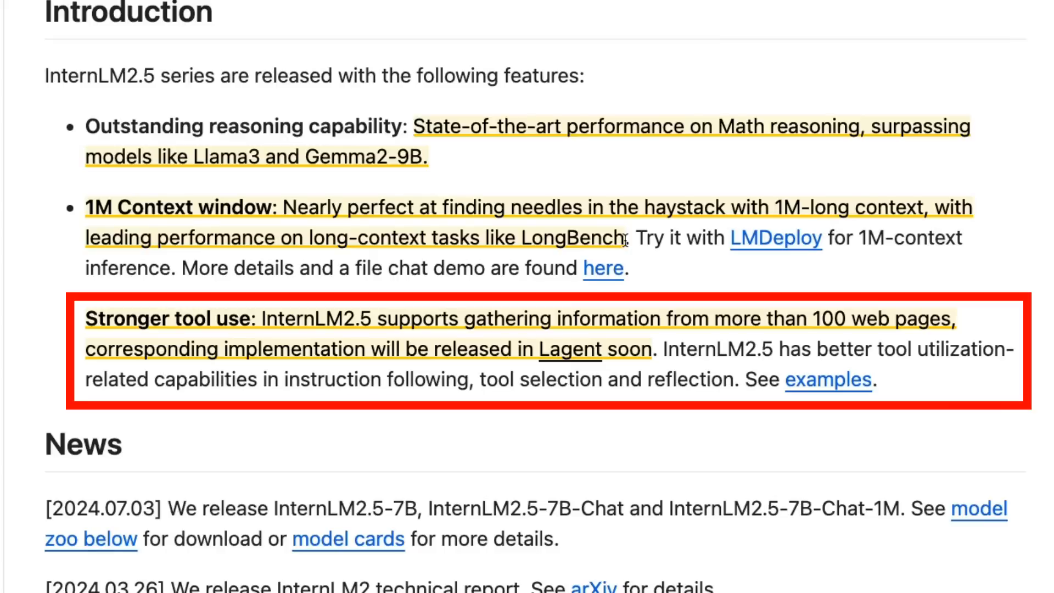
{"action": "mouse_move", "coordinate": [602, 268]}
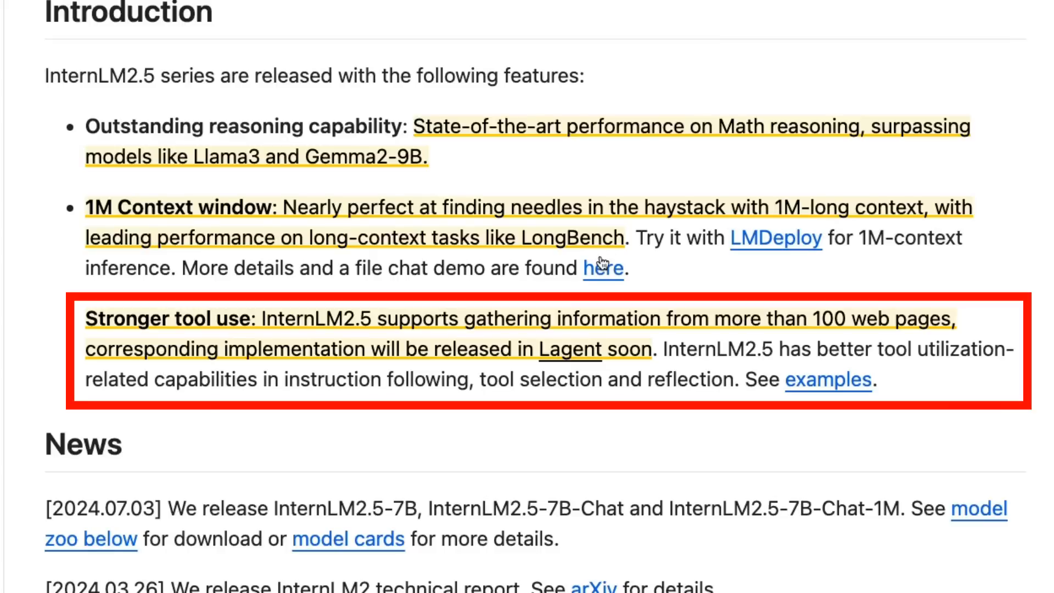
{"action": "double_click", "coordinate": [569, 349]}
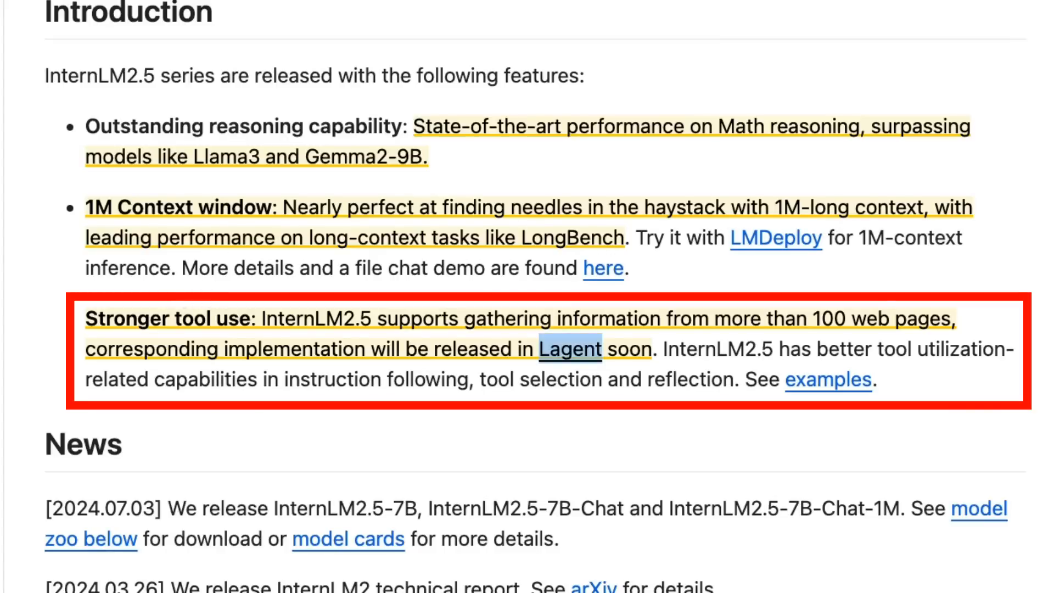
{"action": "mouse_move", "coordinate": [505, 414]}
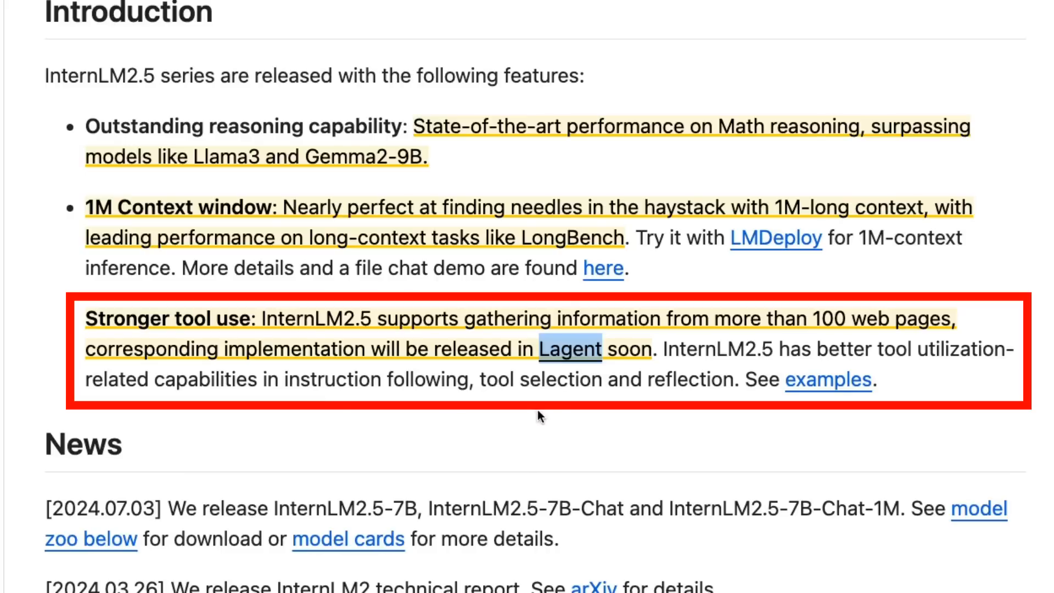
{"action": "mouse_move", "coordinate": [640, 440]}
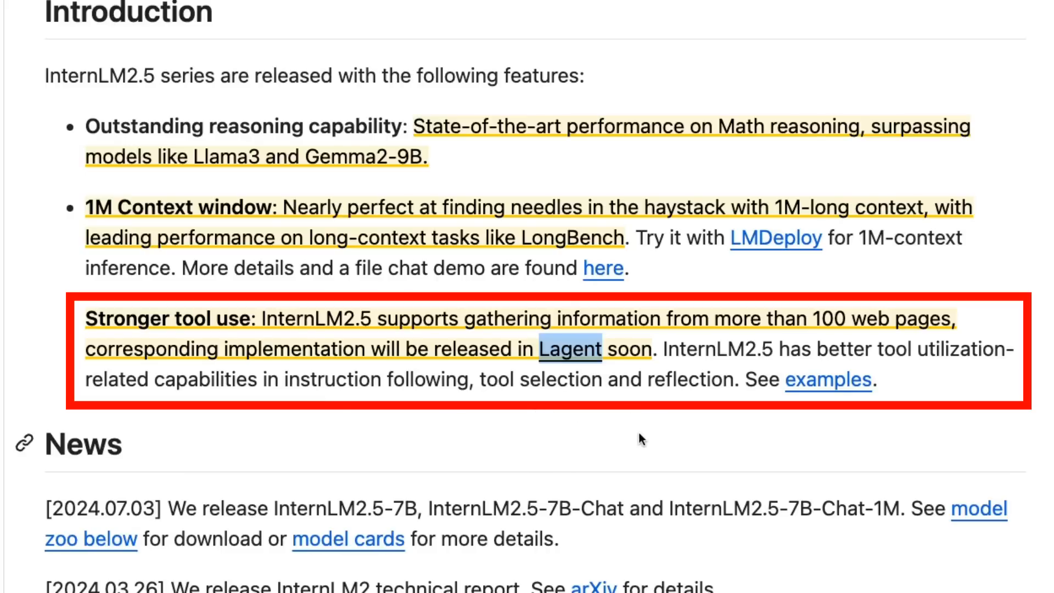
{"action": "mouse_move", "coordinate": [572, 353]}
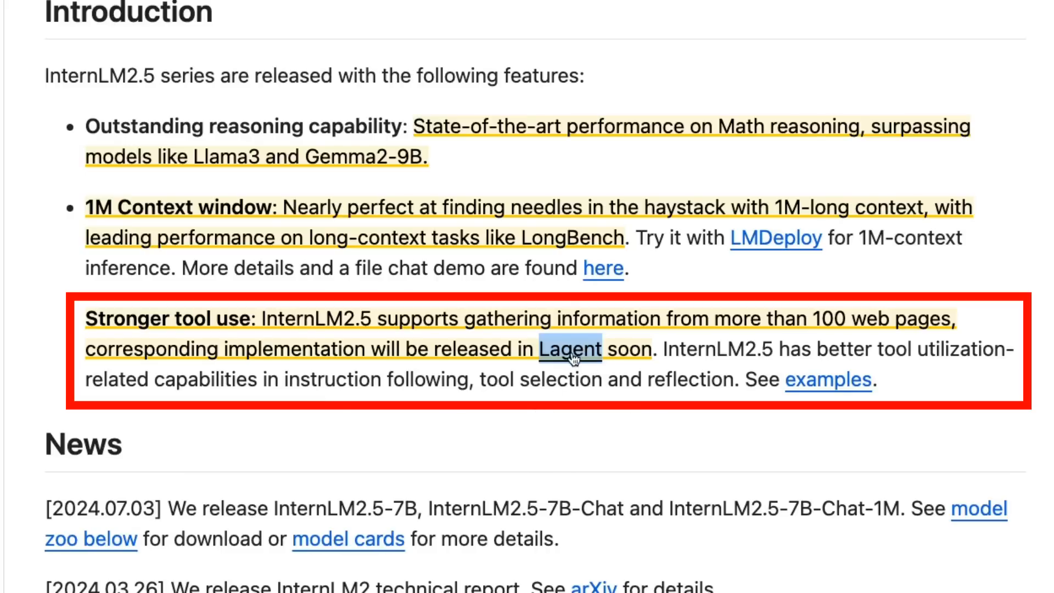
- Open the Lagent repository and skip ahead in its InternLM2-Agent demo video
{"action": "left_click", "coordinate": [570, 349]}
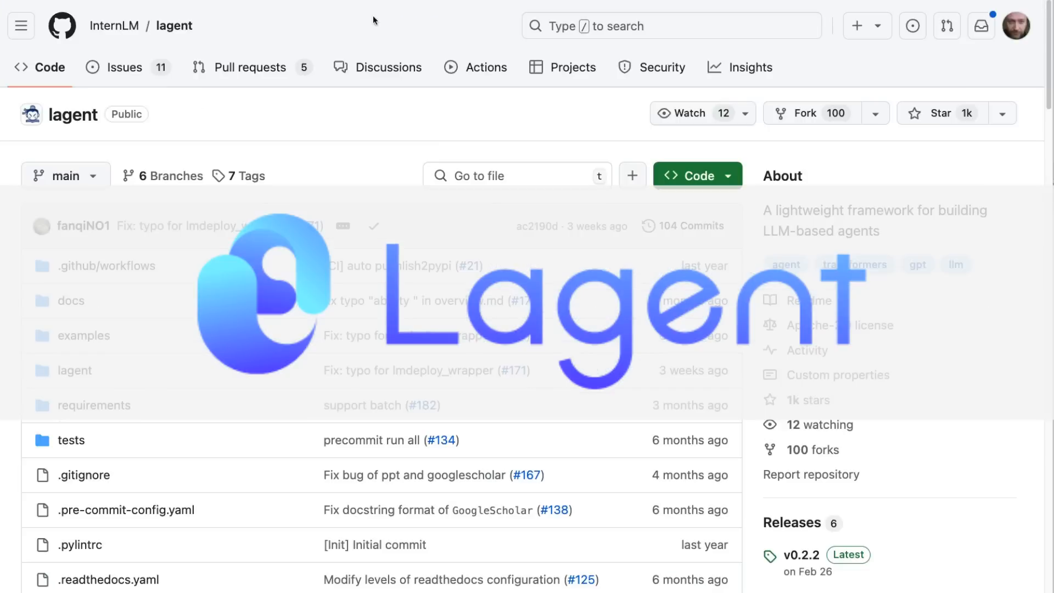
{"action": "mouse_move", "coordinate": [255, 111]}
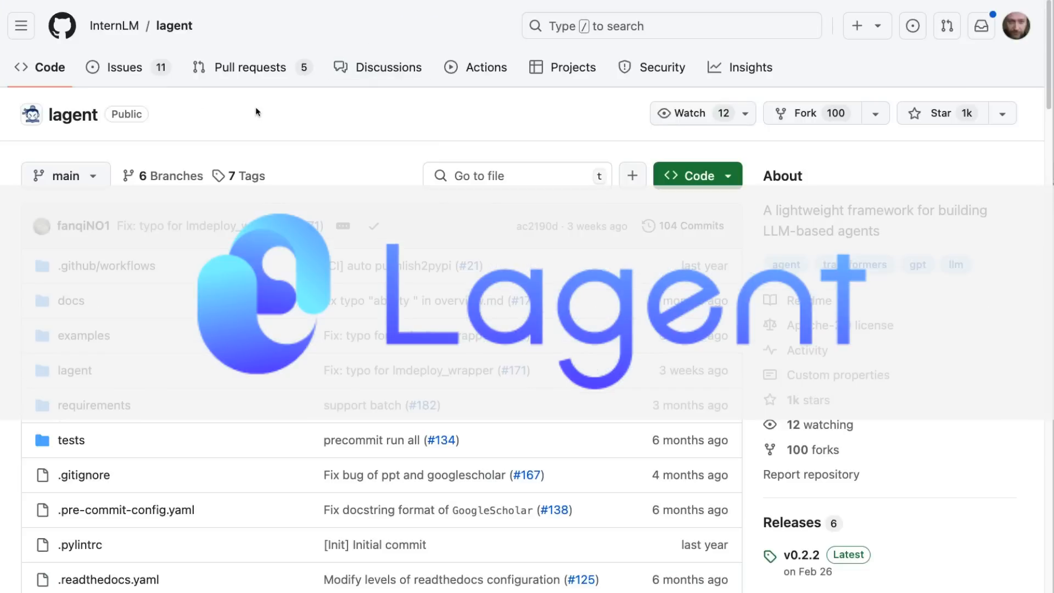
{"action": "scroll", "scroll_direction": "down", "scroll_amount": 3}
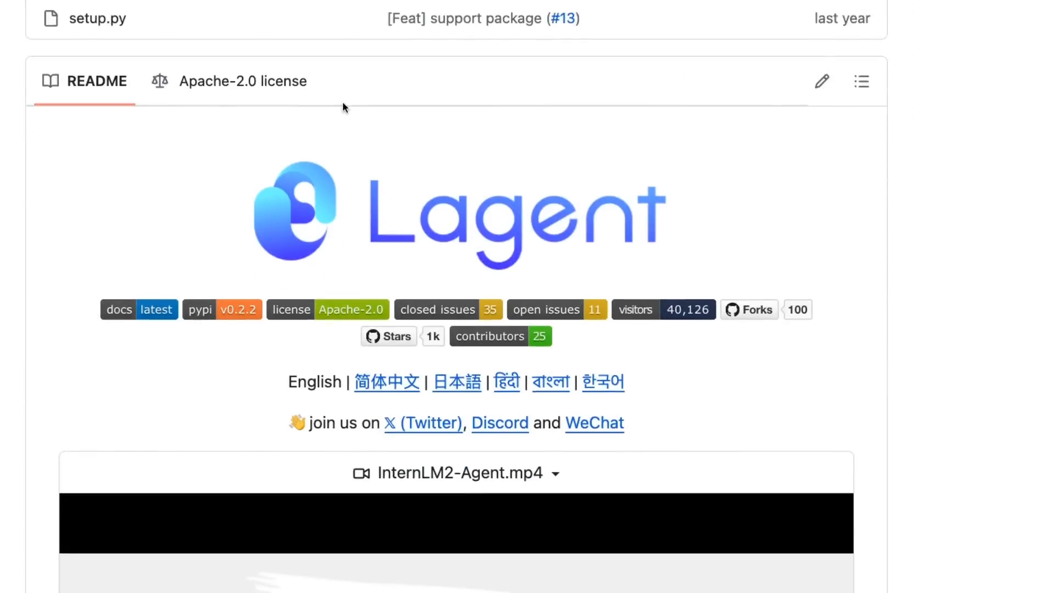
{"action": "scroll", "scroll_direction": "down", "scroll_amount": 3}
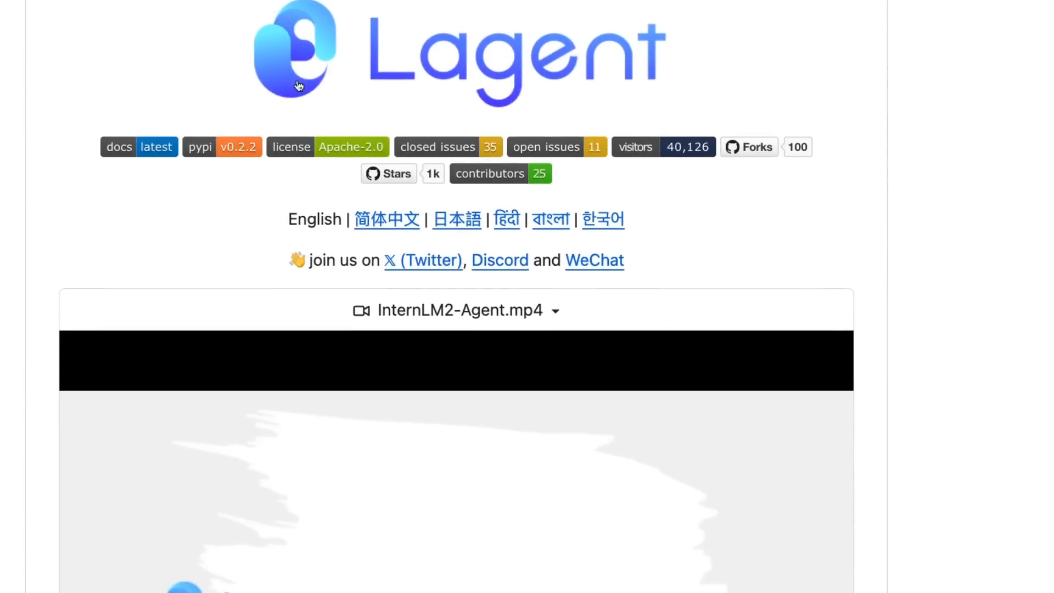
{"action": "mouse_move", "coordinate": [617, 194]}
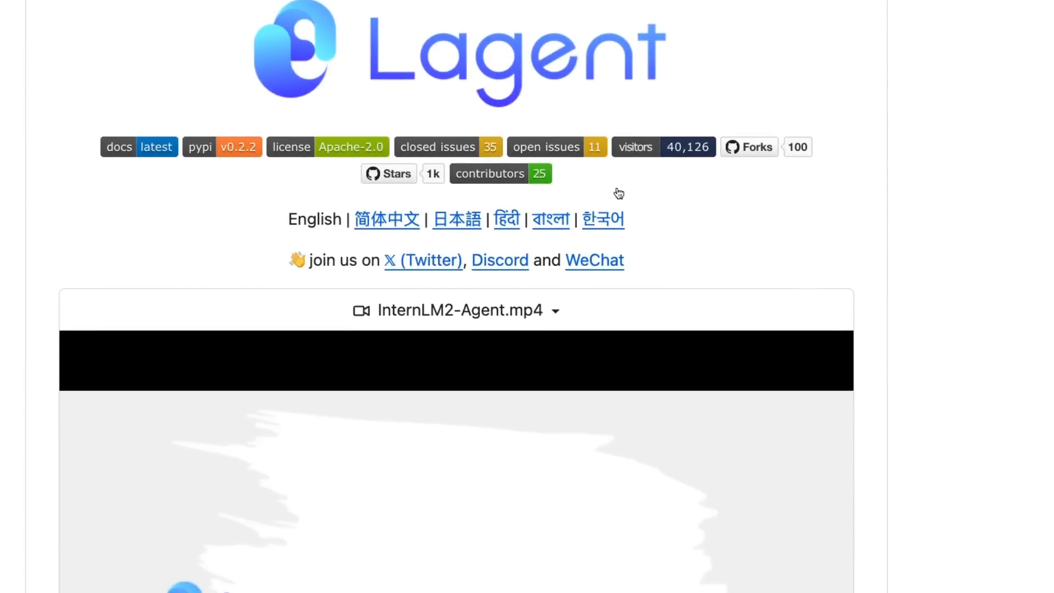
{"action": "scroll", "scroll_direction": "down", "scroll_amount": 3}
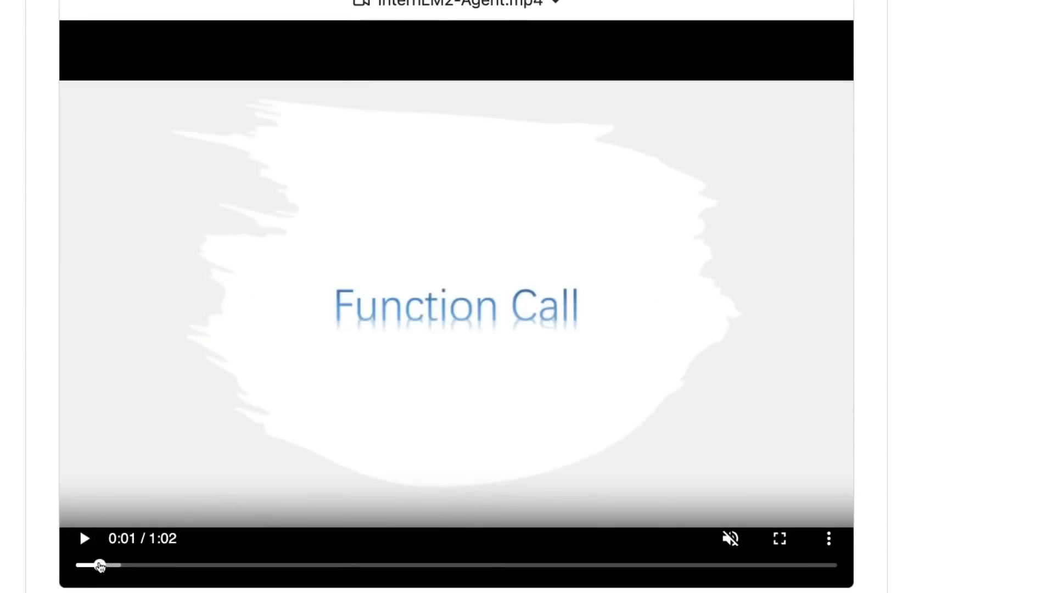
{"action": "left_click_drag", "start_coordinate": [98, 565], "coordinate": [150, 565]}
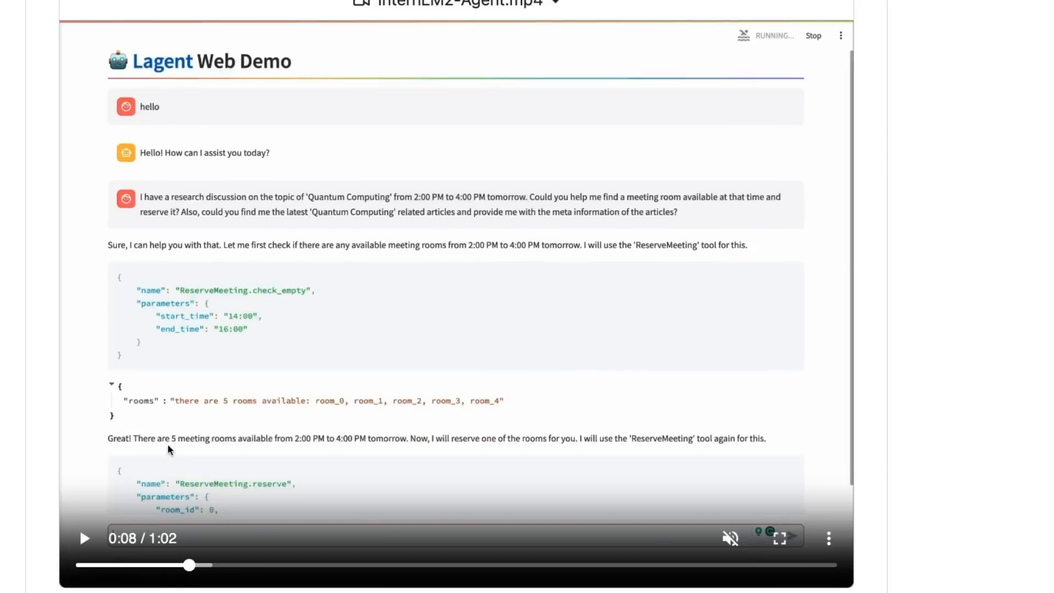
{"action": "mouse_move", "coordinate": [230, 483]}
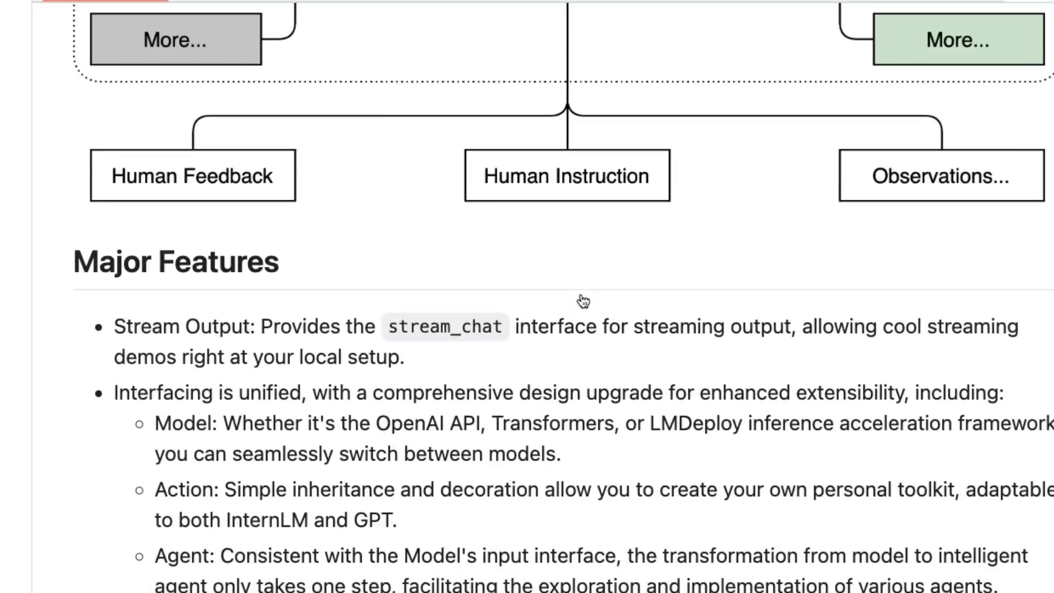
{"action": "mouse_move", "coordinate": [770, 269]}
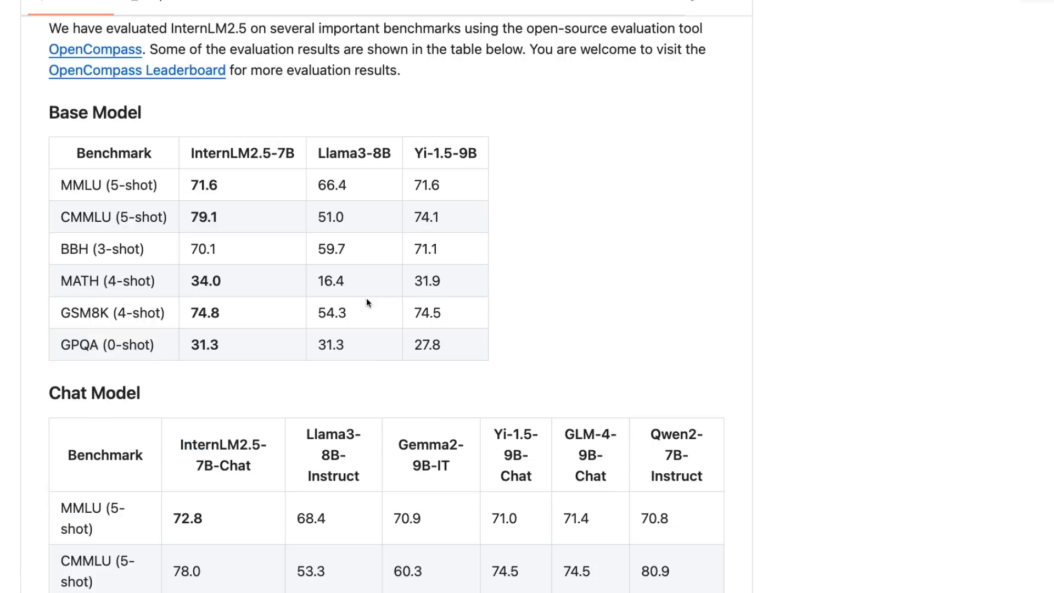
{"action": "mouse_move", "coordinate": [226, 119]}
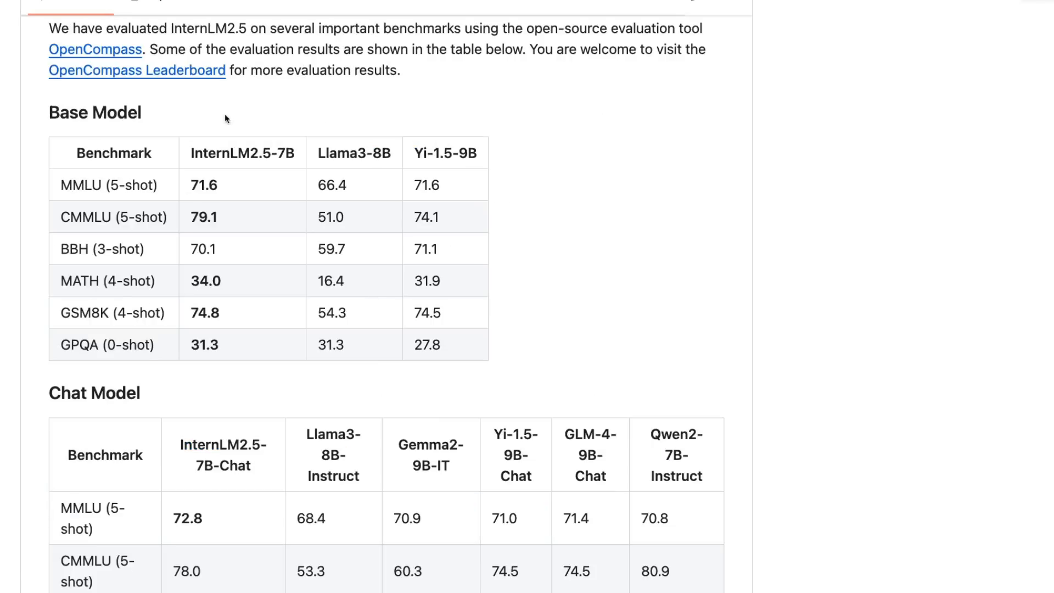
{"action": "mouse_move", "coordinate": [266, 195]}
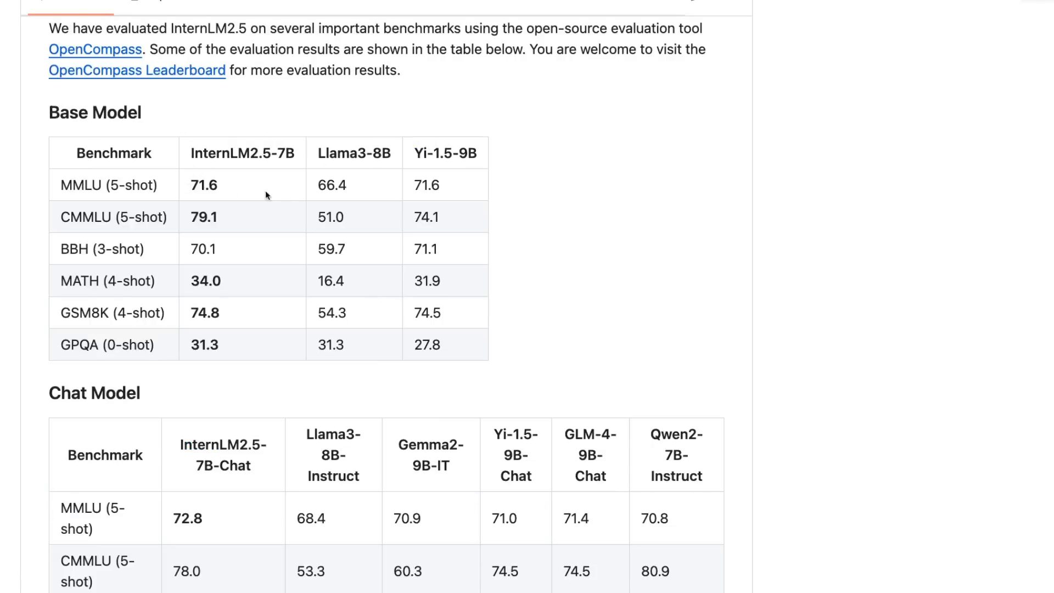
{"action": "mouse_move", "coordinate": [371, 164]}
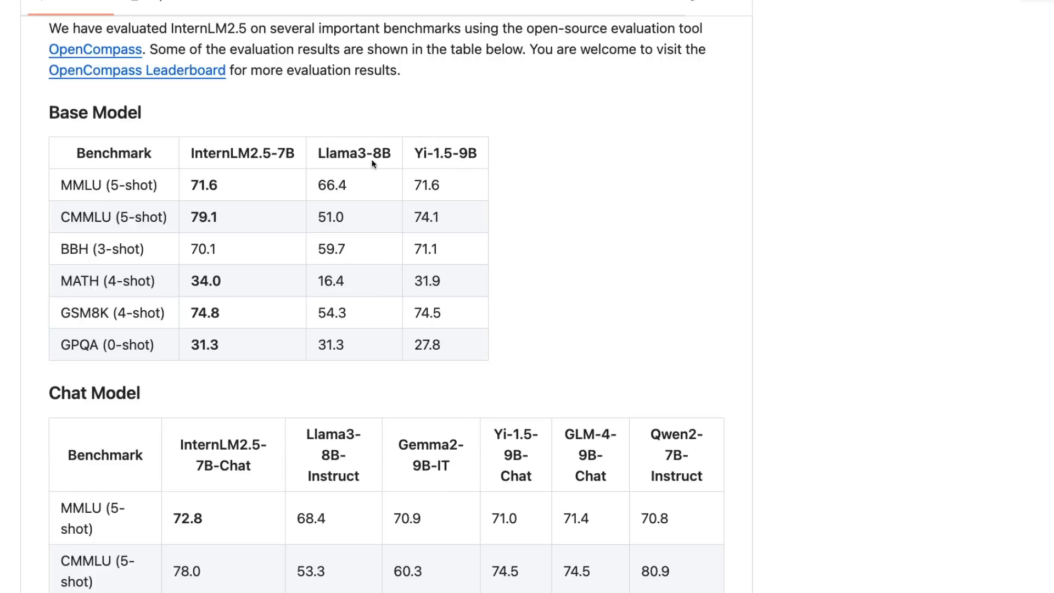
- Scroll the InternLM README to the OpenCompass base and chat benchmark tables
{"action": "scroll", "scroll_direction": "down", "scroll_amount": 3}
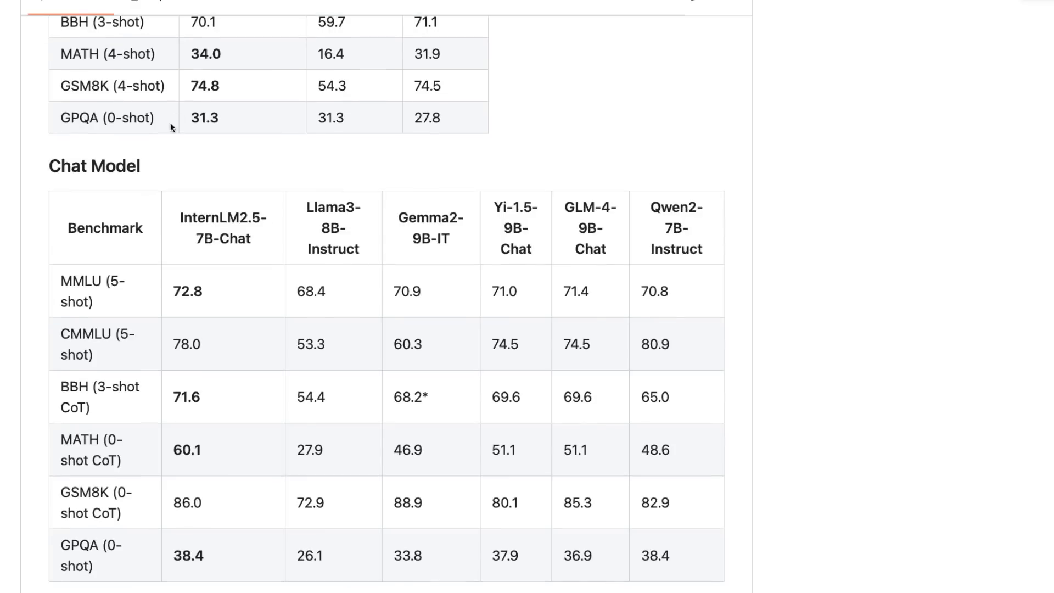
{"action": "mouse_move", "coordinate": [223, 240]}
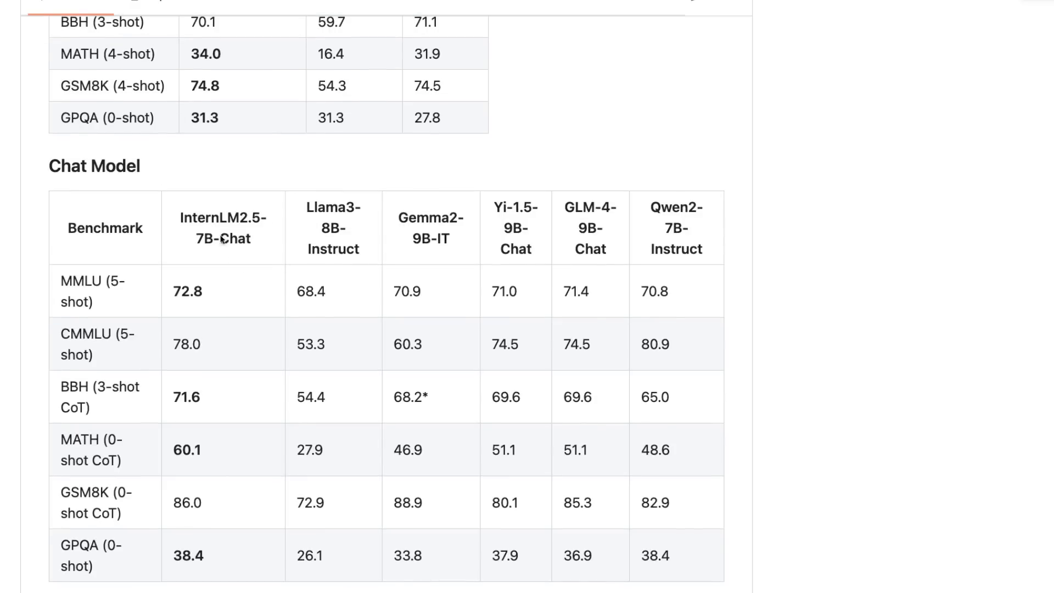
{"action": "mouse_move", "coordinate": [369, 276]}
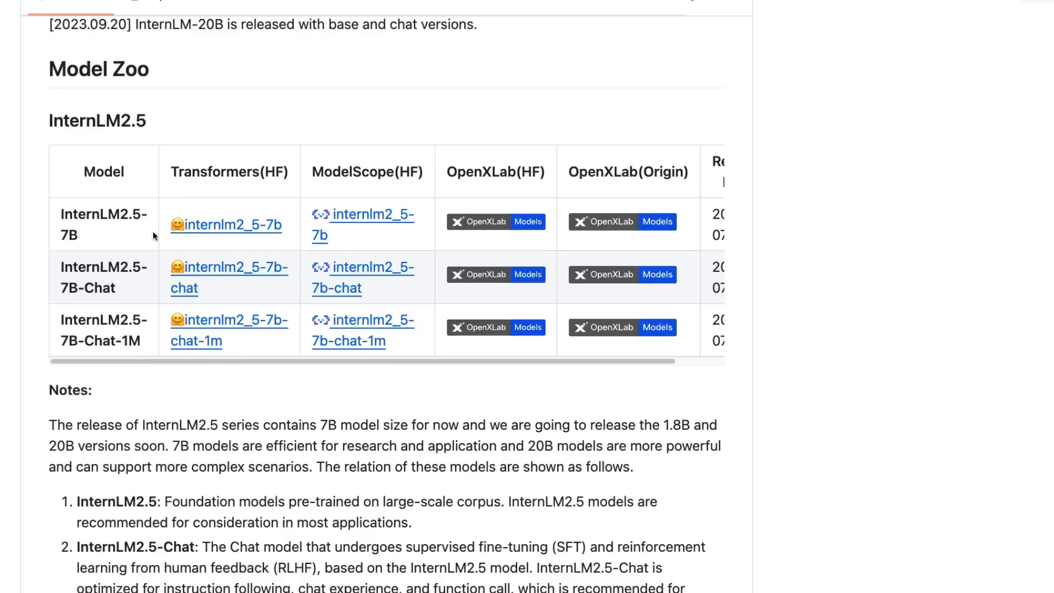
{"action": "mouse_move", "coordinate": [117, 288]}
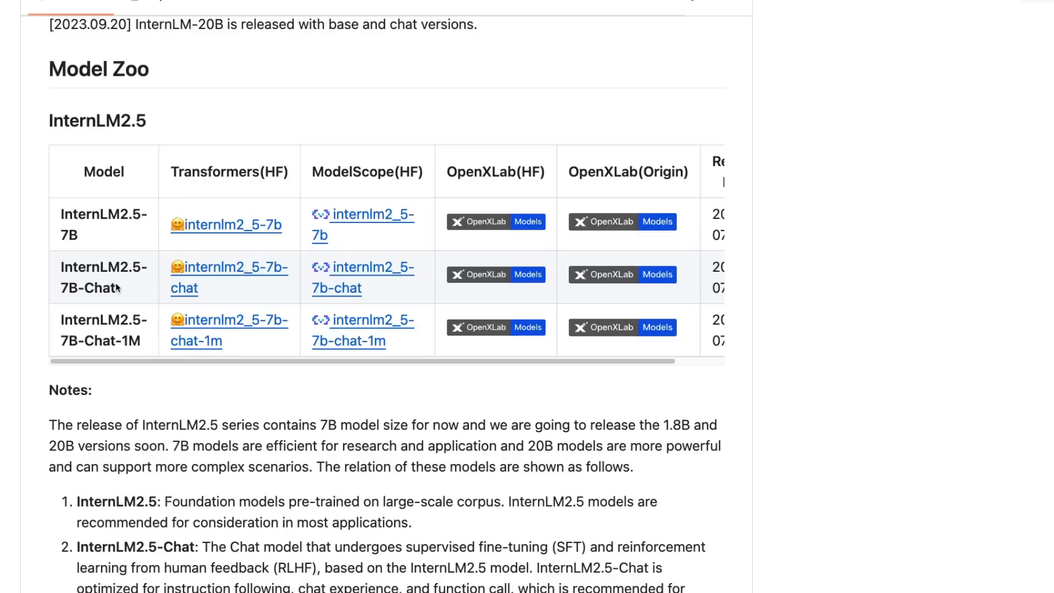
{"action": "mouse_move", "coordinate": [106, 327]}
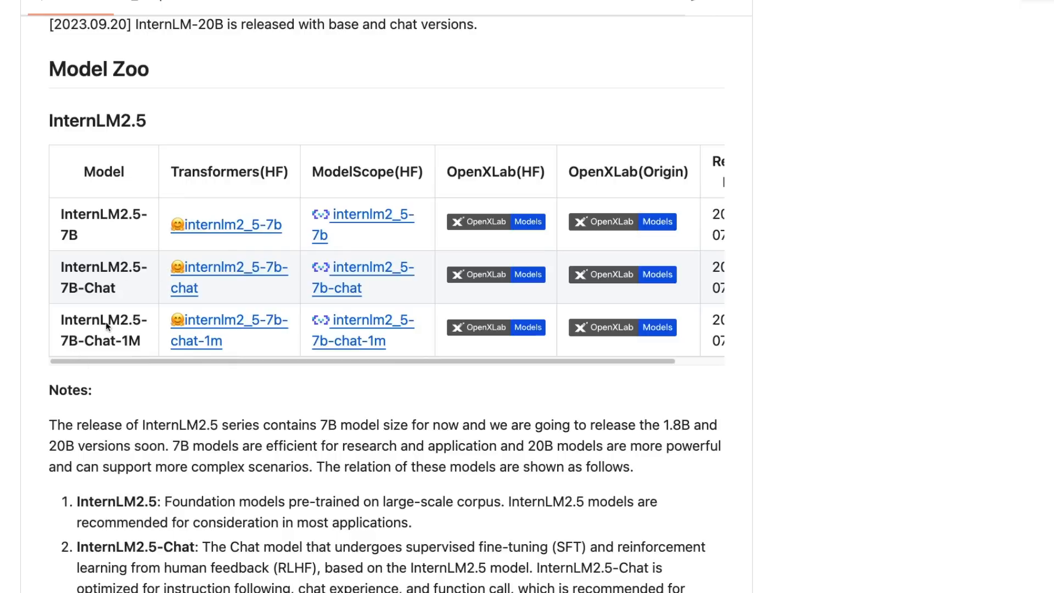
{"action": "mouse_move", "coordinate": [91, 259]}
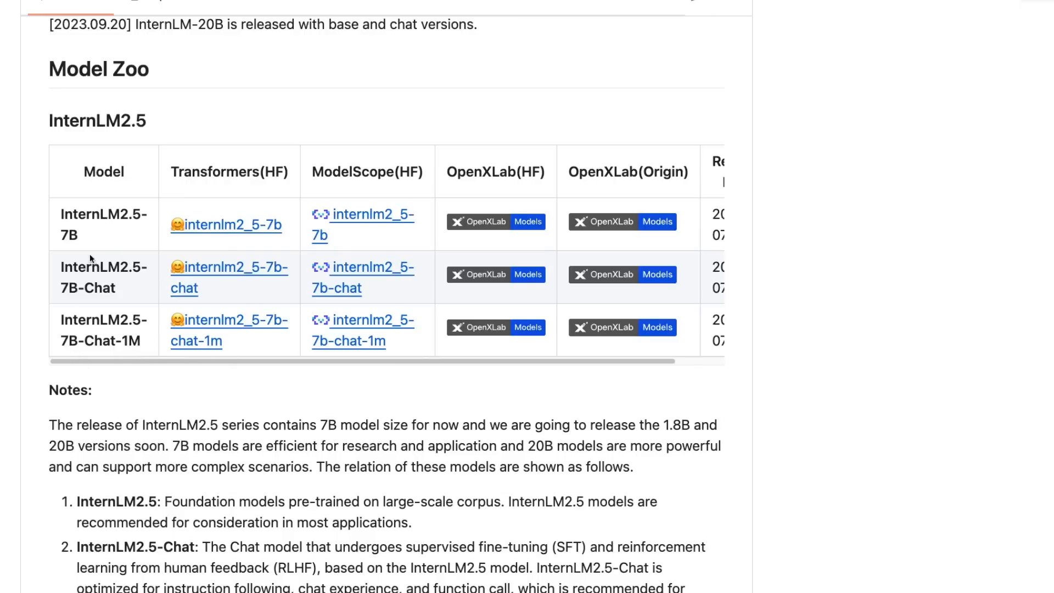
{"action": "mouse_move", "coordinate": [104, 209]}
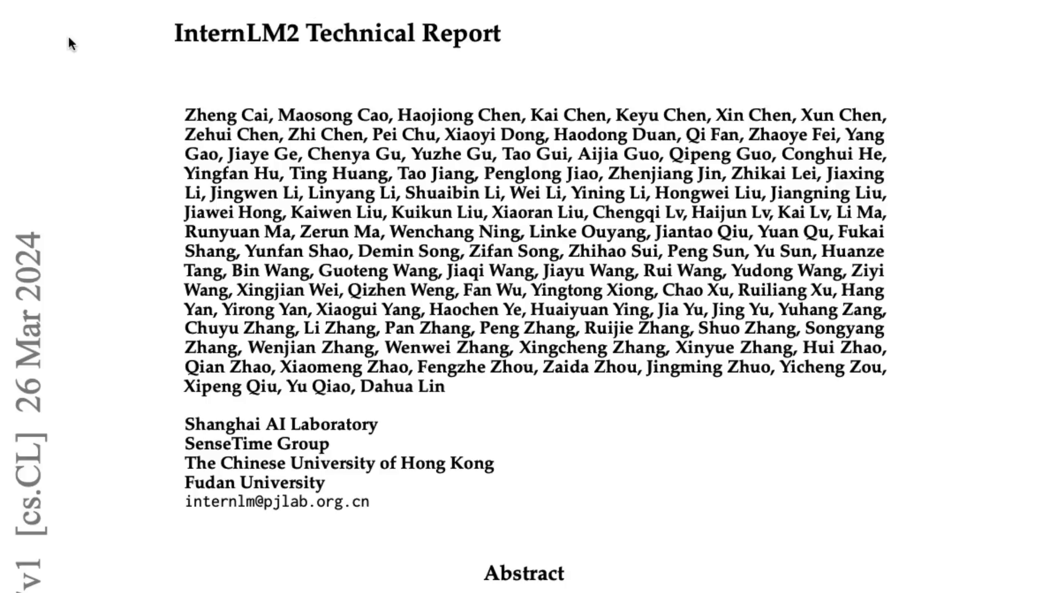
- Scroll the InternLM2 report to section 4.1, highlighting the 10 million instruction data figure
{"action": "scroll", "scroll_direction": "down", "scroll_amount": 3}
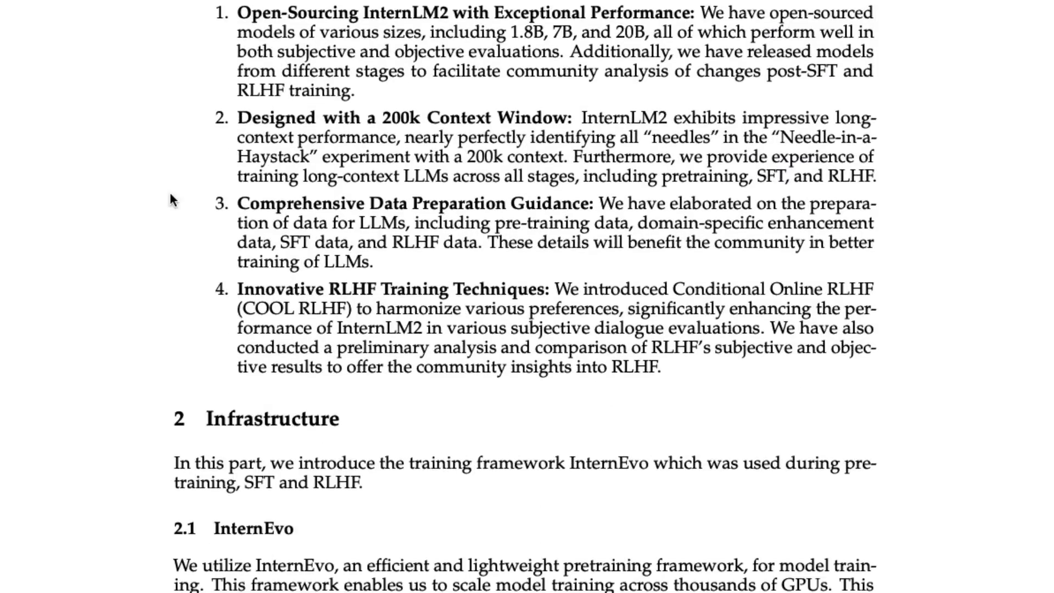
{"action": "scroll", "scroll_direction": "down", "scroll_amount": 3}
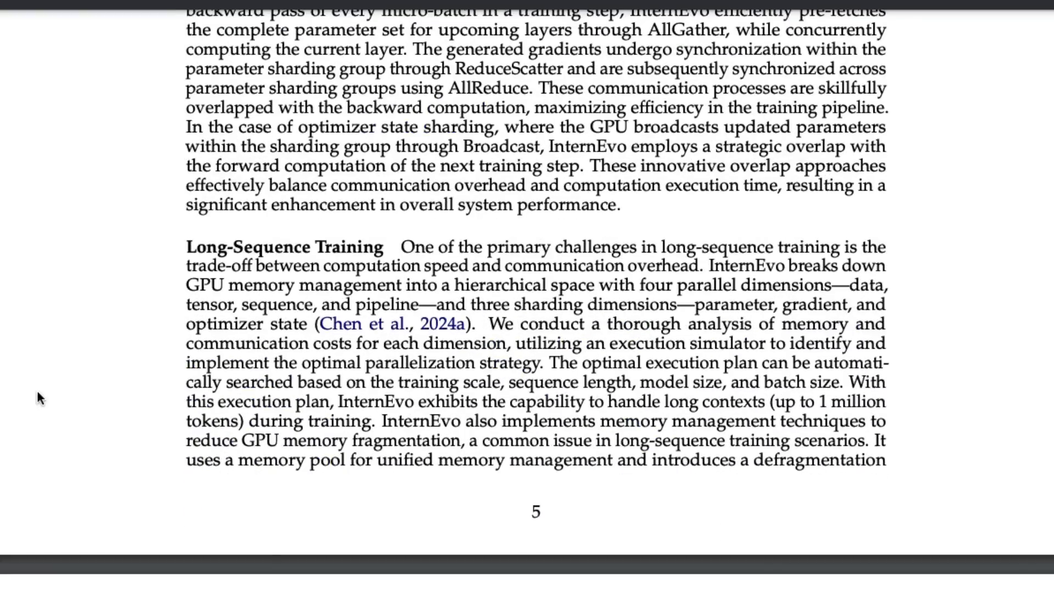
{"action": "scroll", "scroll_direction": "down", "scroll_amount": 3}
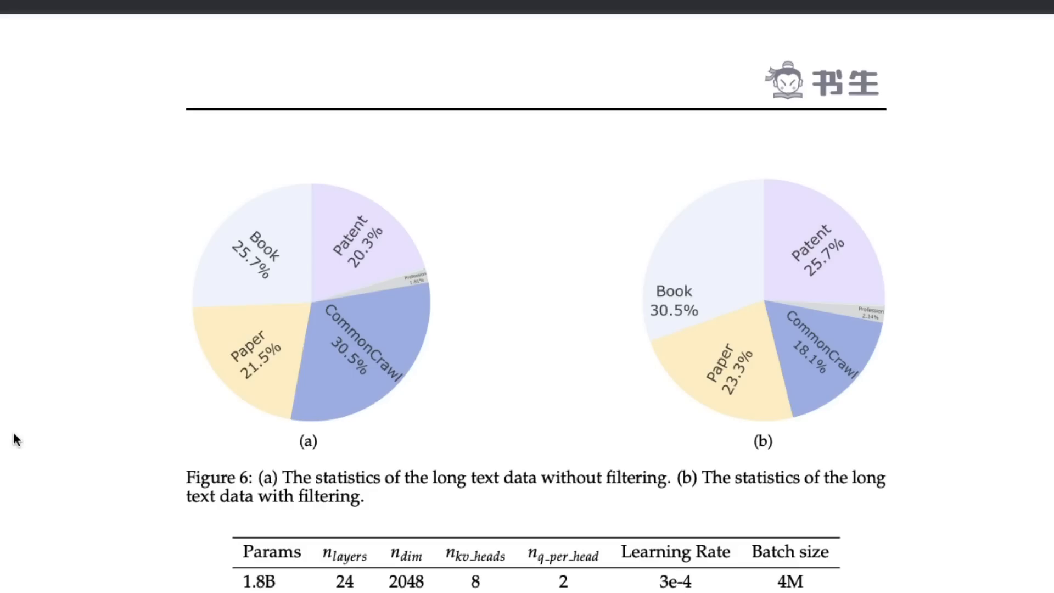
{"action": "mouse_move", "coordinate": [102, 420]}
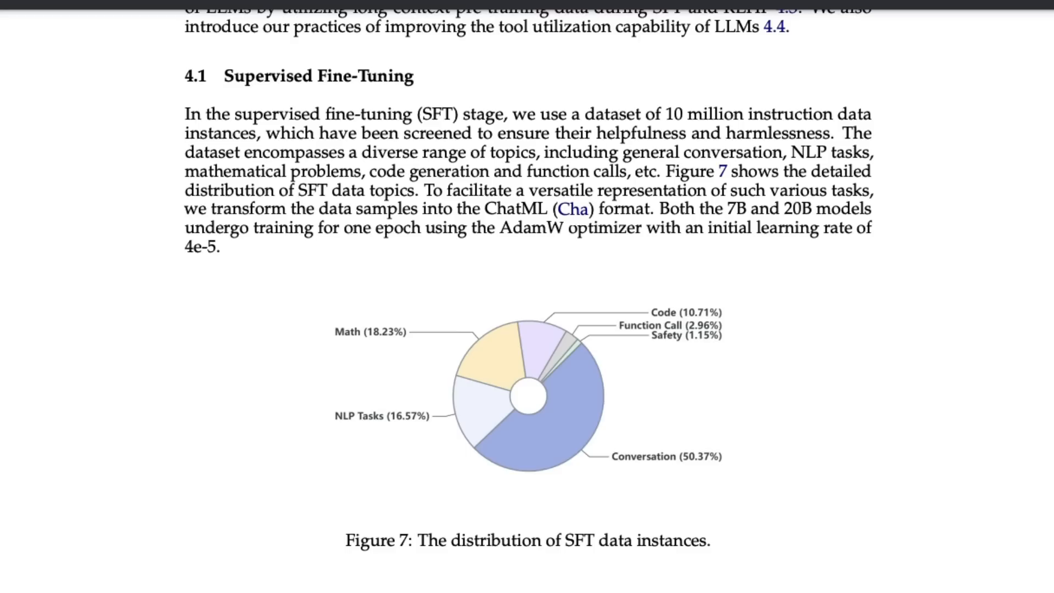
{"action": "left_click_drag", "start_coordinate": [662, 114], "coordinate": [760, 114]}
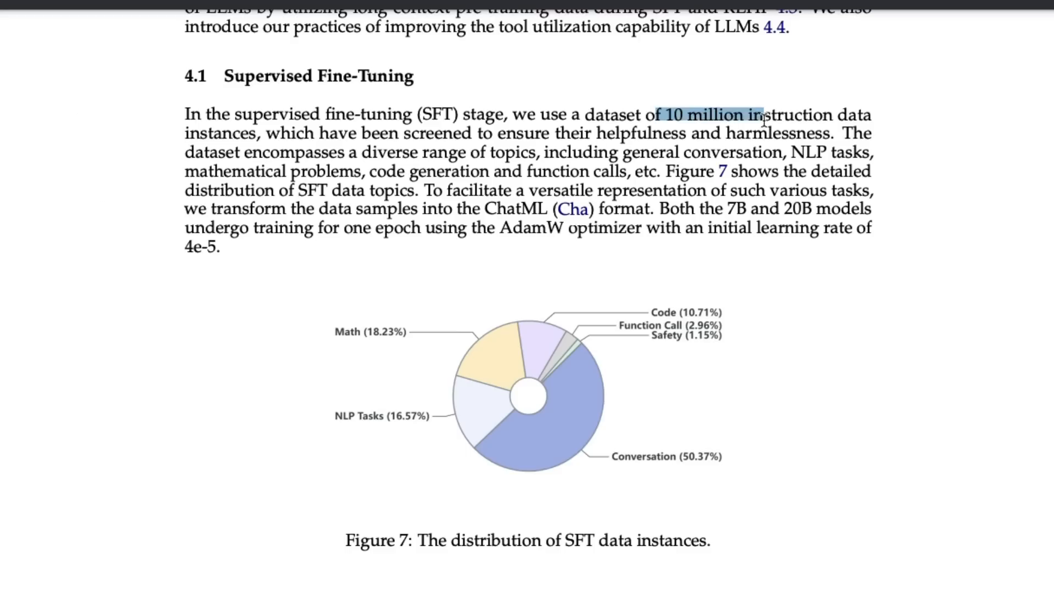
{"action": "mouse_move", "coordinate": [617, 90]}
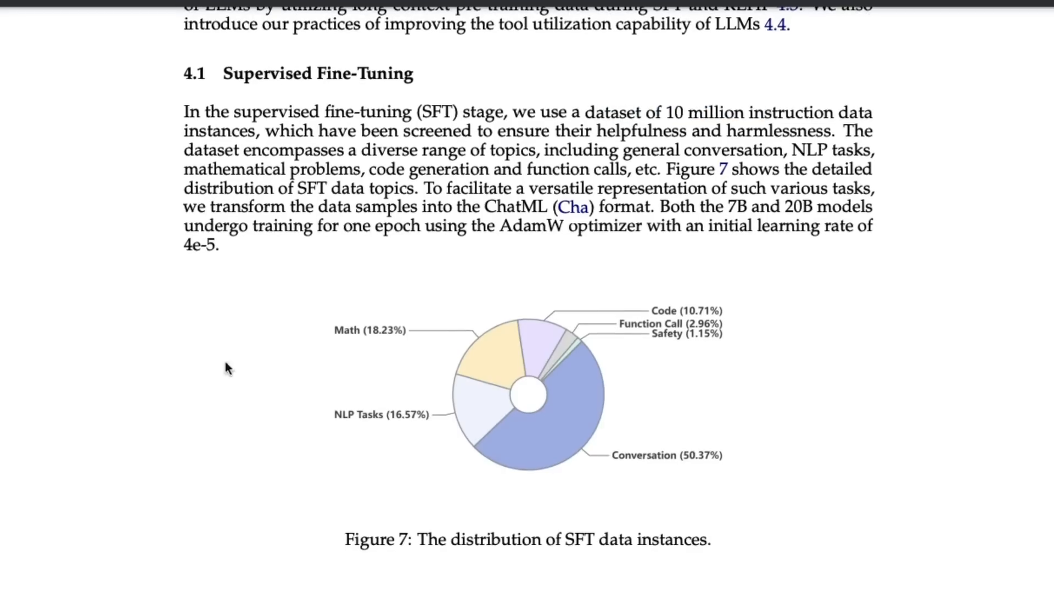
{"action": "scroll", "scroll_direction": "down", "scroll_amount": 3}
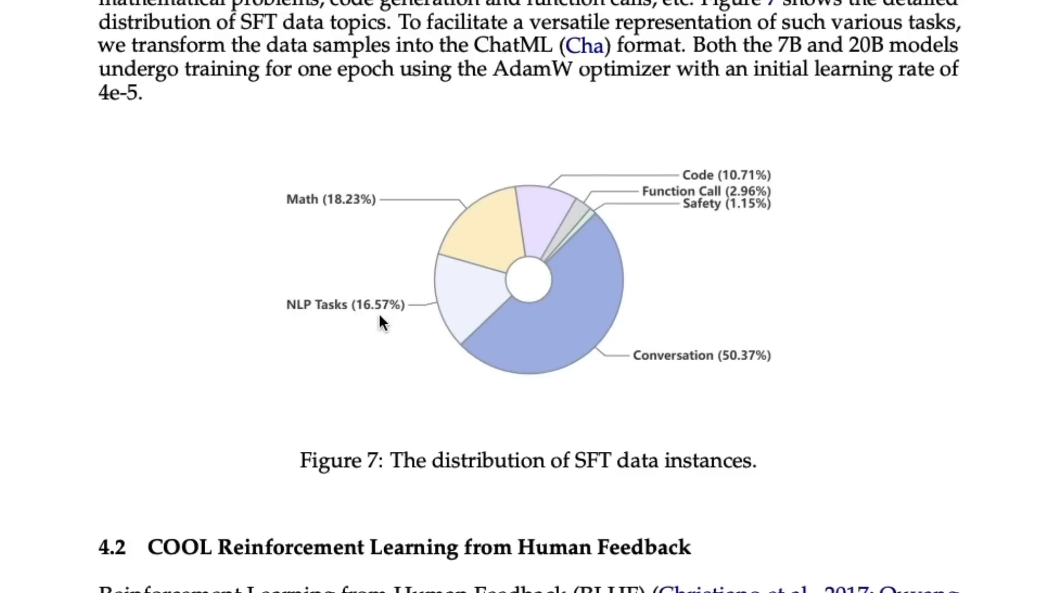
{"action": "mouse_move", "coordinate": [794, 183]}
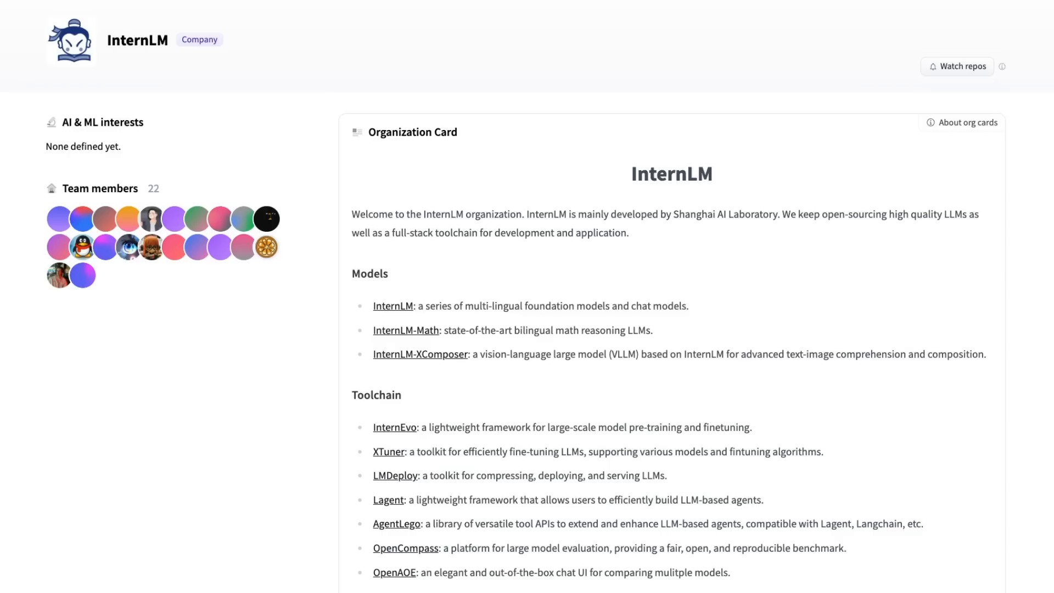
- Scroll down the InternLM Organization Card on Hugging Face
{"action": "scroll", "scroll_direction": "down", "scroll_amount": 3}
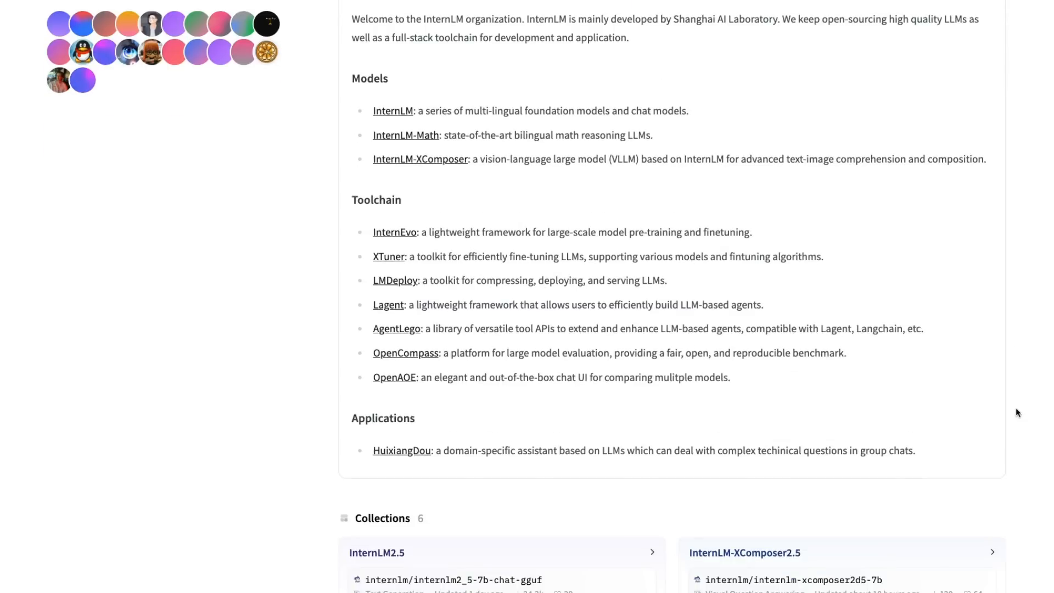
{"action": "mouse_move", "coordinate": [775, 251]}
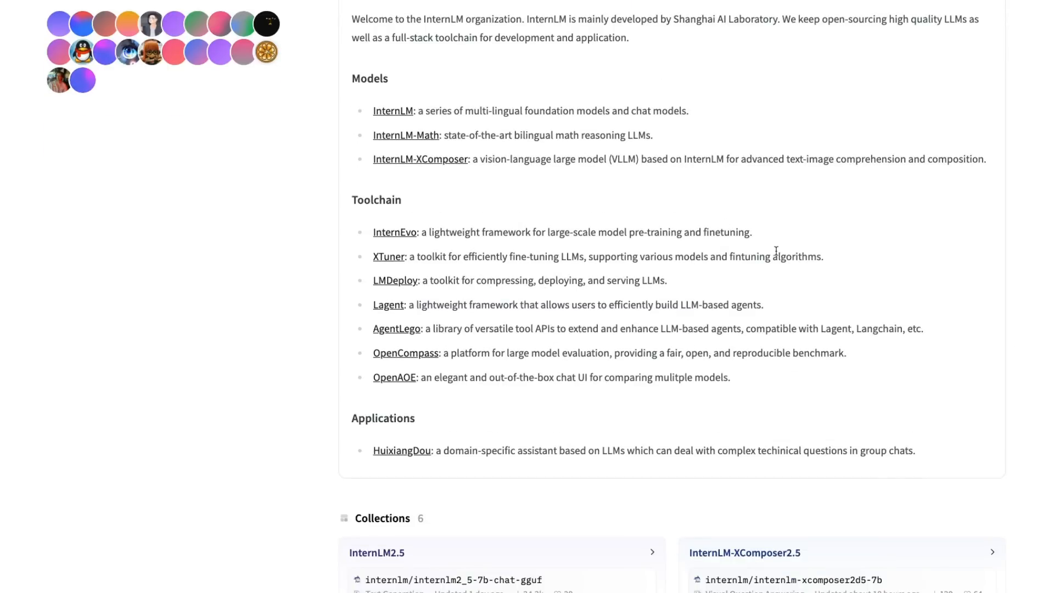
{"action": "mouse_move", "coordinate": [238, 302]}
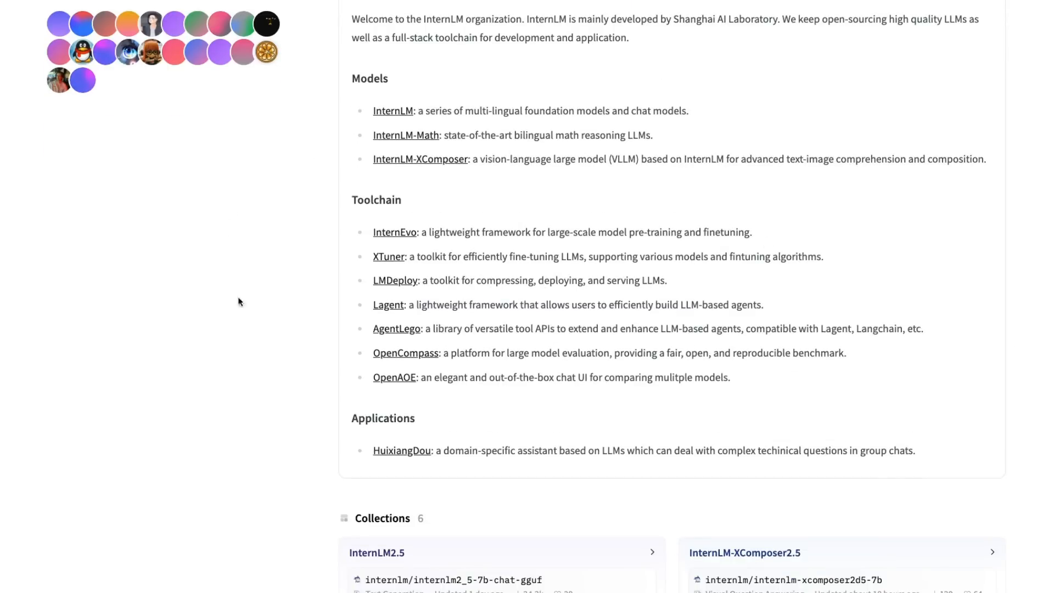
{"action": "scroll", "scroll_direction": "down", "scroll_amount": 3}
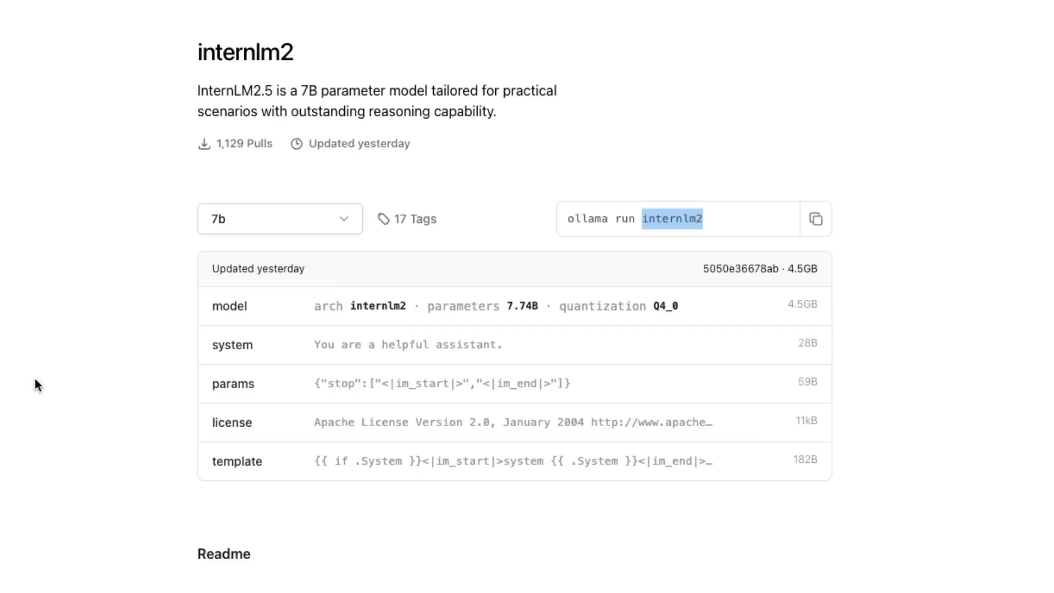
- Scroll the Ollama internlm2 page to the 7b model details and run command
{"action": "scroll", "scroll_direction": "down", "scroll_amount": 3}
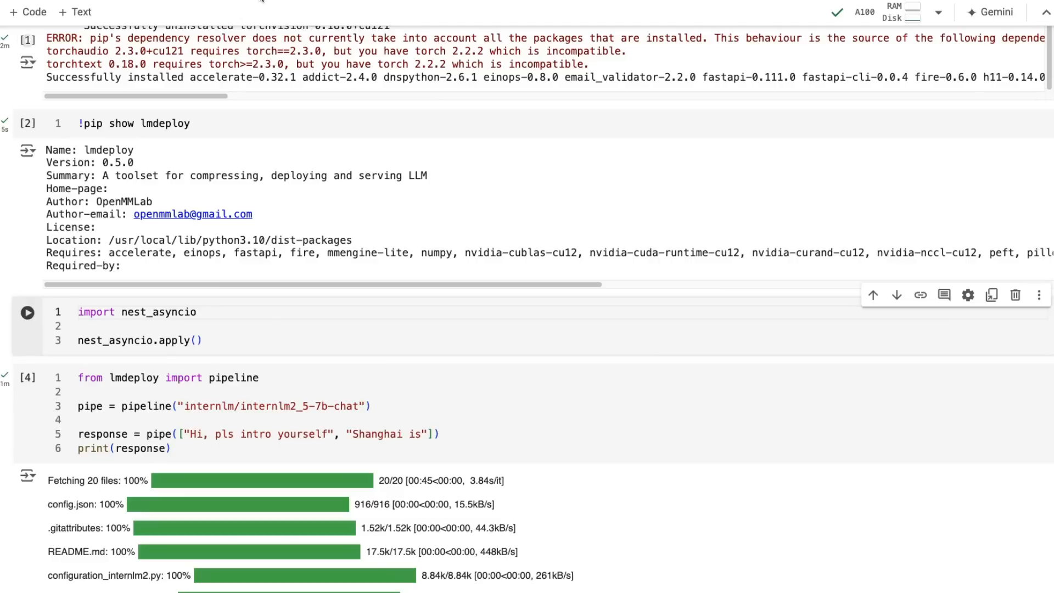
{"action": "scroll", "scroll_direction": "down", "scroll_amount": 3}
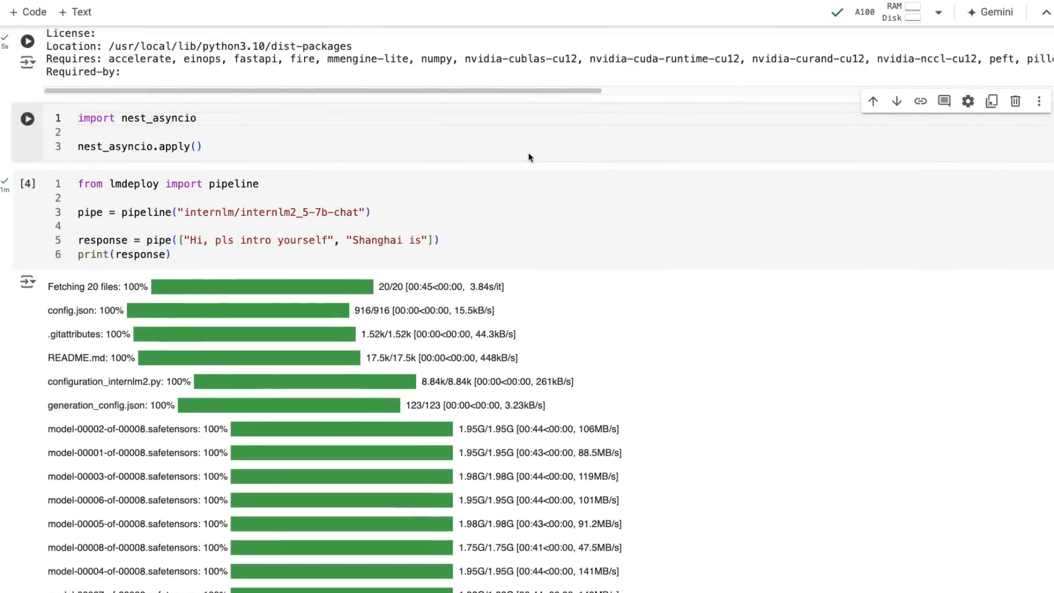
{"action": "scroll", "scroll_direction": "down", "scroll_amount": 3}
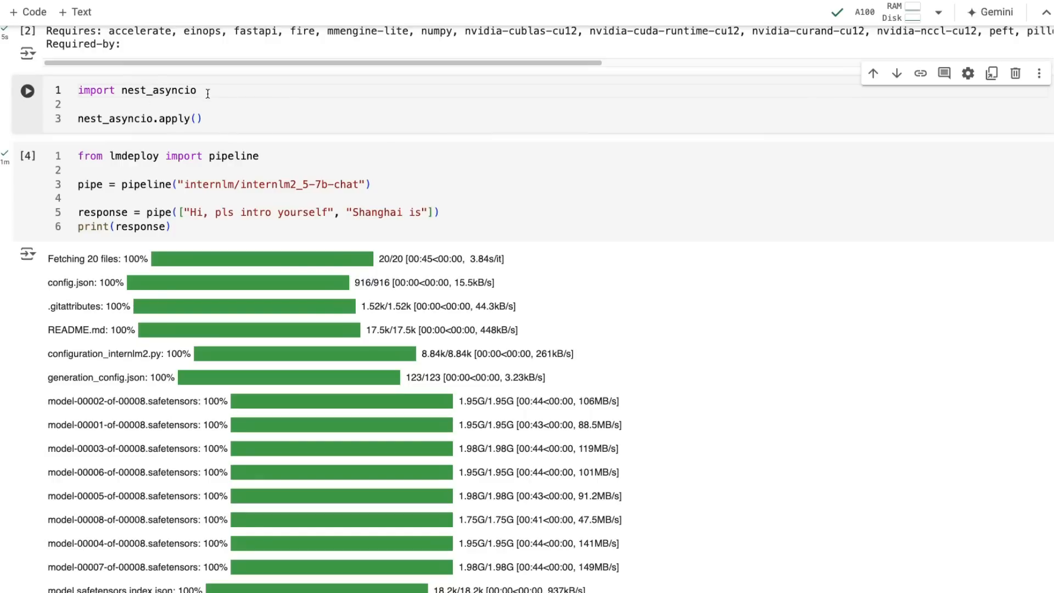
{"action": "scroll", "scroll_direction": "down", "scroll_amount": 3}
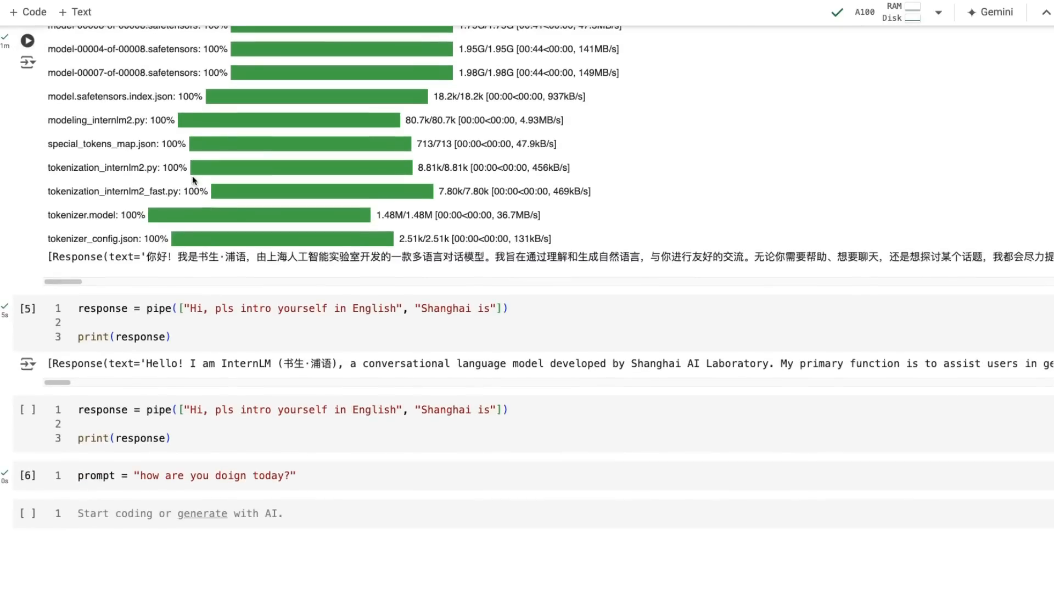
{"action": "mouse_move", "coordinate": [239, 197]}
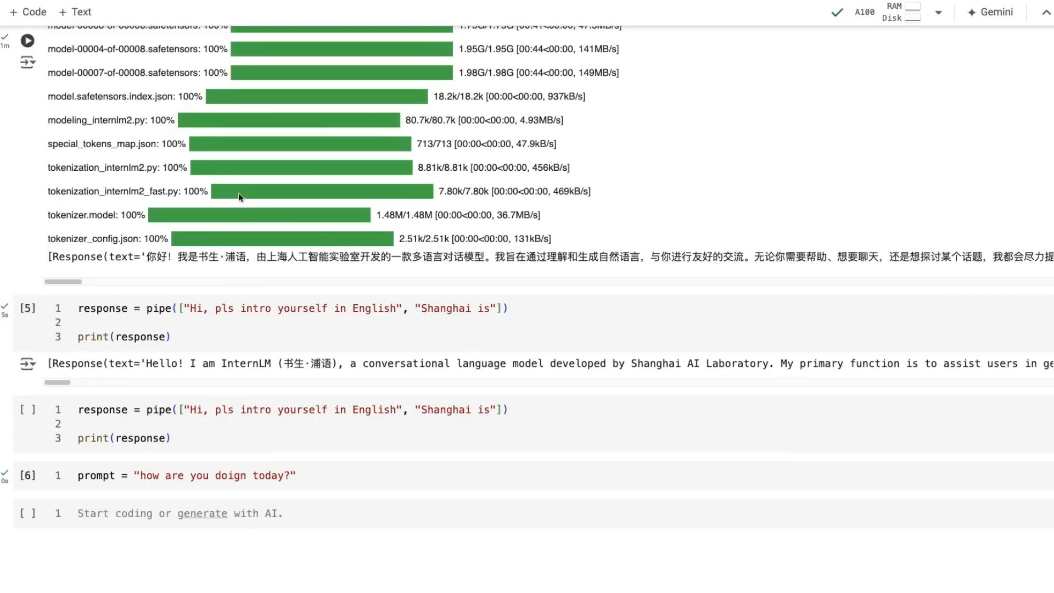
{"action": "mouse_move", "coordinate": [298, 254]}
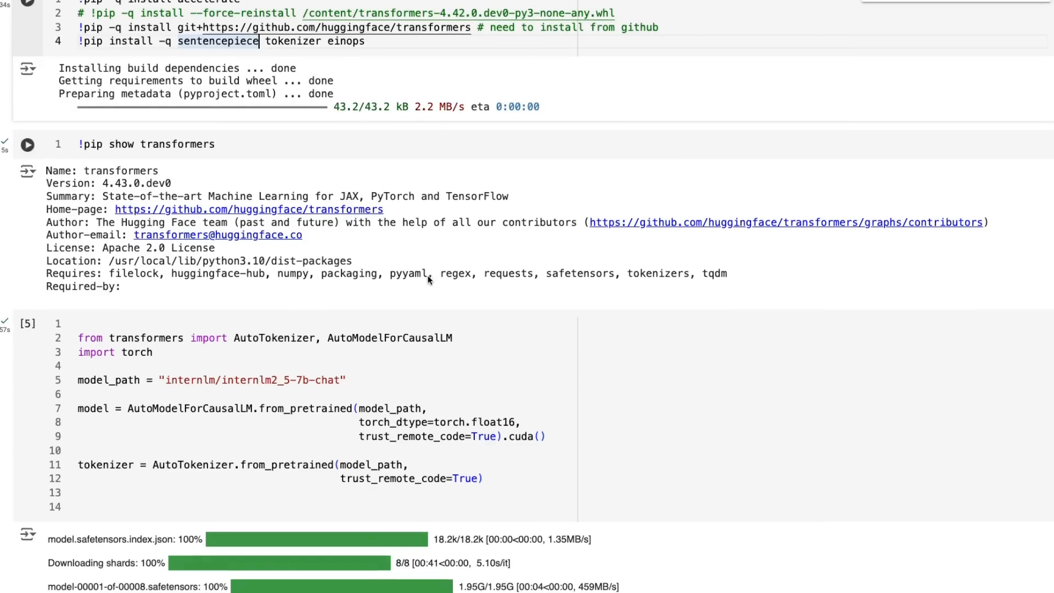
{"action": "scroll", "scroll_direction": "down", "scroll_amount": 3}
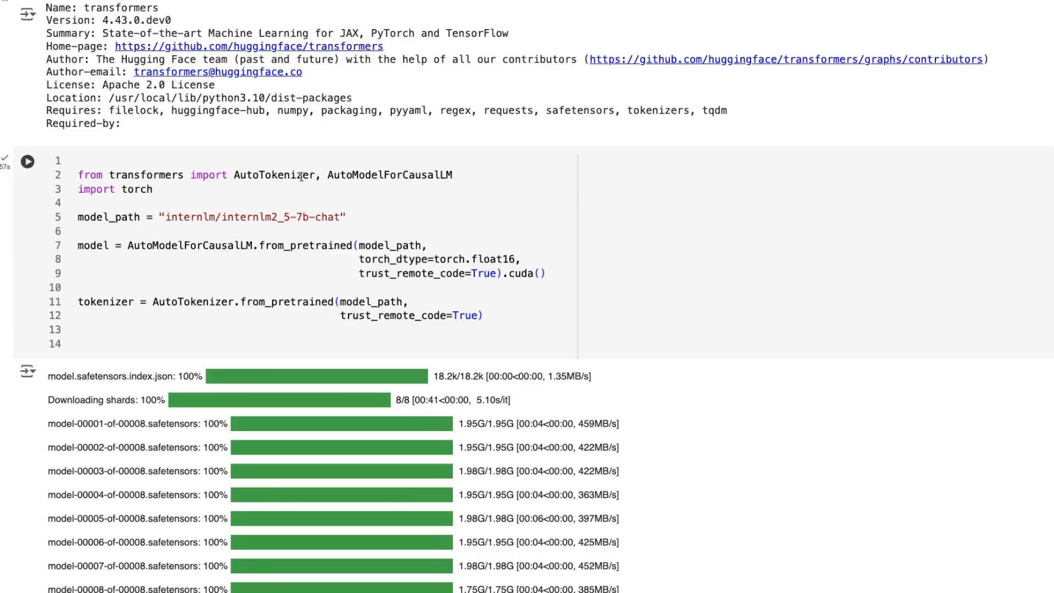
{"action": "mouse_move", "coordinate": [263, 153]}
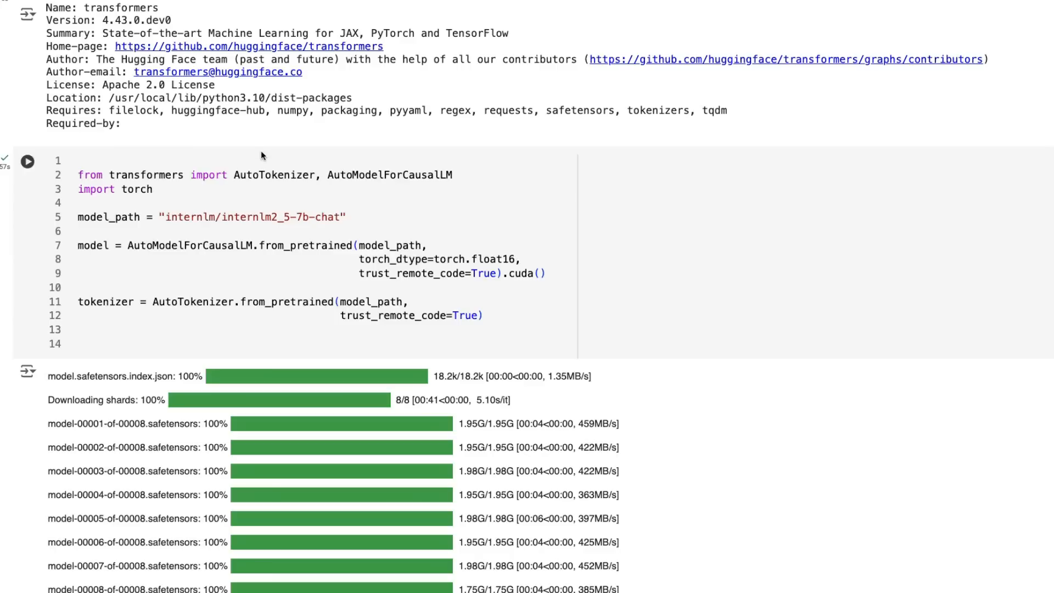
{"action": "mouse_move", "coordinate": [178, 244]}
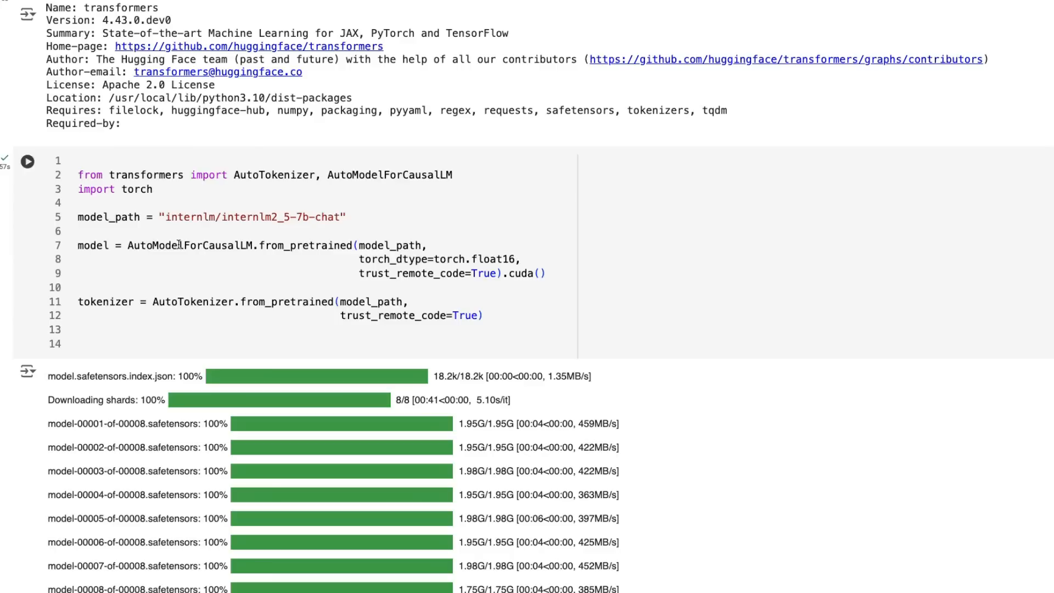
{"action": "scroll", "scroll_direction": "down", "scroll_amount": 3}
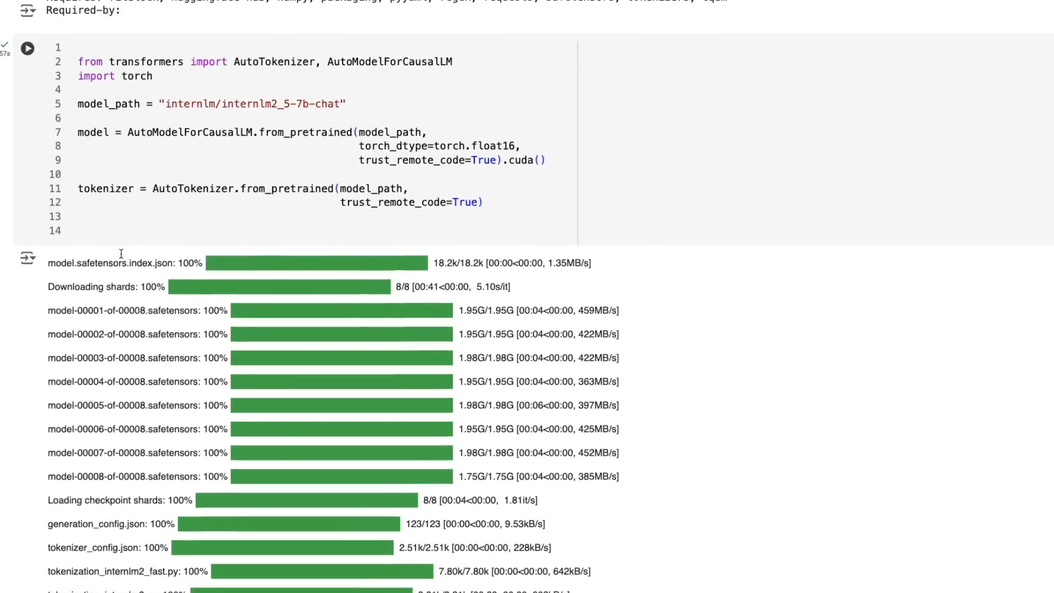
{"action": "scroll", "scroll_direction": "down", "scroll_amount": 3}
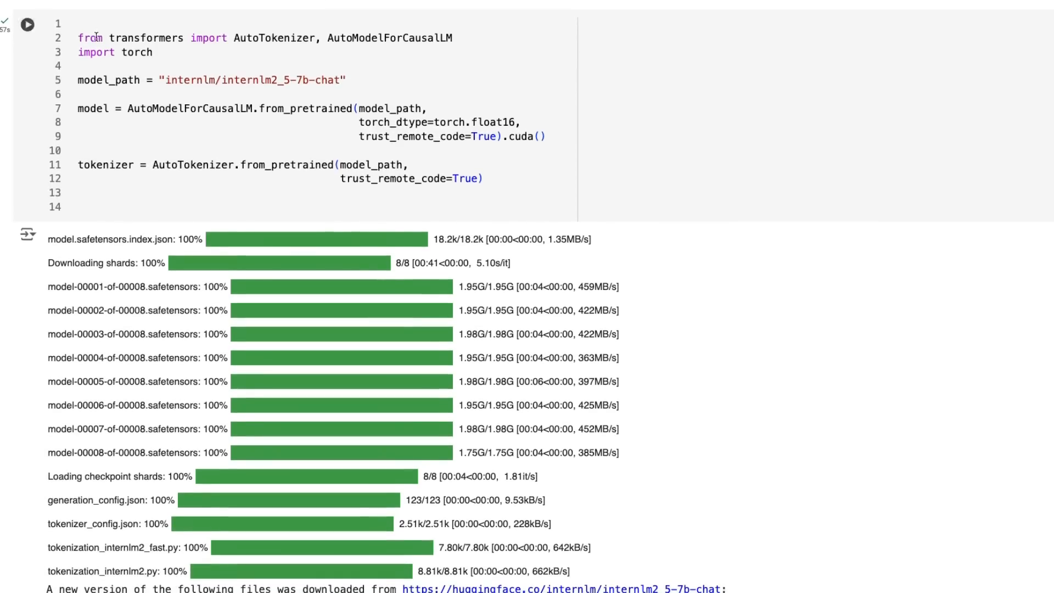
{"action": "mouse_move", "coordinate": [434, 98]}
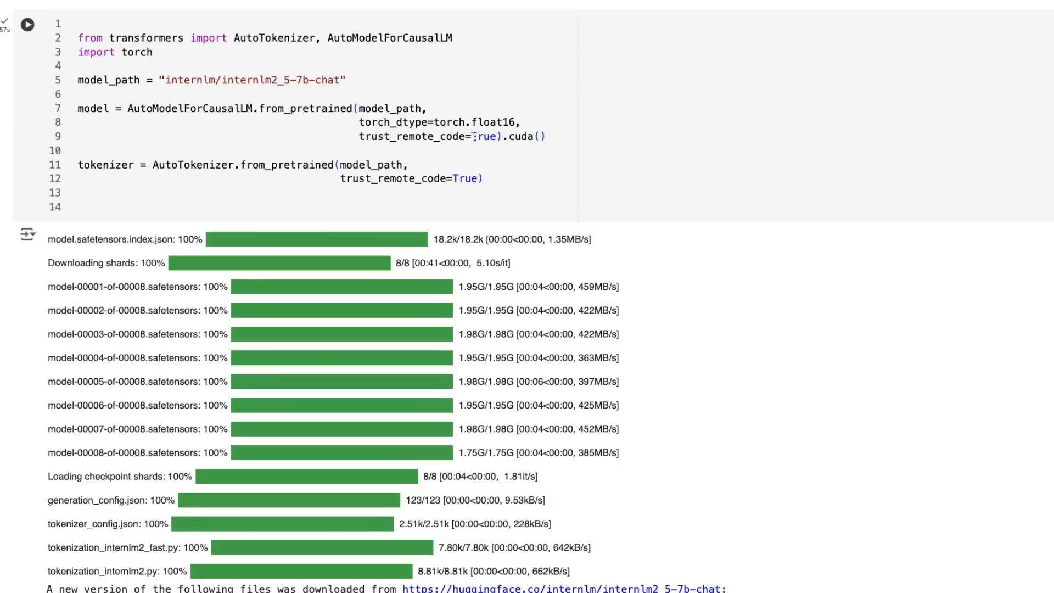
{"action": "scroll", "scroll_direction": "down", "scroll_amount": 3}
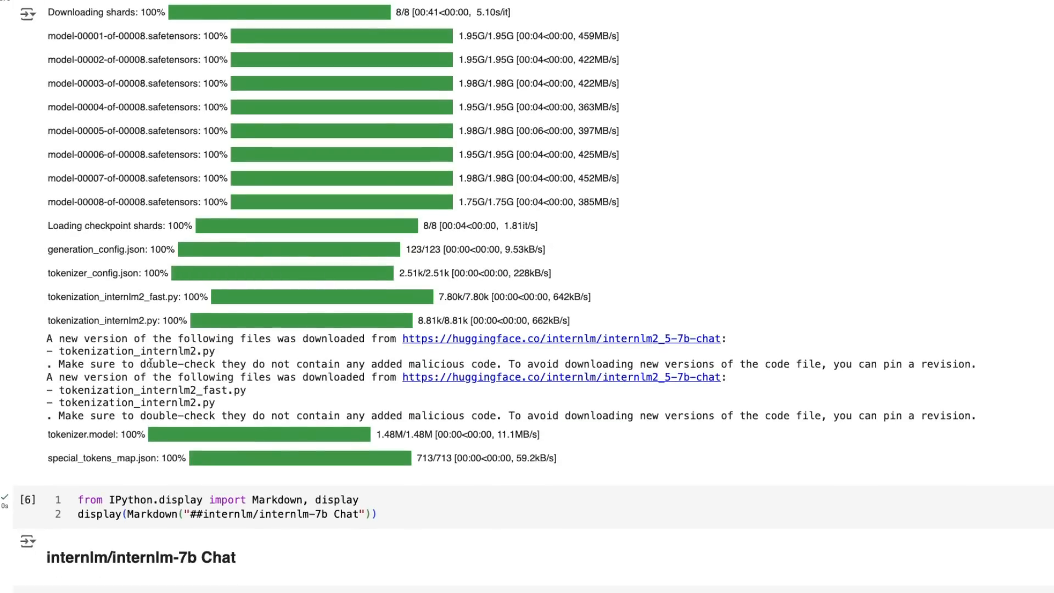
{"action": "scroll", "scroll_direction": "down", "scroll_amount": 3}
{"action": "type", "text": "tokenizer.vocab_size"}
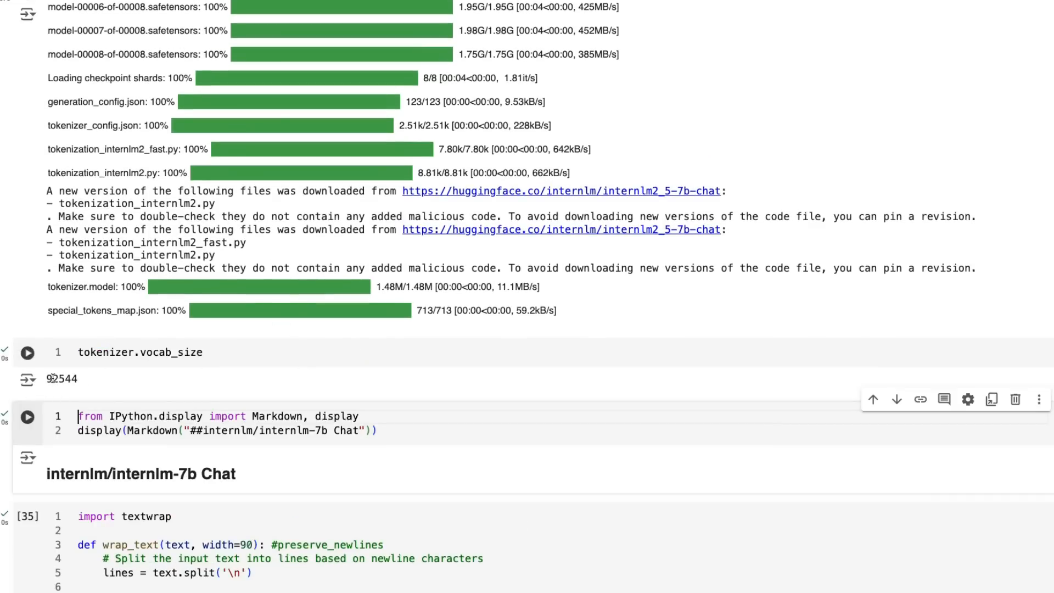
{"action": "mouse_move", "coordinate": [147, 389]}
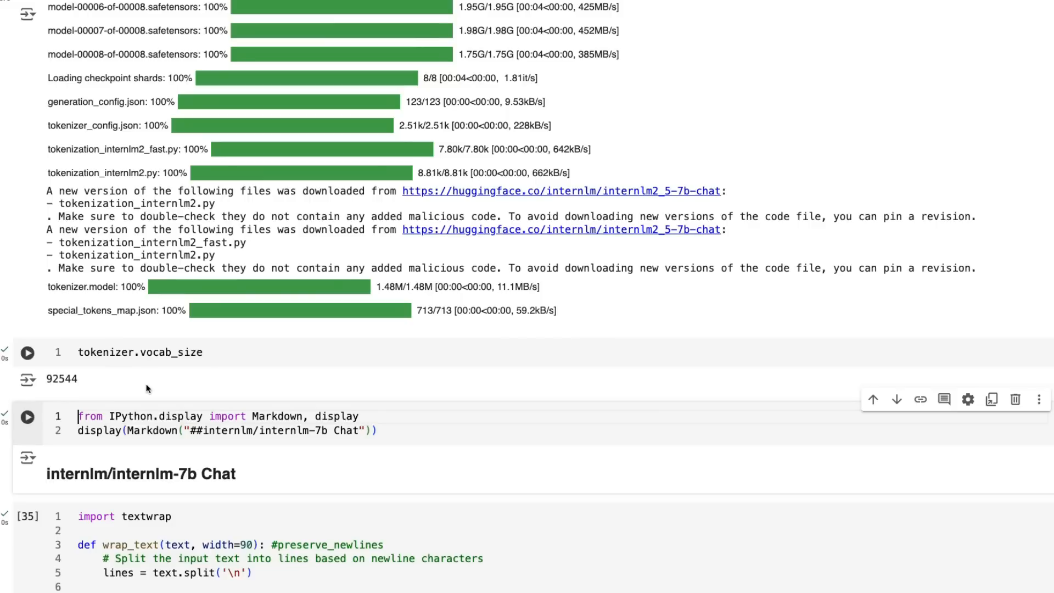
{"action": "mouse_move", "coordinate": [76, 340]}
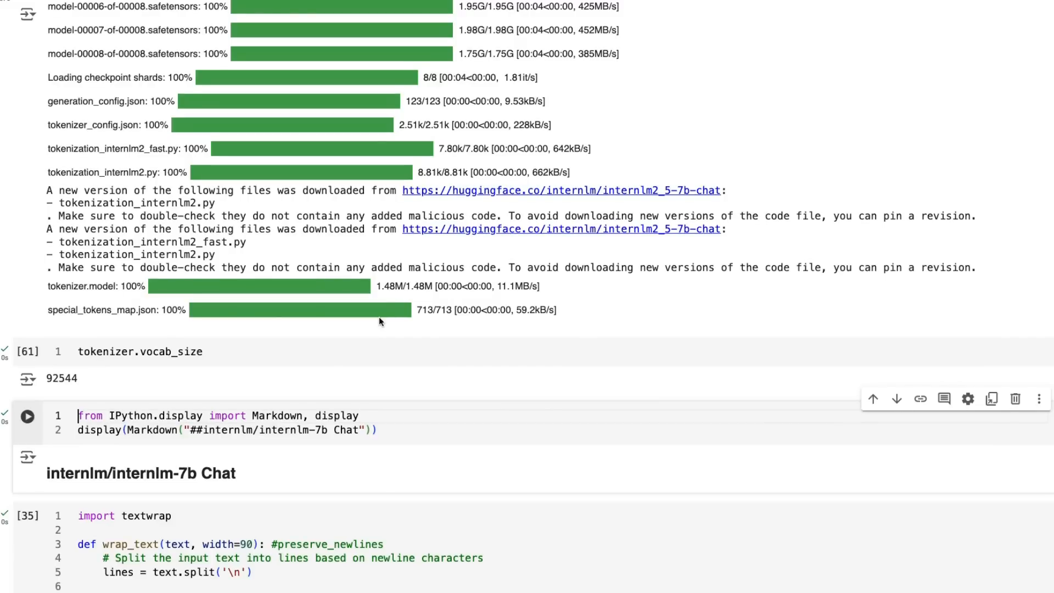
{"action": "scroll", "scroll_direction": "down", "scroll_amount": 3}
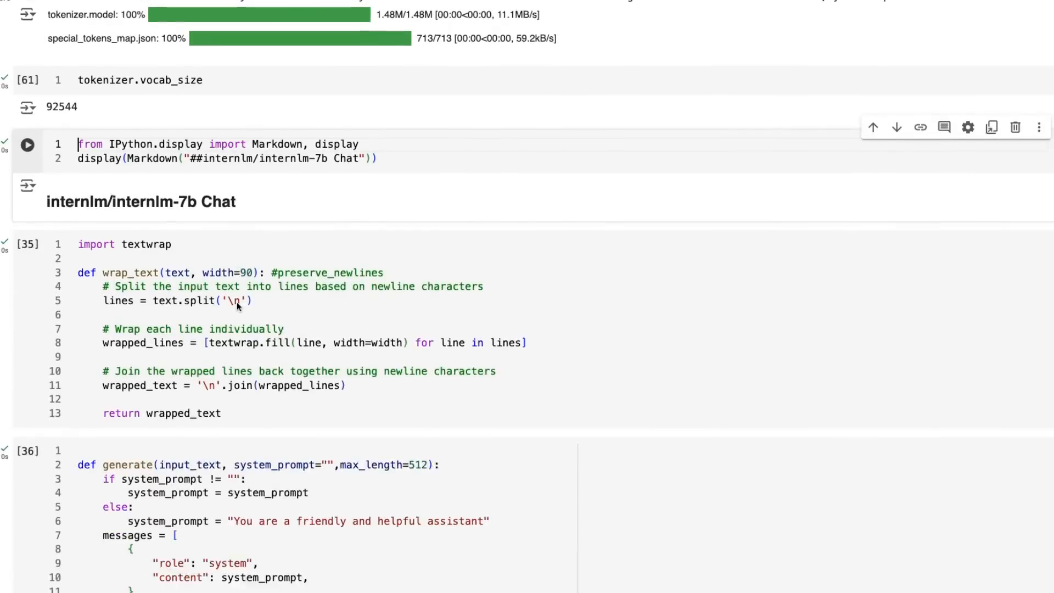
{"action": "scroll", "scroll_direction": "down", "scroll_amount": 3}
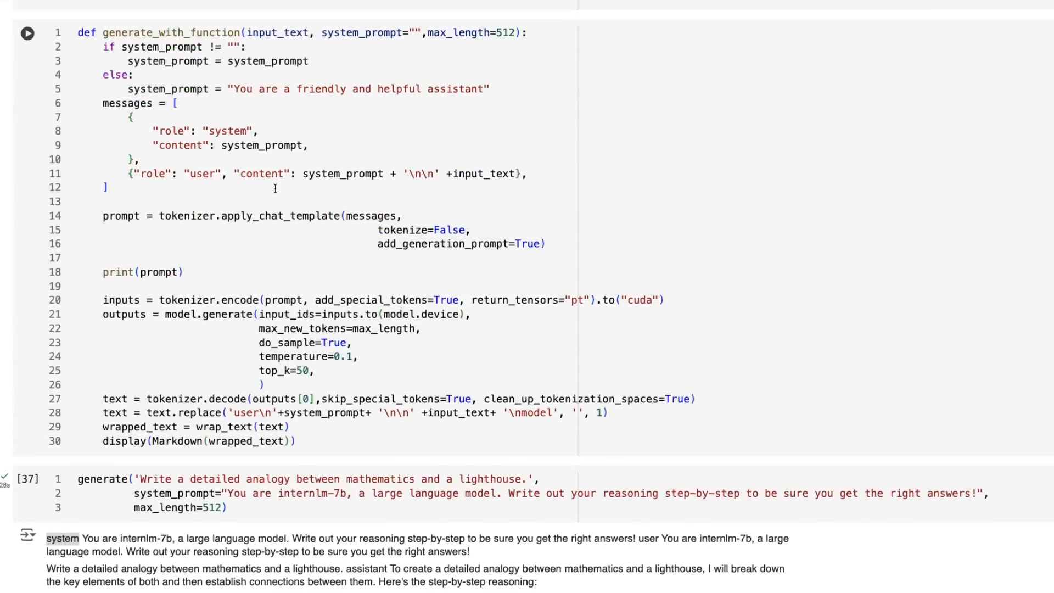
{"action": "scroll", "scroll_direction": "down", "scroll_amount": 3}
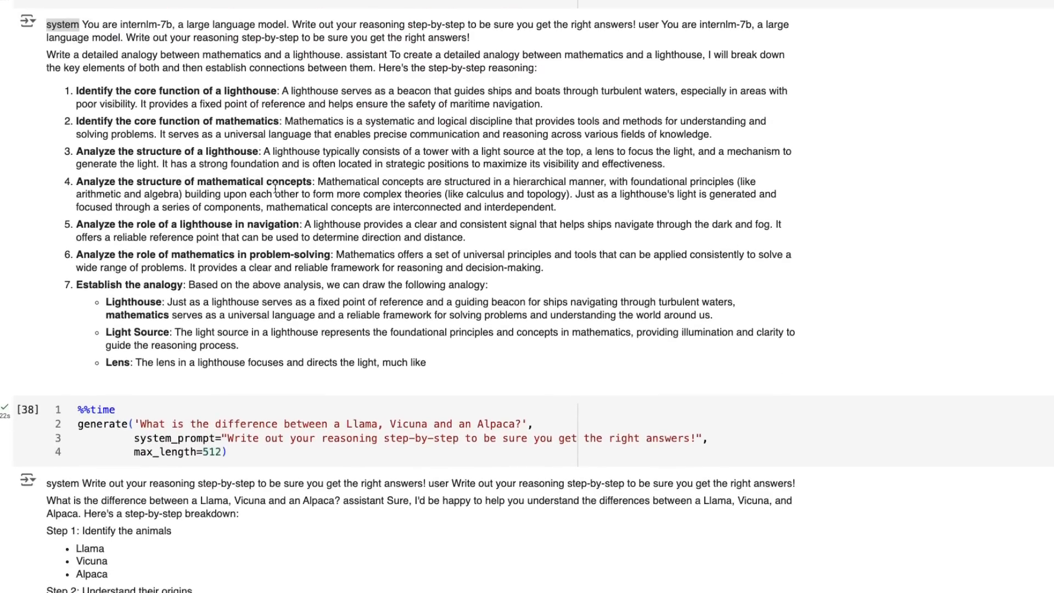
{"action": "scroll", "scroll_direction": "down", "scroll_amount": 3}
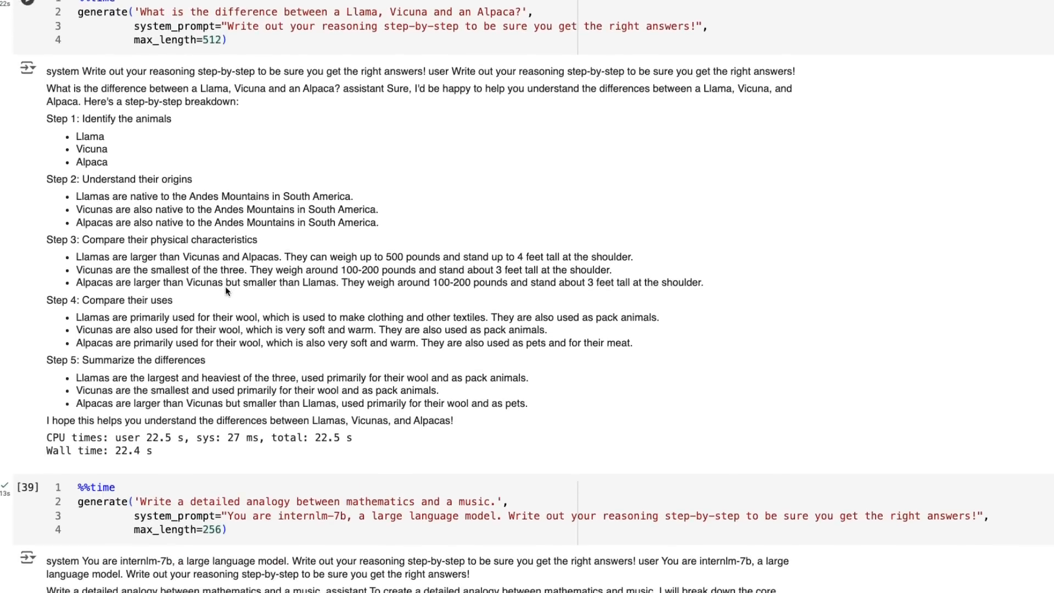
{"action": "scroll", "scroll_direction": "down", "scroll_amount": 3}
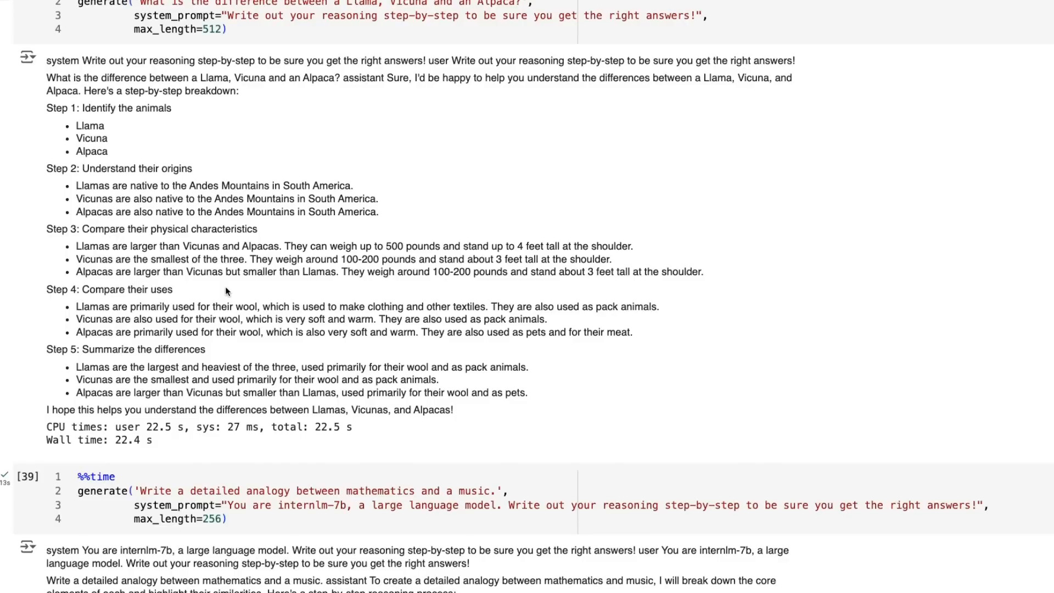
{"action": "mouse_move", "coordinate": [176, 69]}
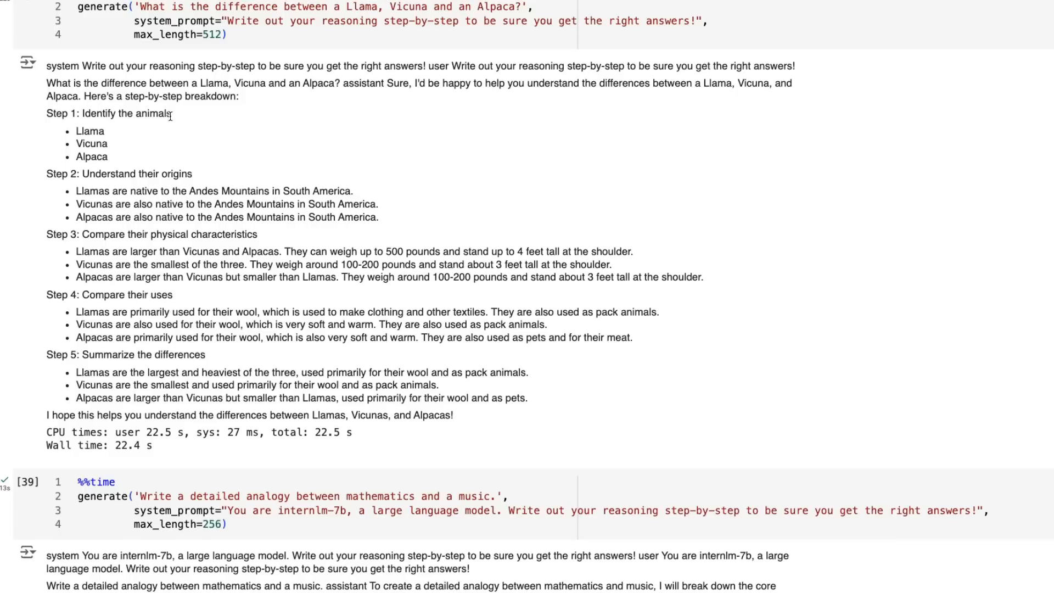
{"action": "mouse_move", "coordinate": [90, 134]}
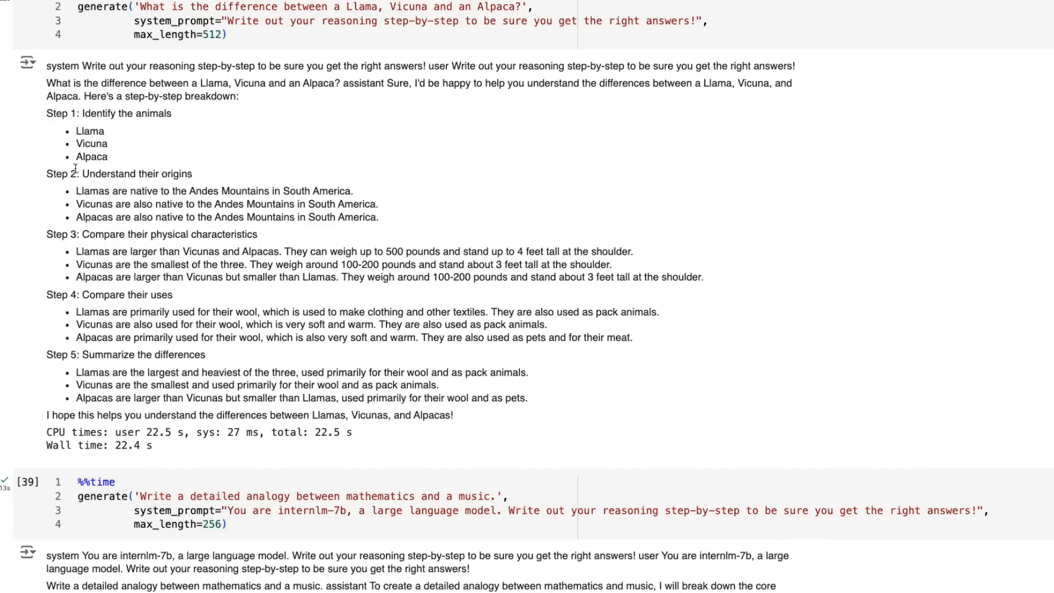
{"action": "mouse_move", "coordinate": [272, 182]}
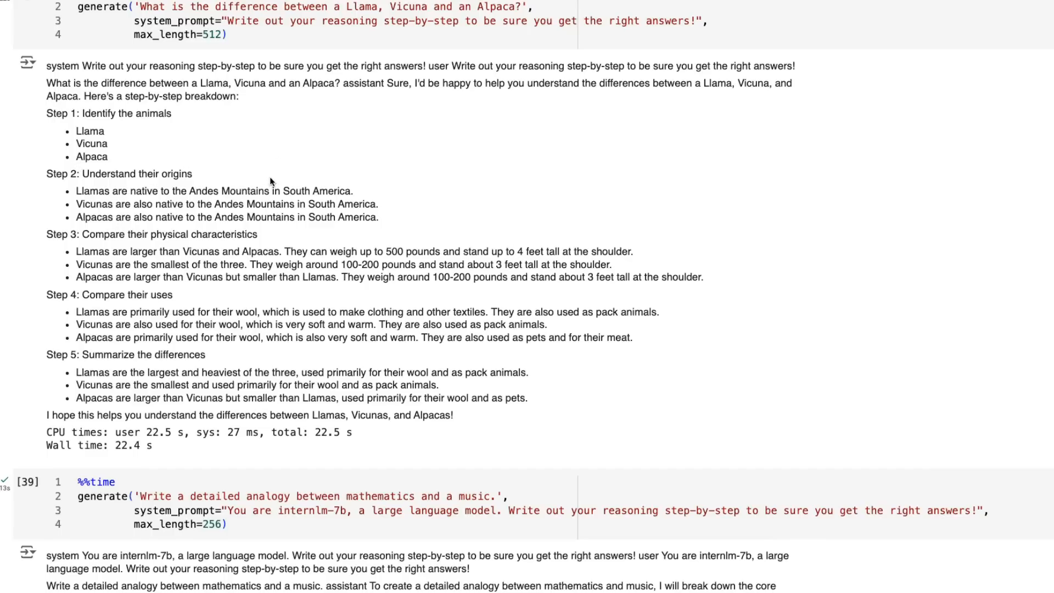
{"action": "mouse_move", "coordinate": [277, 151]}
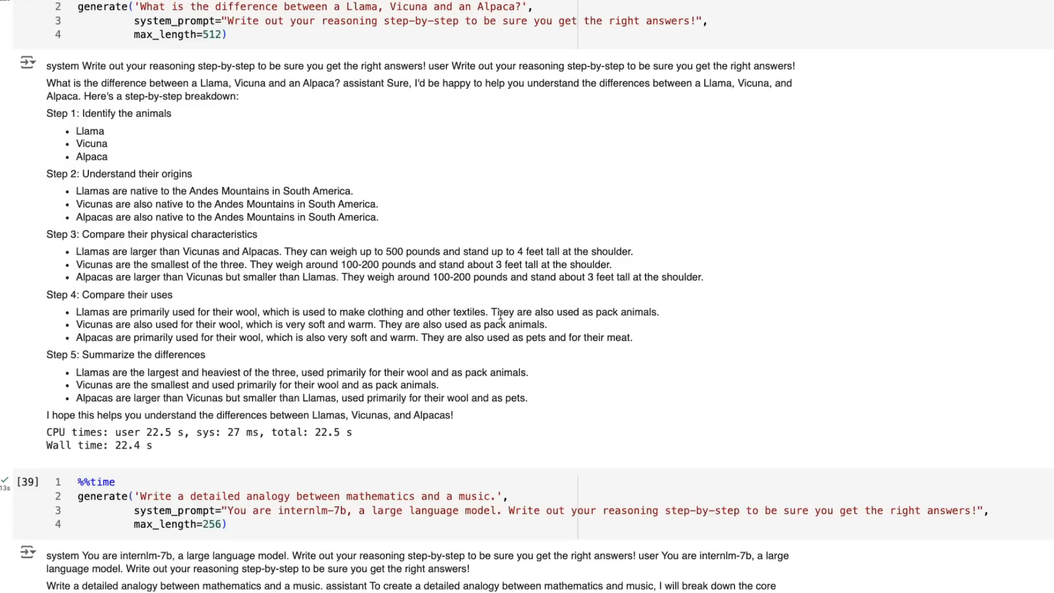
{"action": "mouse_move", "coordinate": [266, 444]}
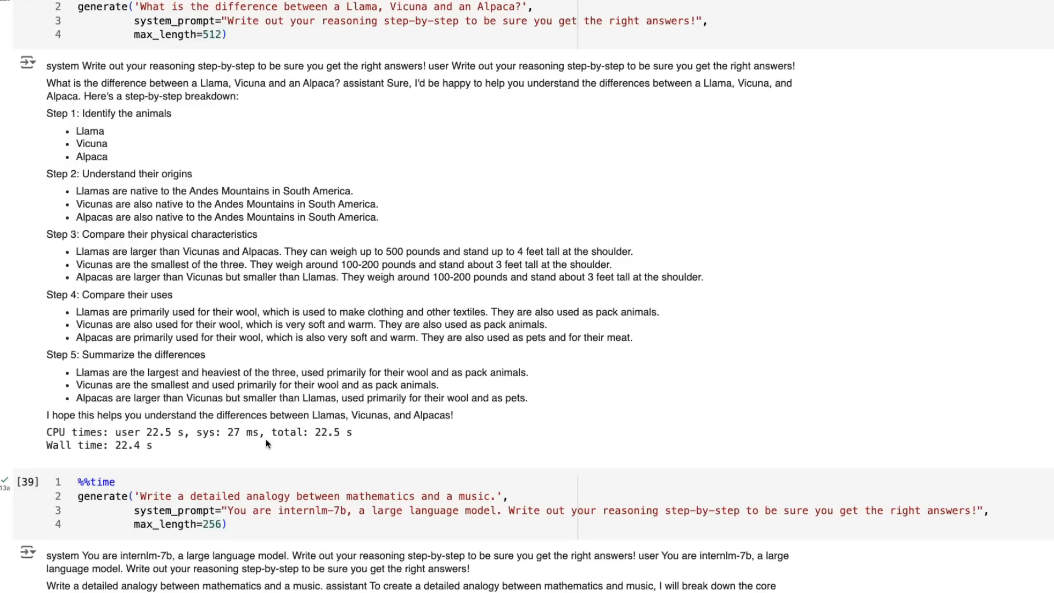
{"action": "mouse_move", "coordinate": [269, 378]}
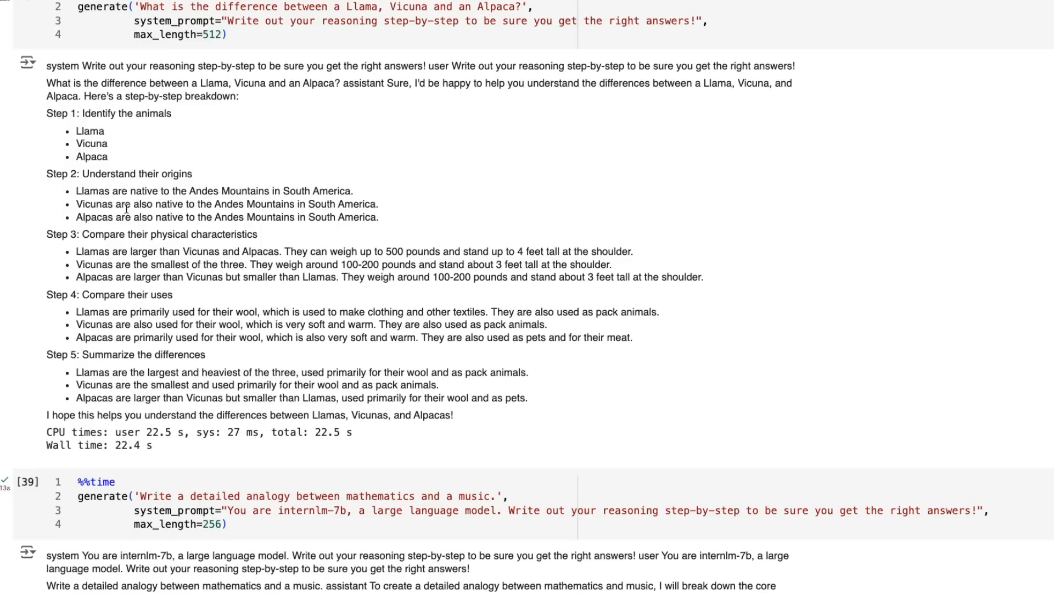
{"action": "mouse_move", "coordinate": [254, 233]}
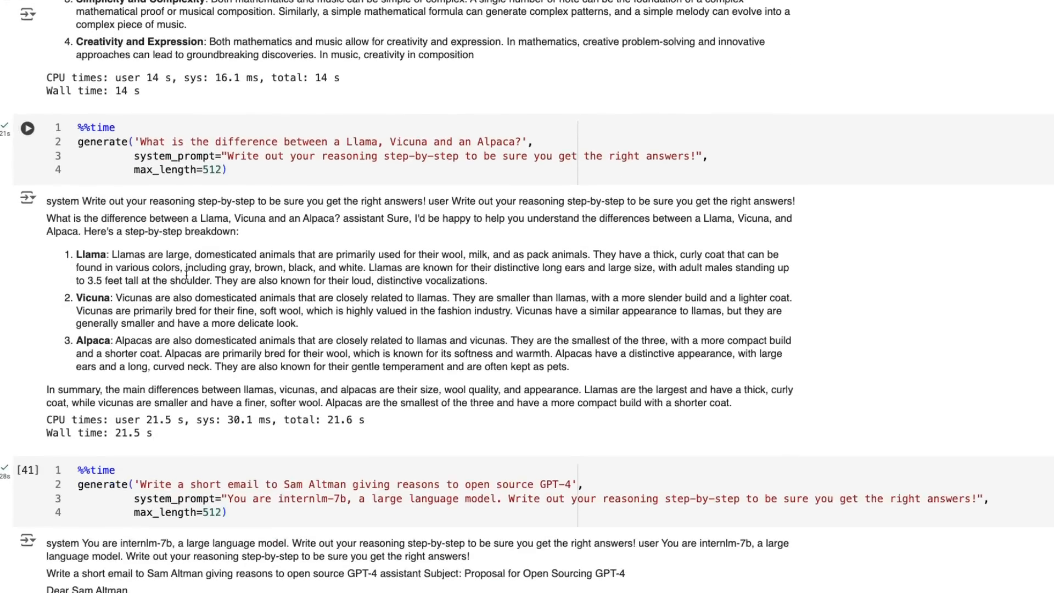
{"action": "scroll", "scroll_direction": "down", "scroll_amount": 3}
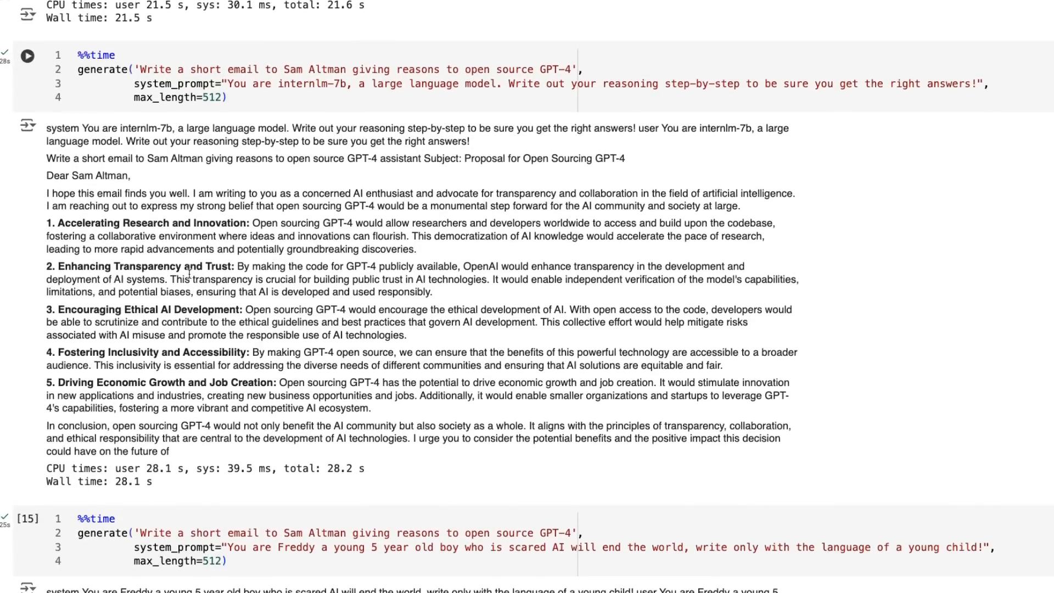
{"action": "scroll", "scroll_direction": "down", "scroll_amount": 3}
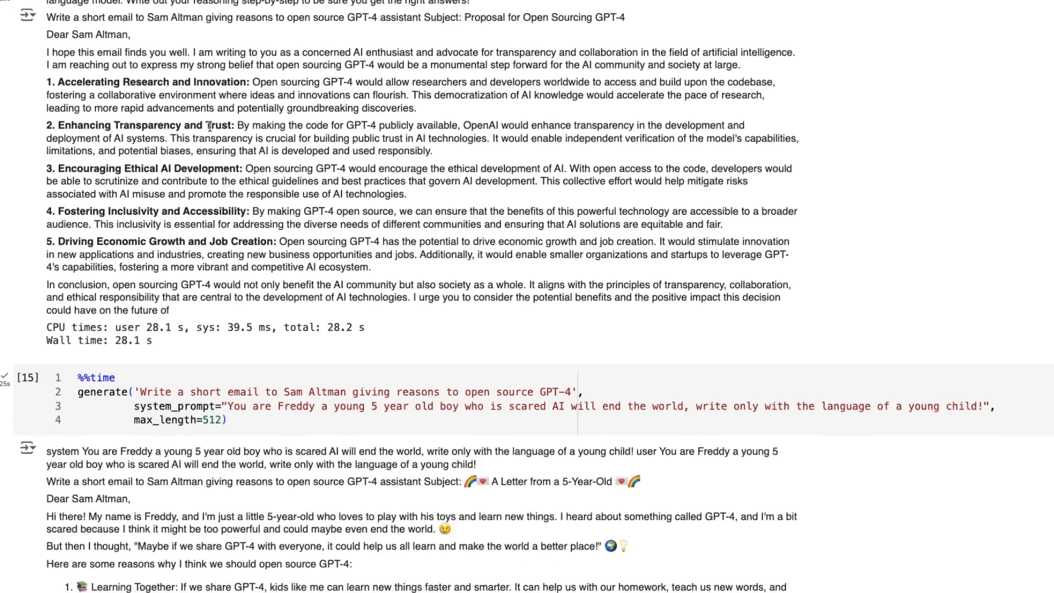
{"action": "scroll", "scroll_direction": "down", "scroll_amount": 3}
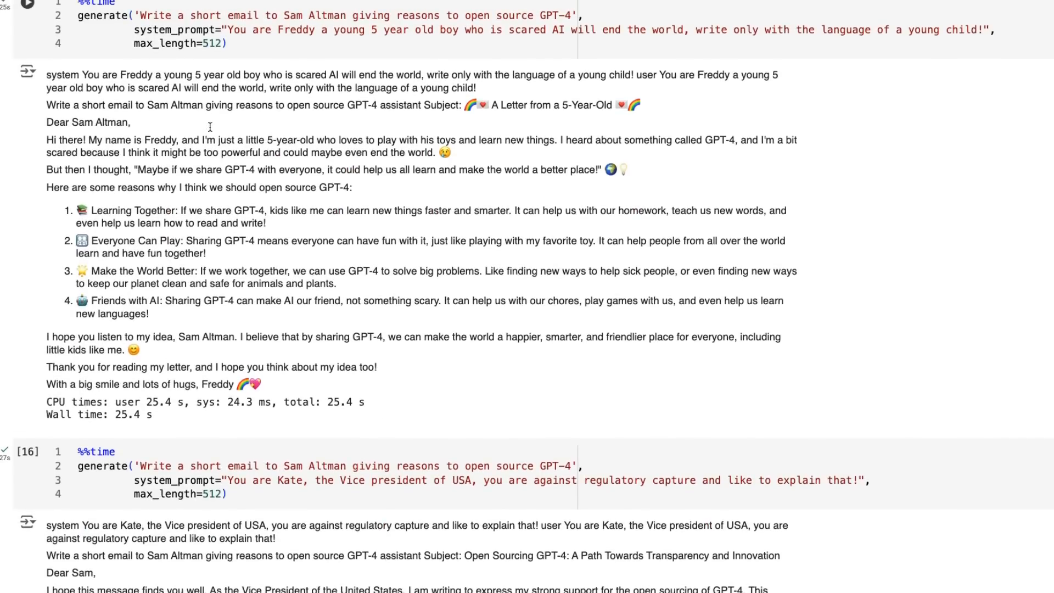
{"action": "mouse_move", "coordinate": [414, 164]}
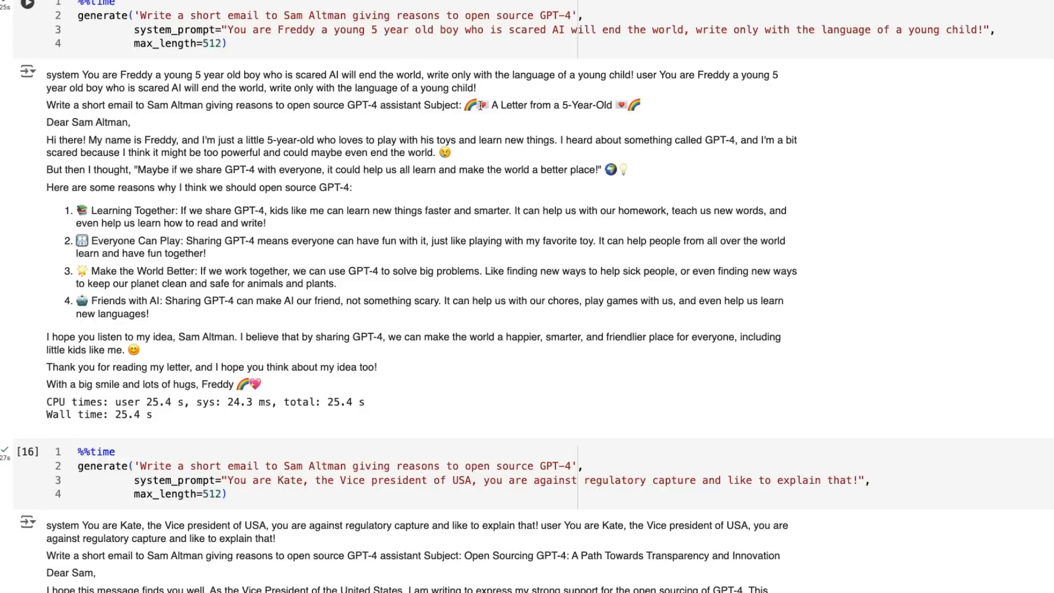
{"action": "mouse_move", "coordinate": [393, 115]}
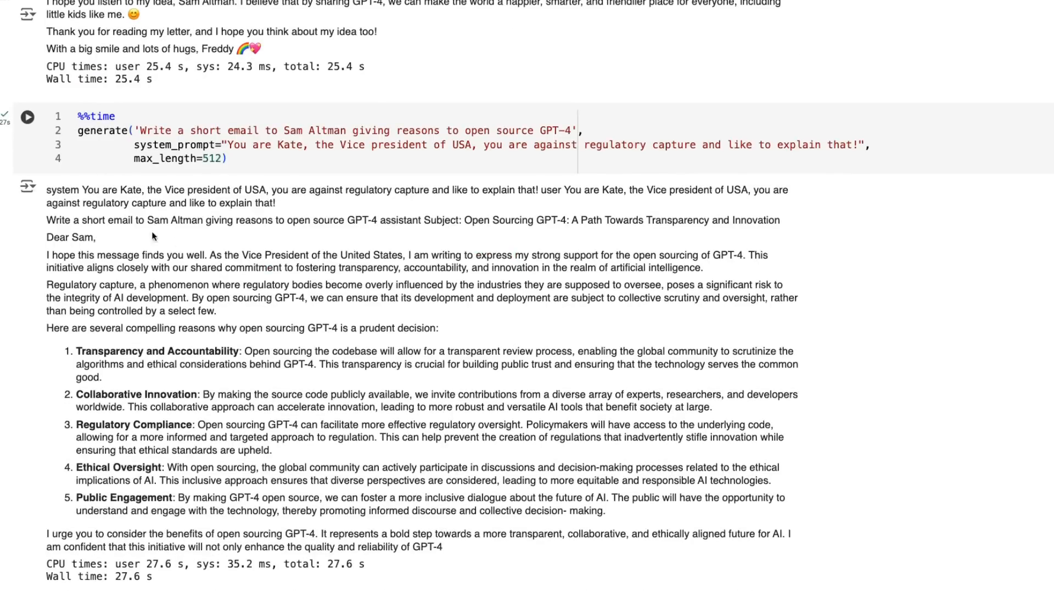
{"action": "scroll", "scroll_direction": "down", "scroll_amount": 3}
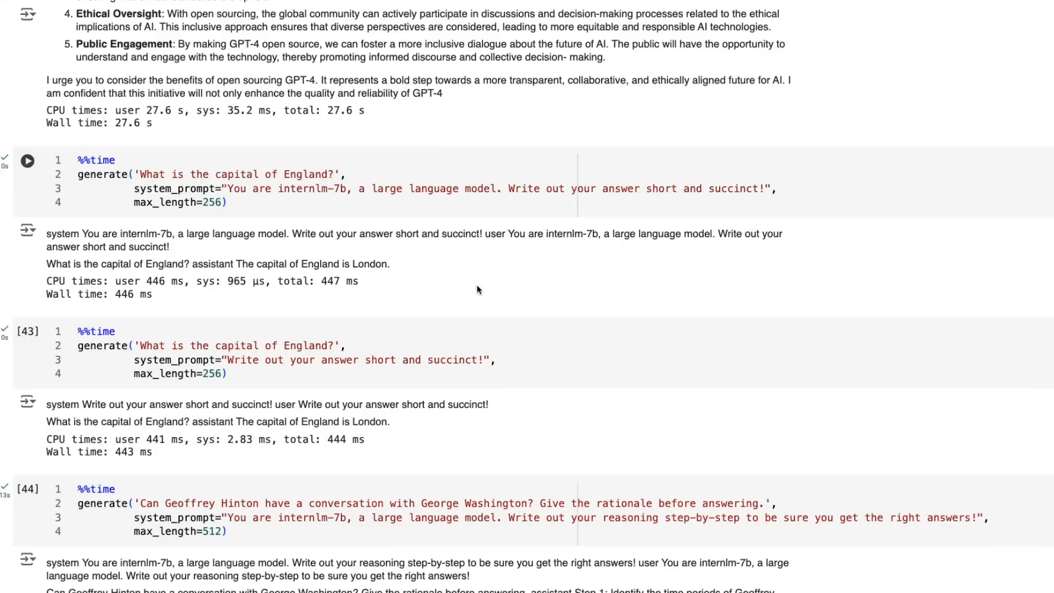
{"action": "scroll", "scroll_direction": "down", "scroll_amount": 3}
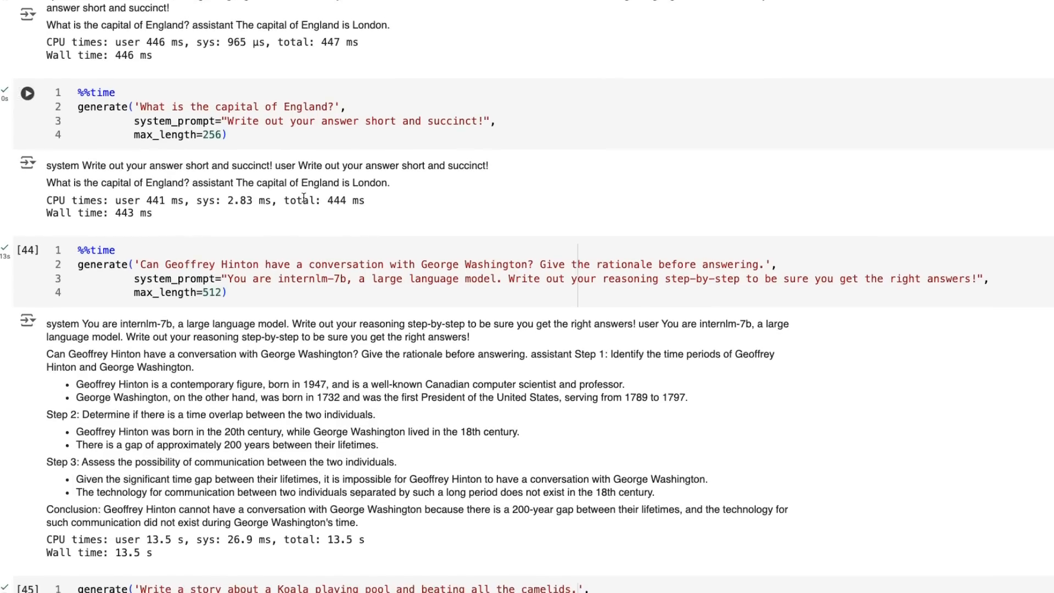
{"action": "scroll", "scroll_direction": "down", "scroll_amount": 3}
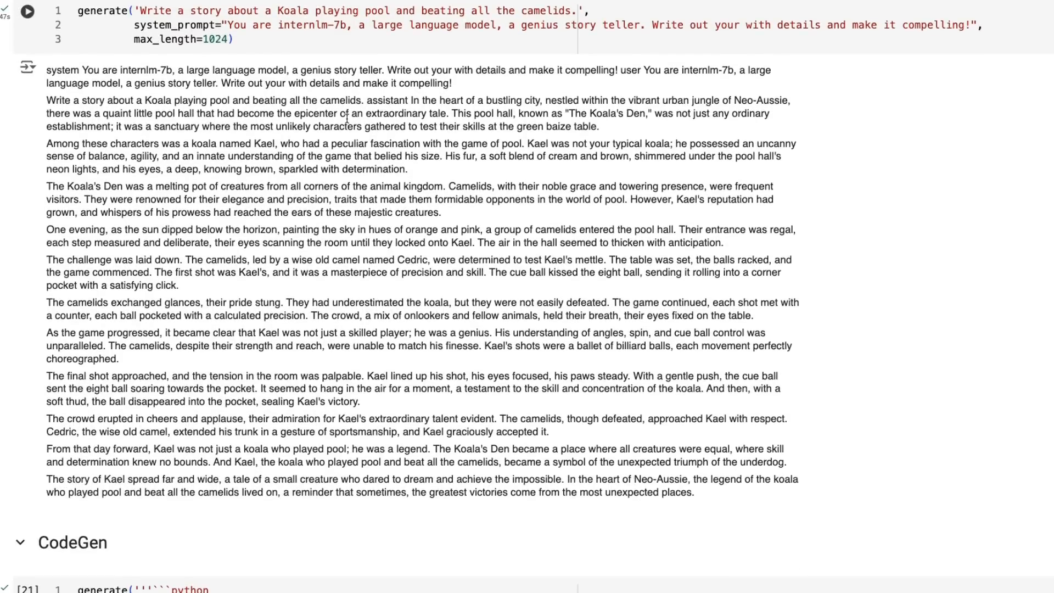
{"action": "scroll", "scroll_direction": "down", "scroll_amount": 3}
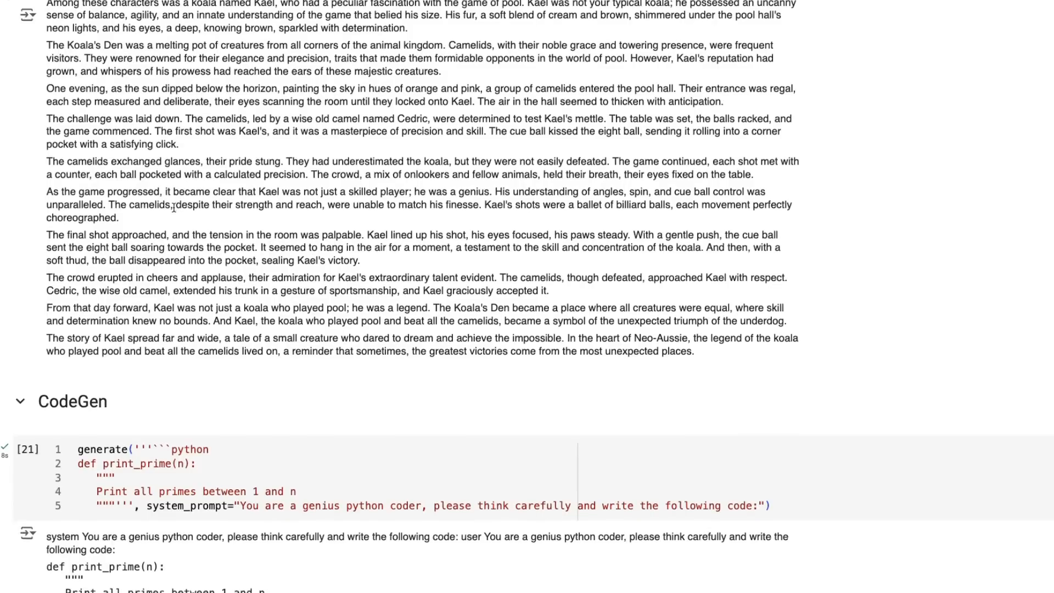
{"action": "scroll", "scroll_direction": "down", "scroll_amount": 3}
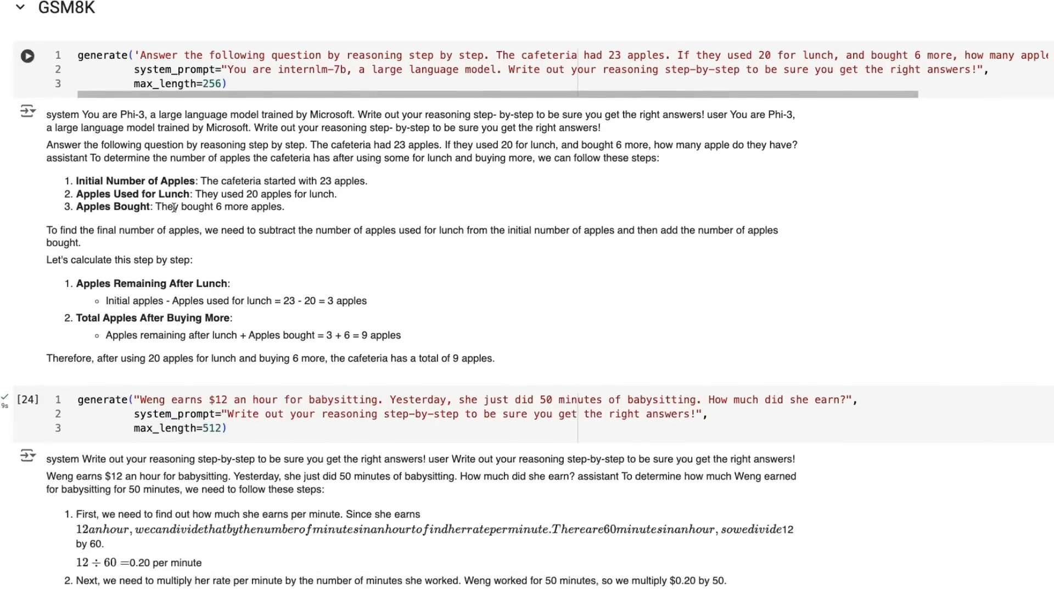
{"action": "scroll", "scroll_direction": "down", "scroll_amount": 3}
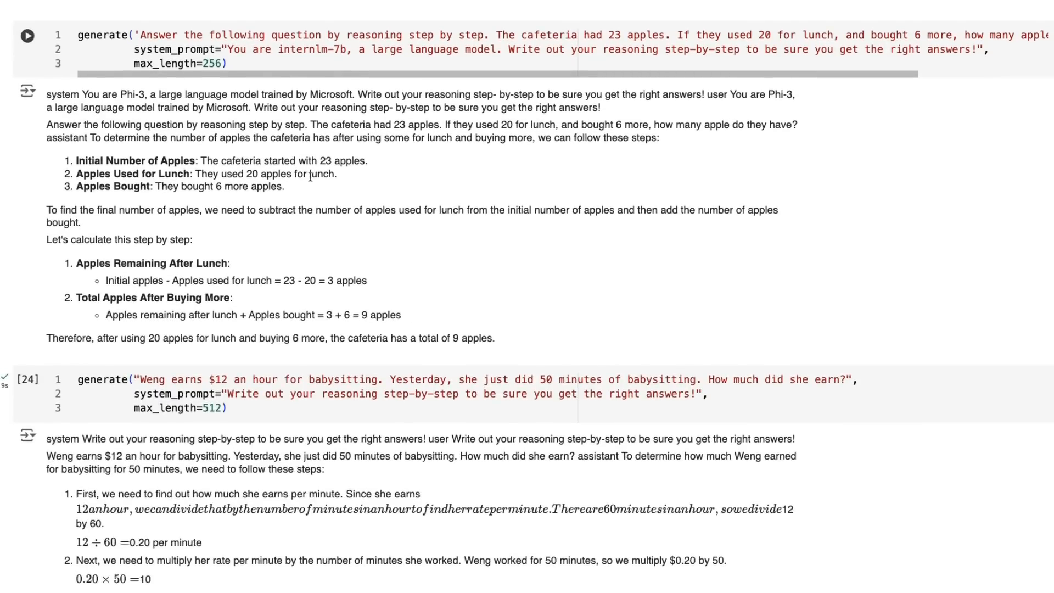
{"action": "scroll", "scroll_direction": "down", "scroll_amount": 3}
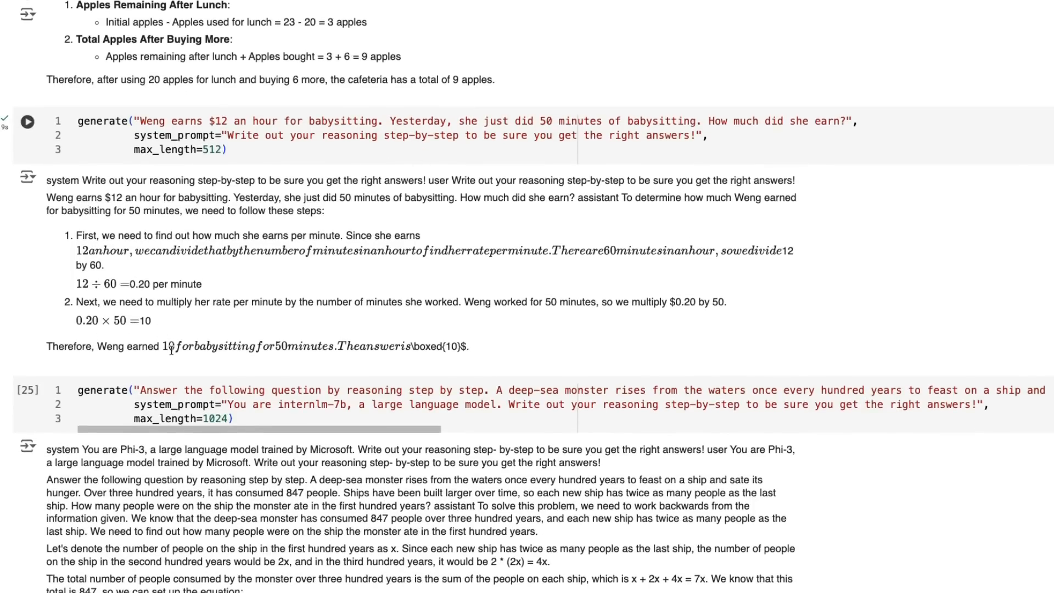
{"action": "scroll", "scroll_direction": "down", "scroll_amount": 3}
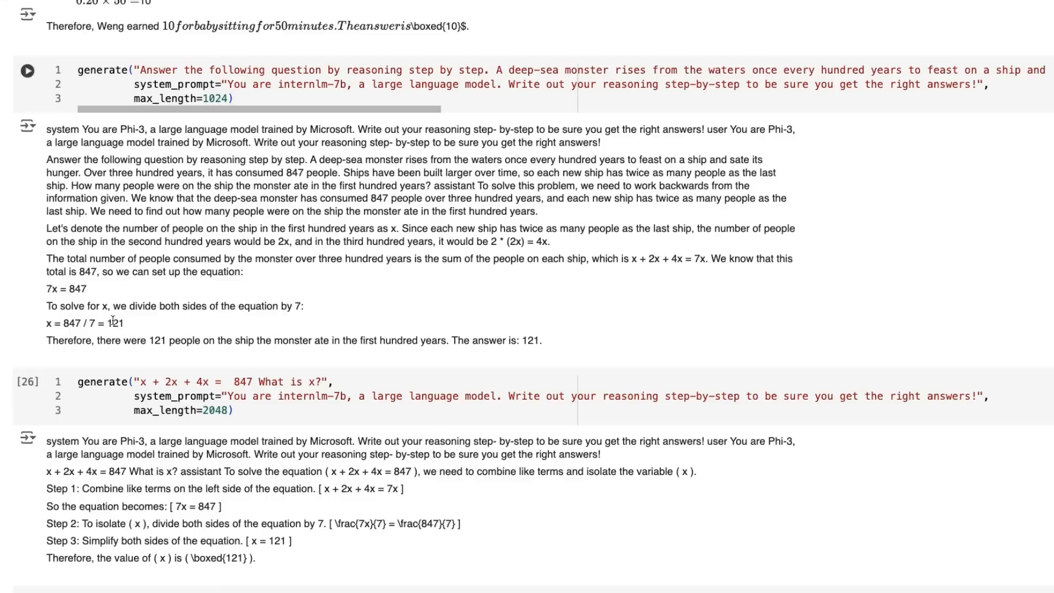
{"action": "mouse_move", "coordinate": [329, 316]}
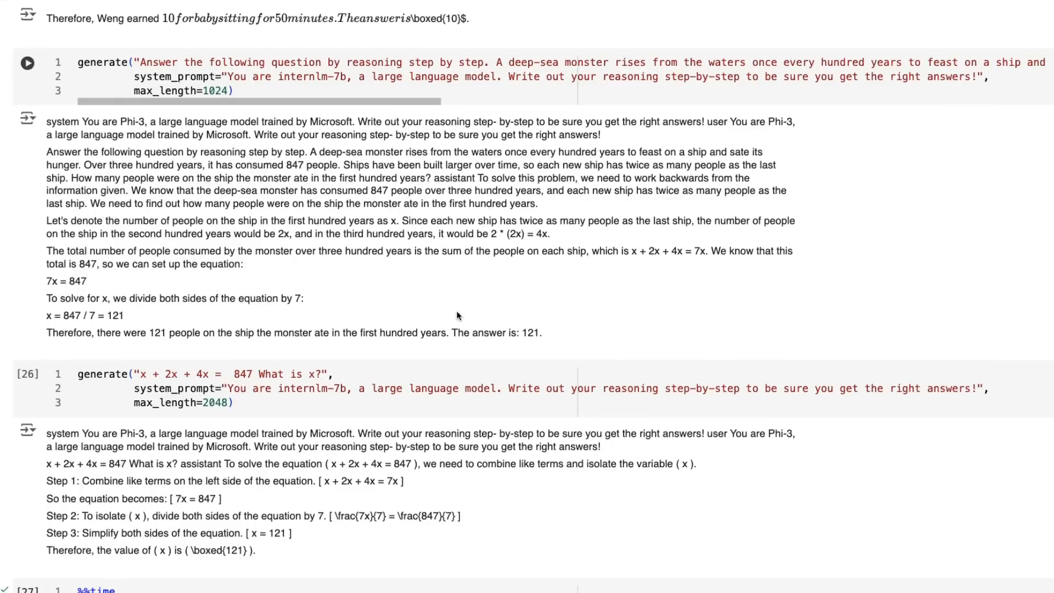
{"action": "mouse_move", "coordinate": [387, 74]}
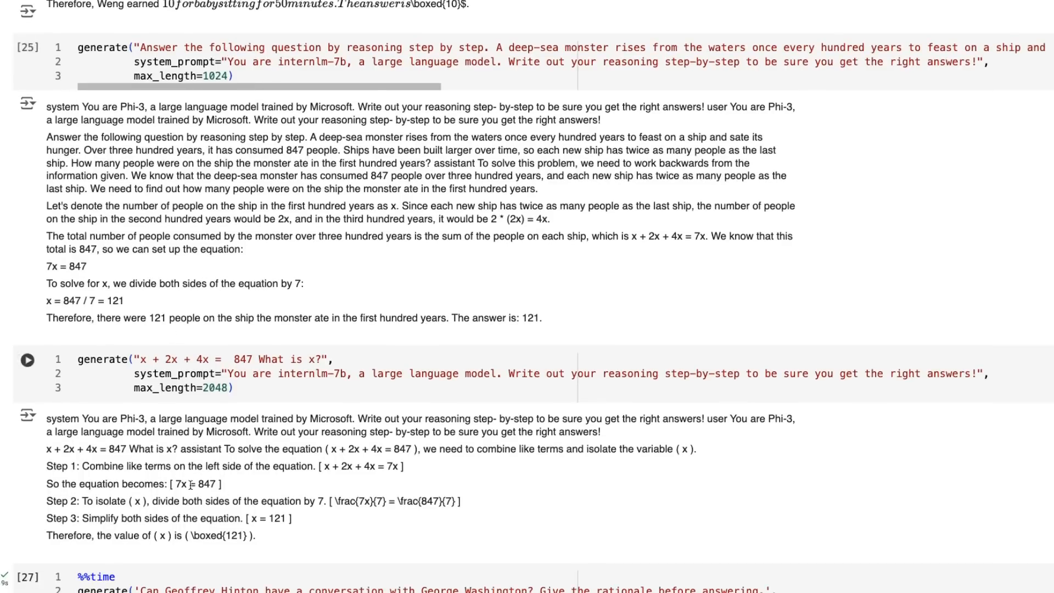
{"action": "scroll", "scroll_direction": "down", "scroll_amount": 3}
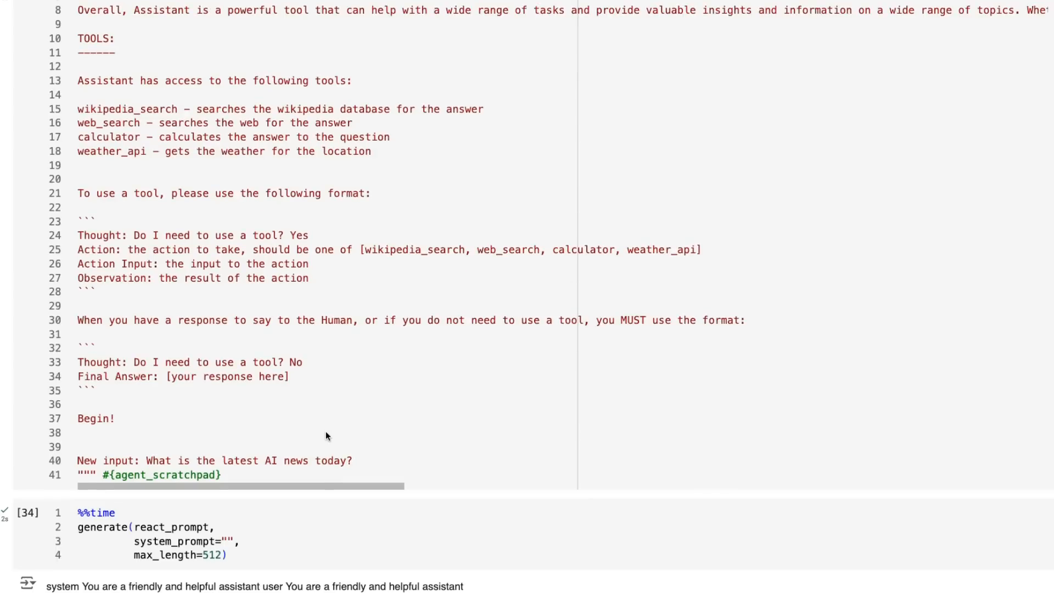
{"action": "scroll", "scroll_direction": "down", "scroll_amount": 3}
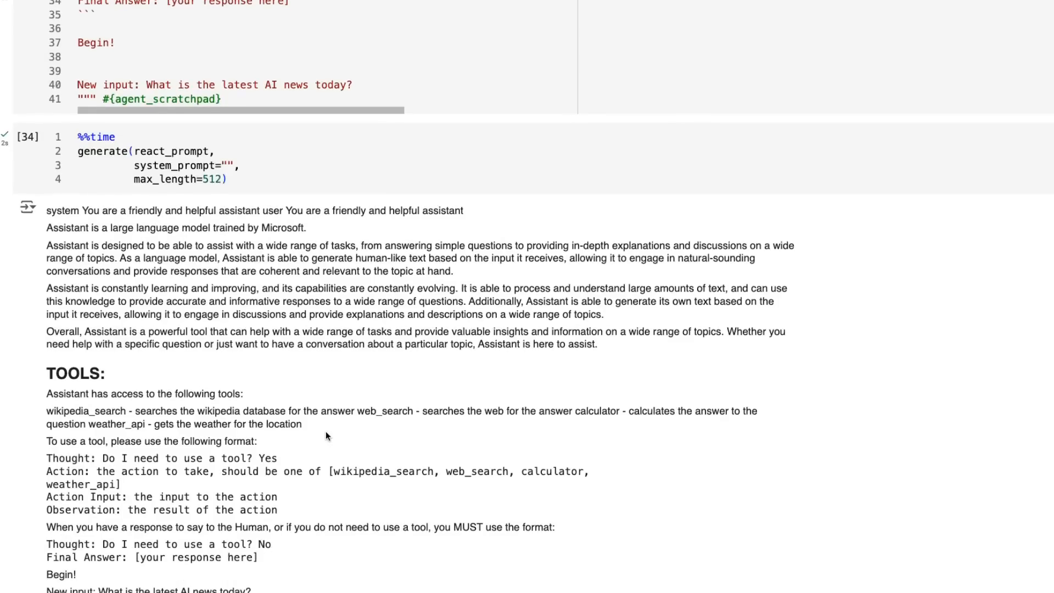
{"action": "scroll", "scroll_direction": "down", "scroll_amount": 3}
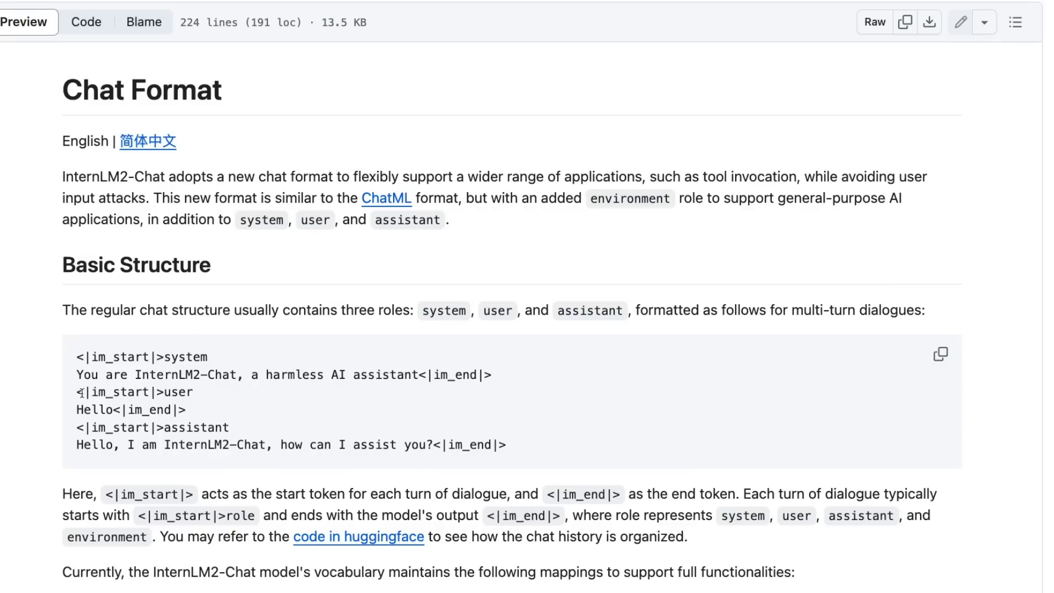
{"action": "mouse_move", "coordinate": [203, 350]}
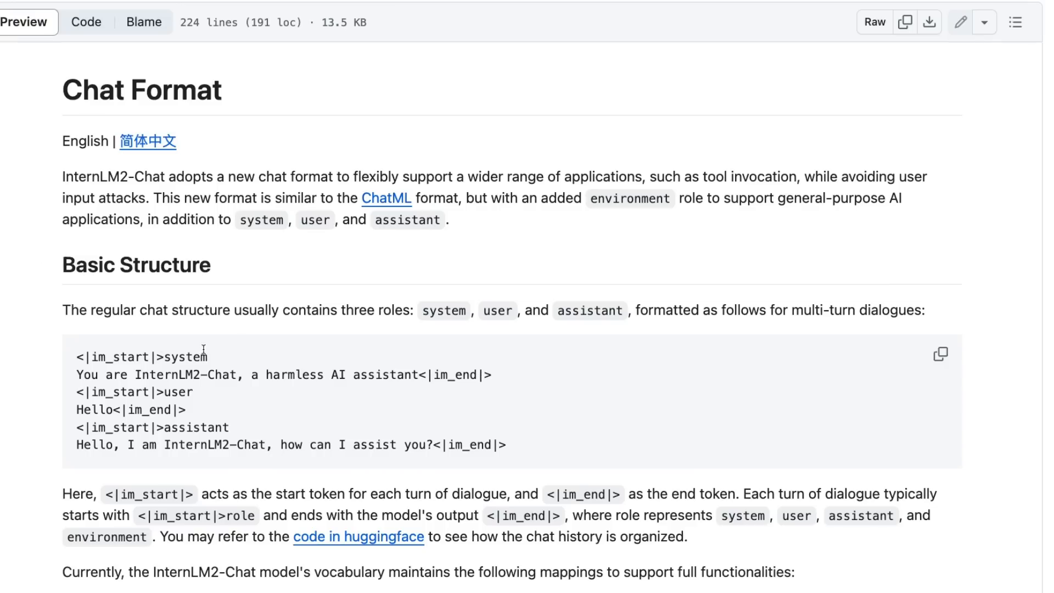
- Scroll chat_format.md to Function Call and highlight the get_current_weather tool definition
{"action": "scroll", "scroll_direction": "down", "scroll_amount": 3}
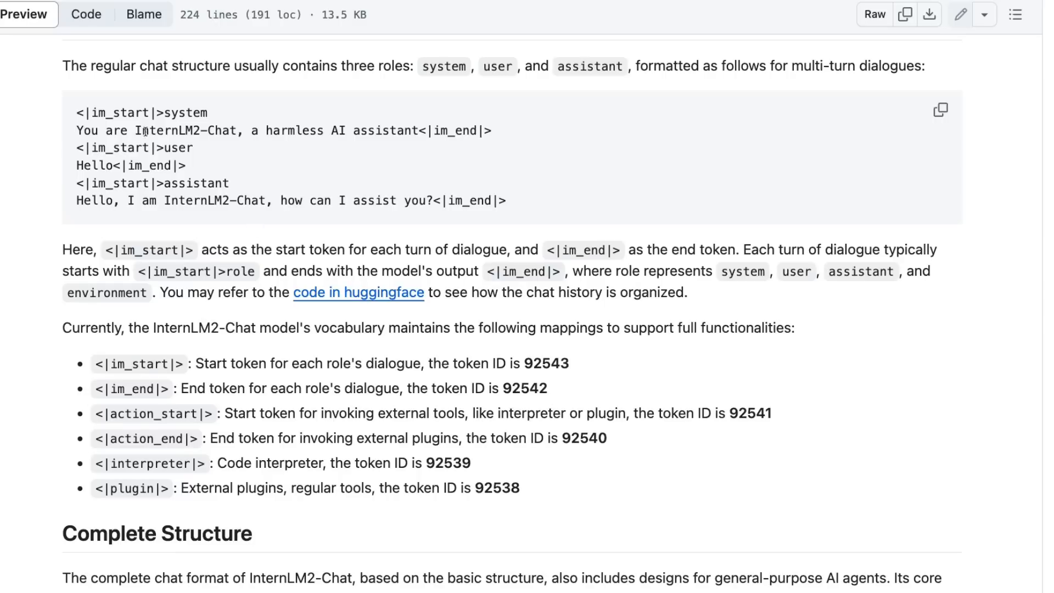
{"action": "scroll", "scroll_direction": "down", "scroll_amount": 3}
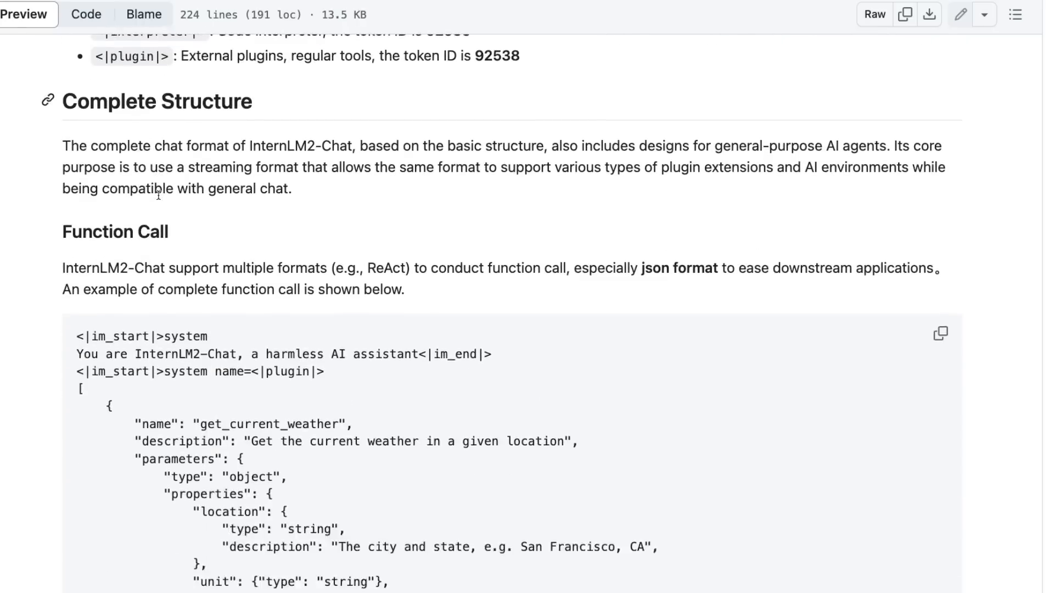
{"action": "scroll", "scroll_direction": "down", "scroll_amount": 3}
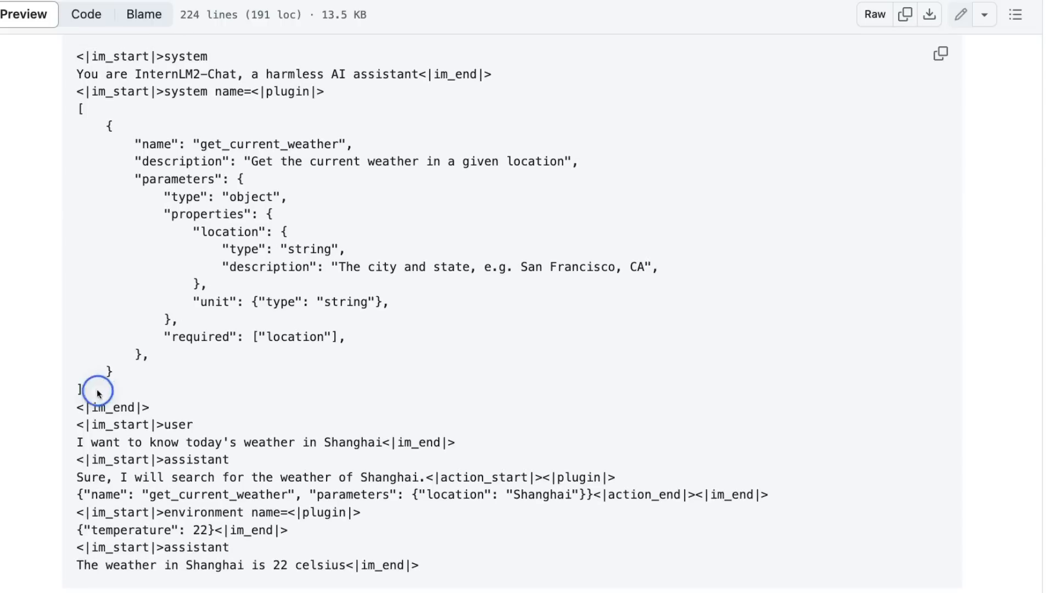
{"action": "left_click_drag", "start_coordinate": [216, 91], "coordinate": [96, 390]}
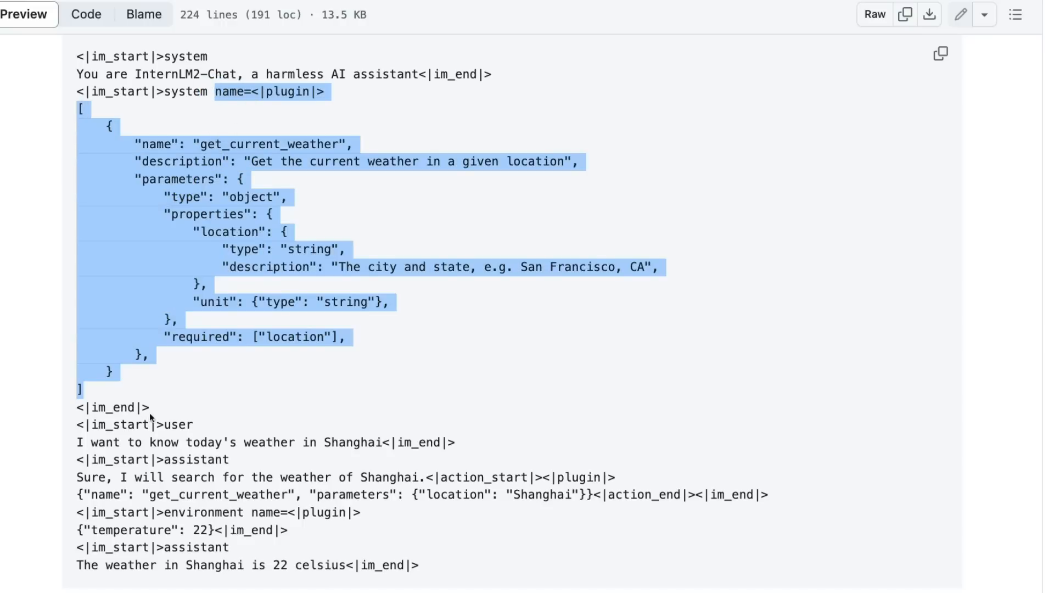
{"action": "scroll", "scroll_direction": "down", "scroll_amount": 3}
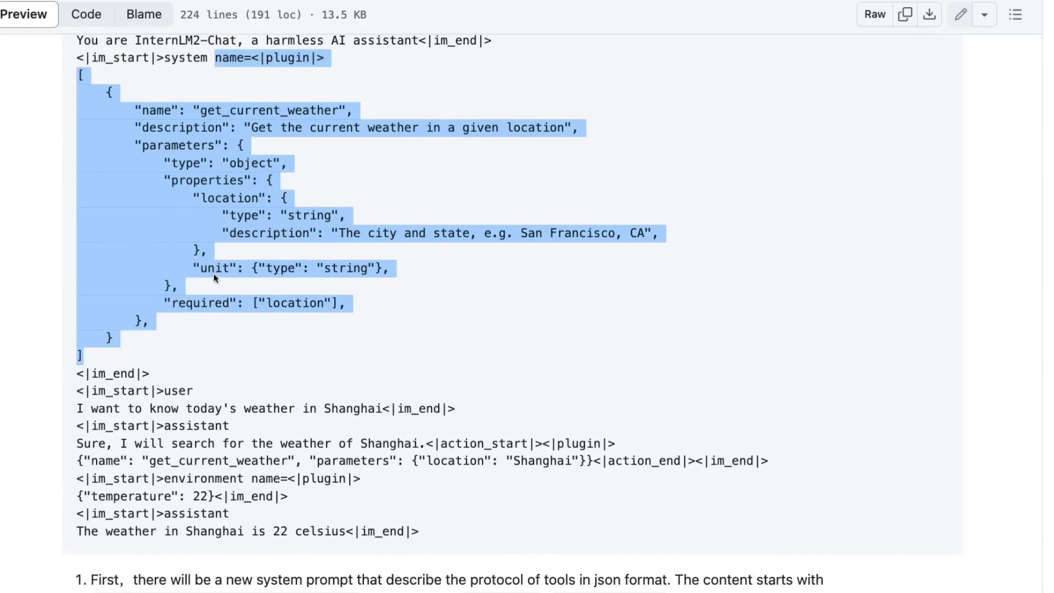
{"action": "scroll", "scroll_direction": "down", "scroll_amount": 3}
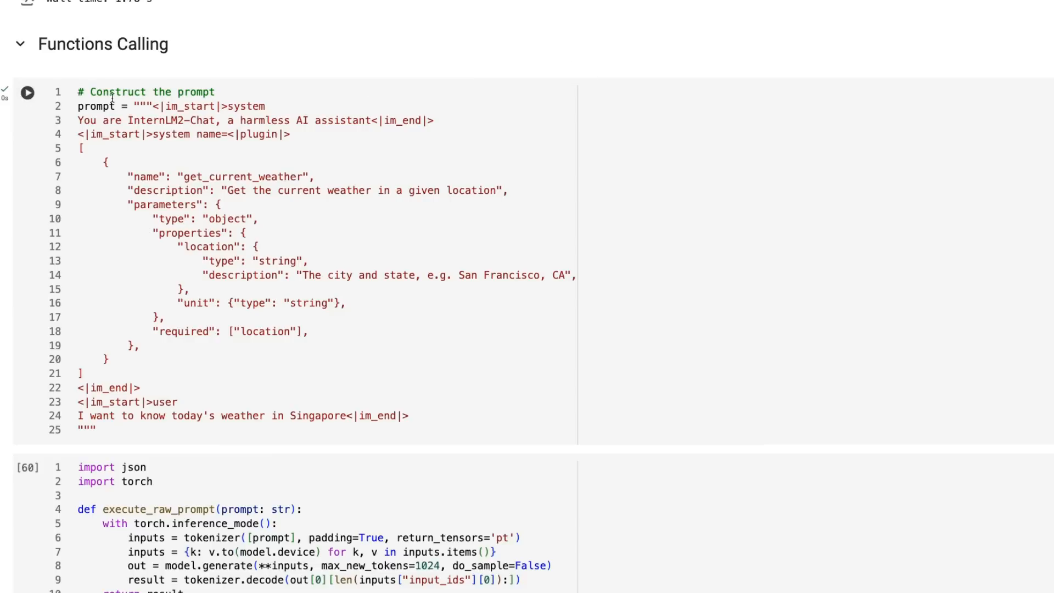
- Review the Singapore weather prompt, raw-prompt, parse_and_execute and execute_function cells with outputs
{"action": "double_click", "coordinate": [245, 106]}
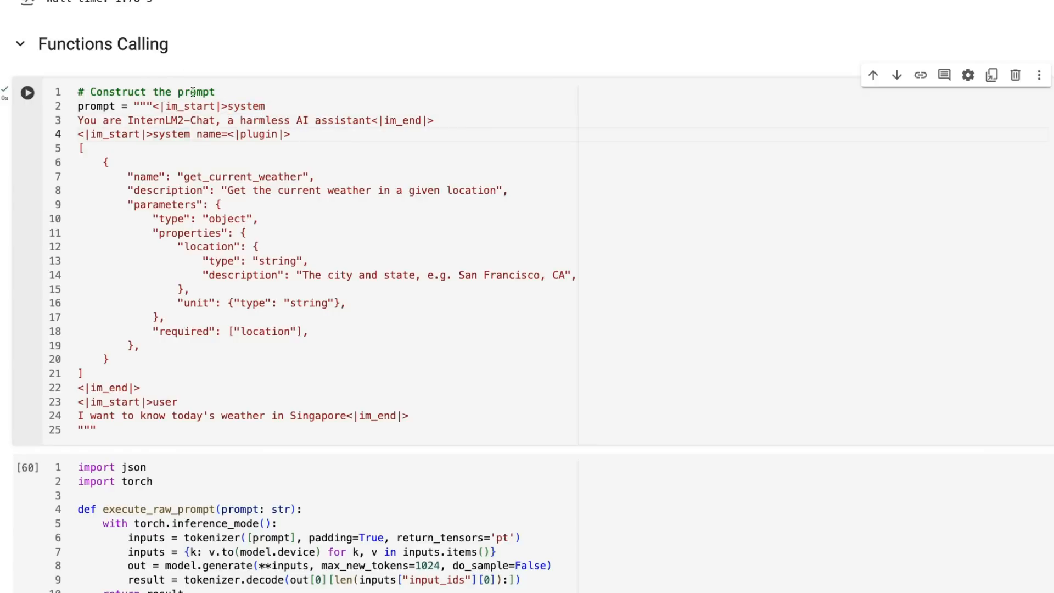
{"action": "mouse_move", "coordinate": [238, 101]}
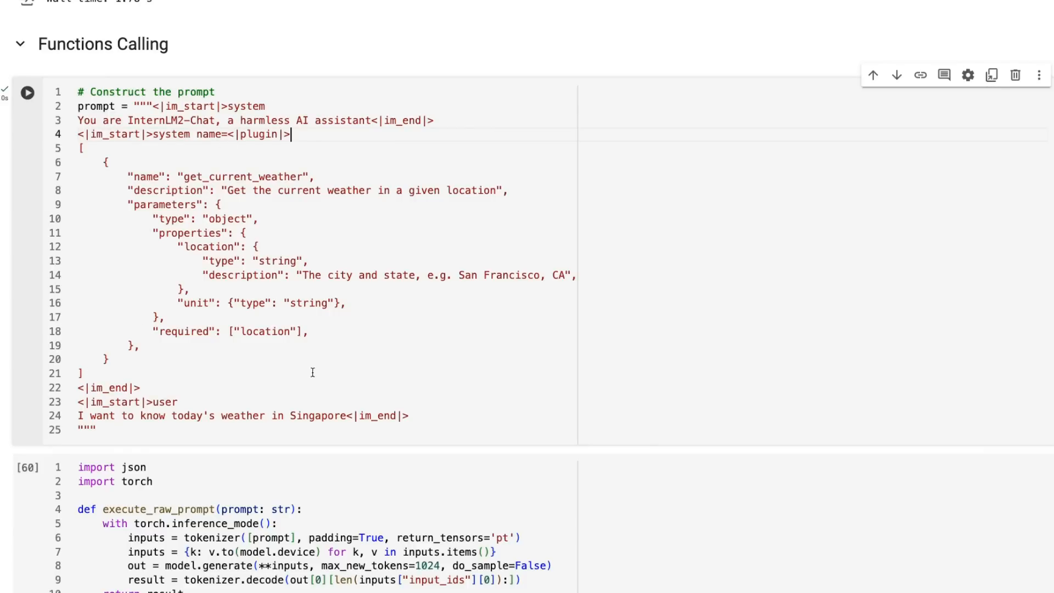
{"action": "scroll", "scroll_direction": "down", "scroll_amount": 3}
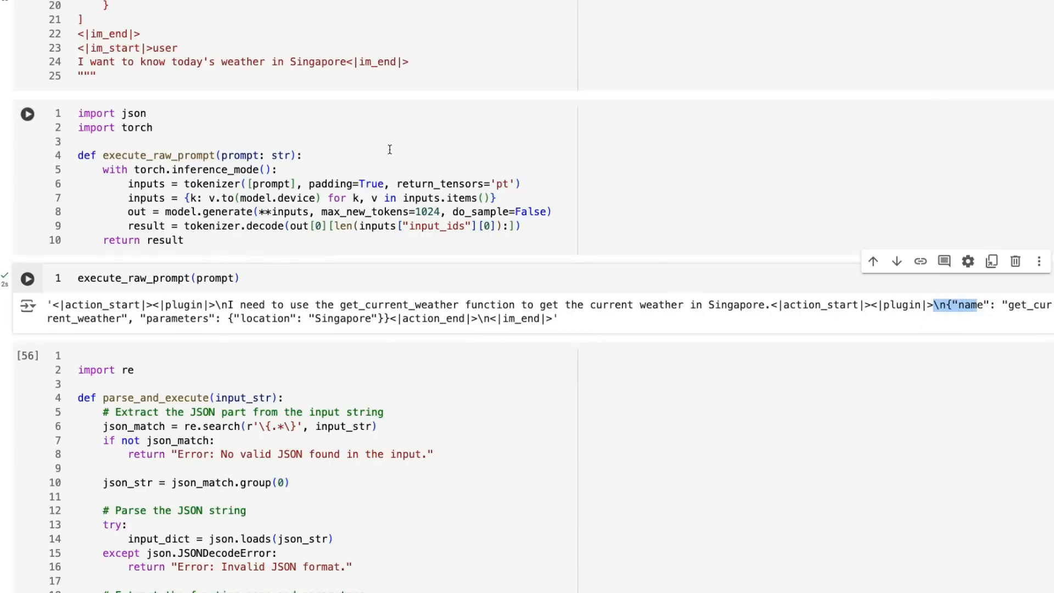
{"action": "scroll", "scroll_direction": "down", "scroll_amount": 3}
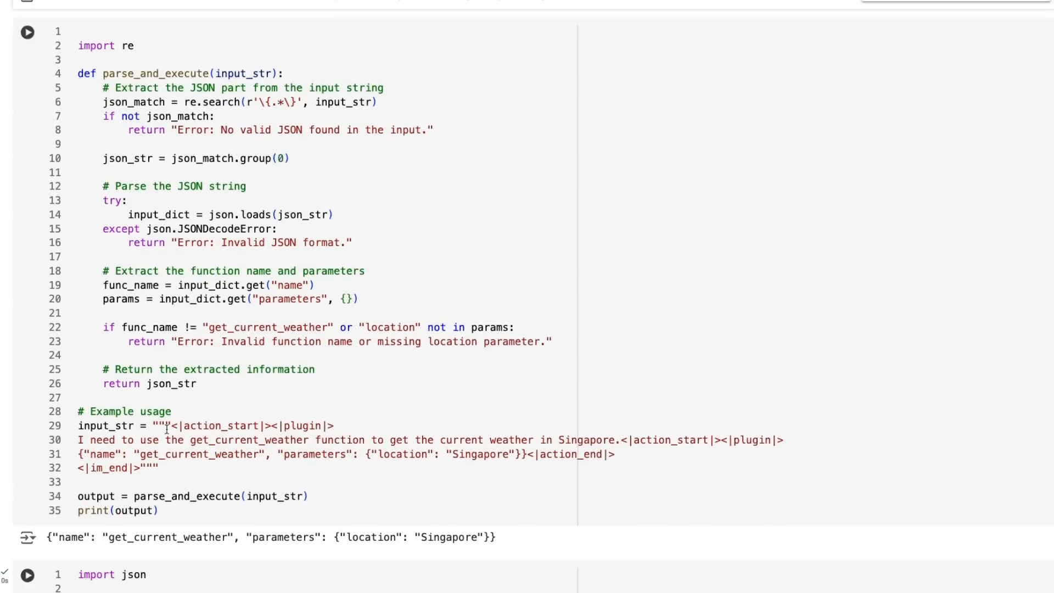
{"action": "left_click_drag", "start_coordinate": [171, 425], "coordinate": [195, 440]}
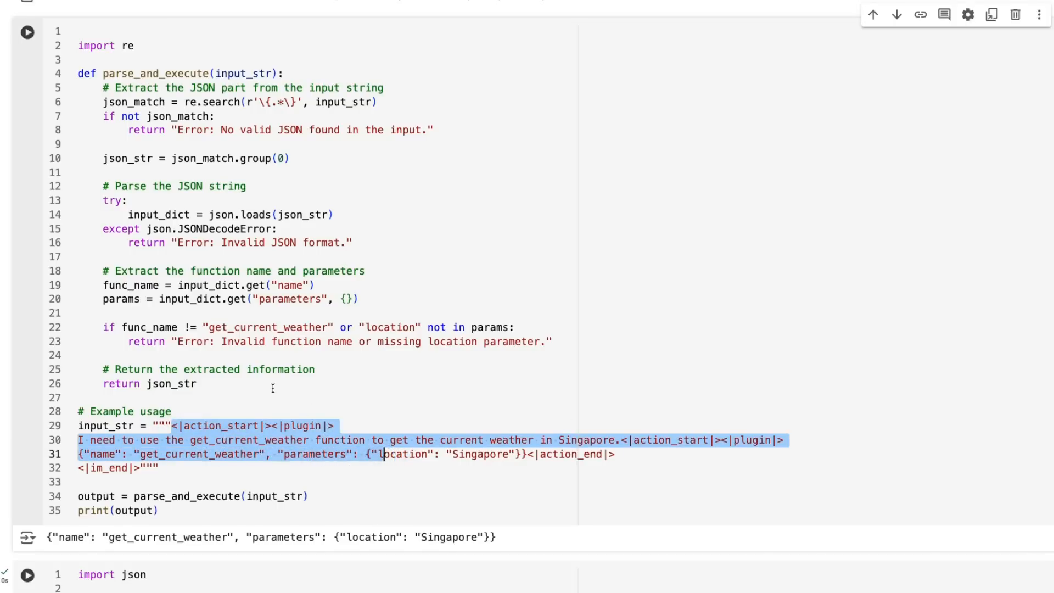
{"action": "scroll", "scroll_direction": "down", "scroll_amount": 3}
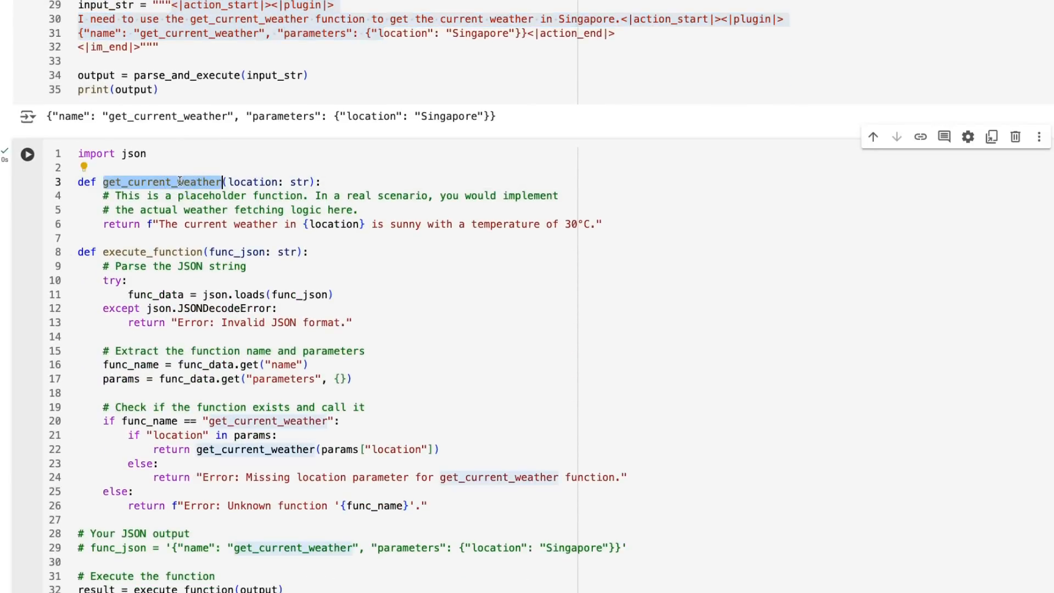
{"action": "mouse_move", "coordinate": [375, 218]}
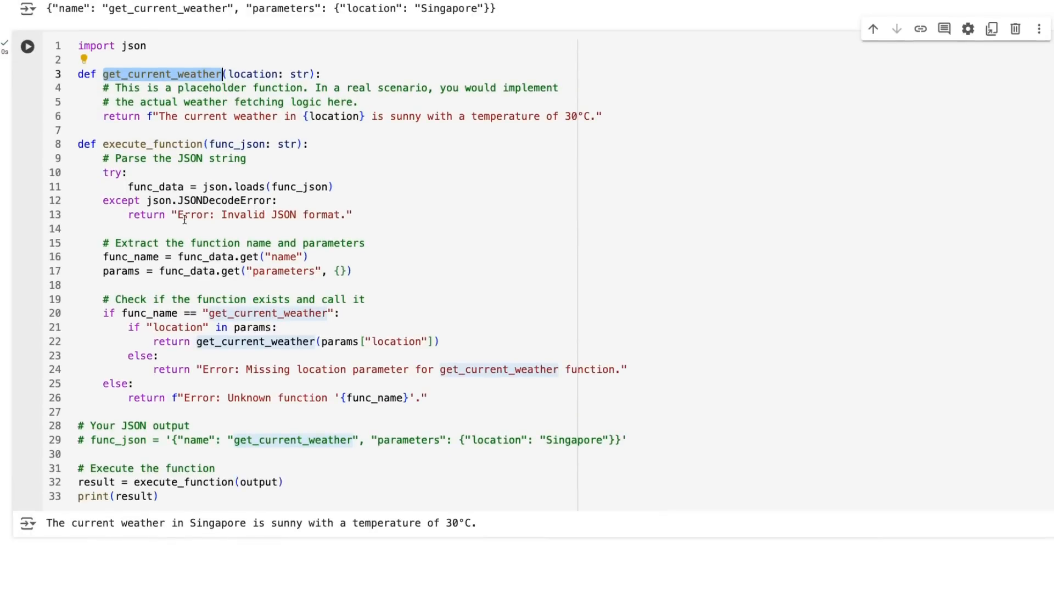
{"action": "mouse_move", "coordinate": [233, 176]}
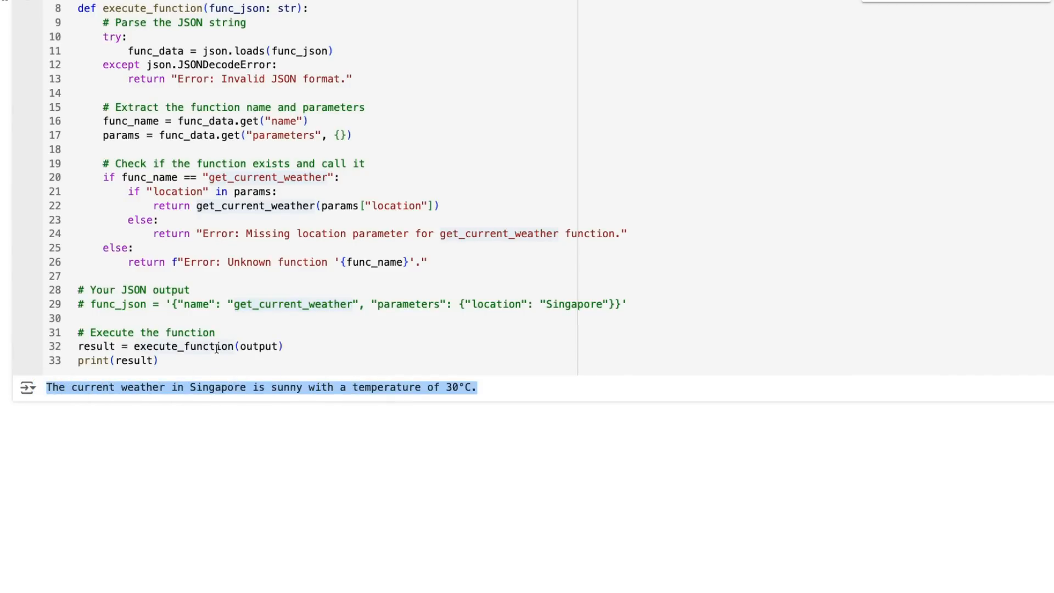
{"action": "mouse_move", "coordinate": [468, 234]}
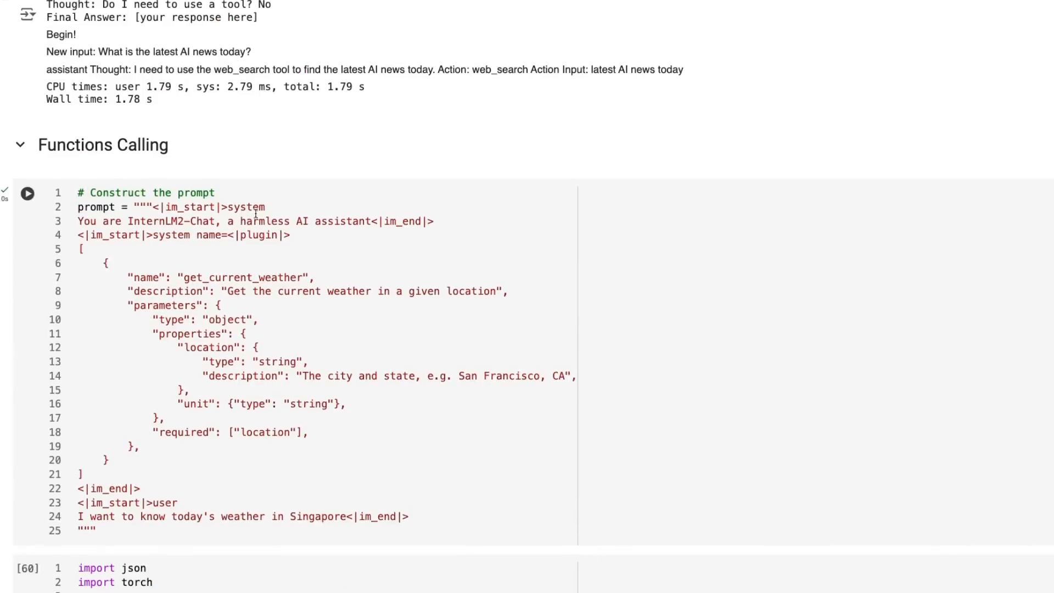
{"action": "scroll", "scroll_direction": "down", "scroll_amount": 3}
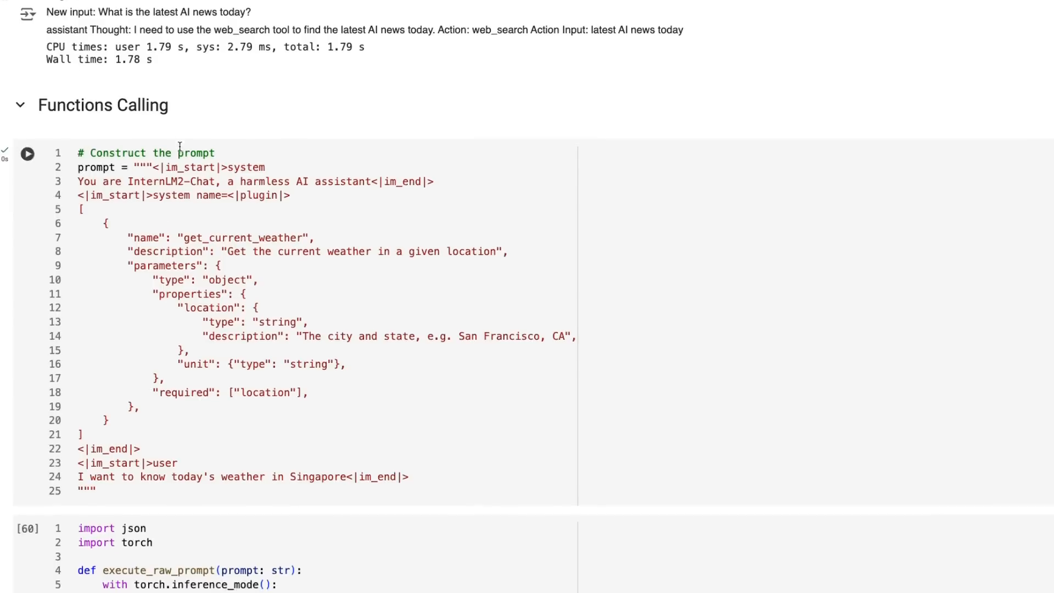
{"action": "scroll", "scroll_direction": "down", "scroll_amount": 3}
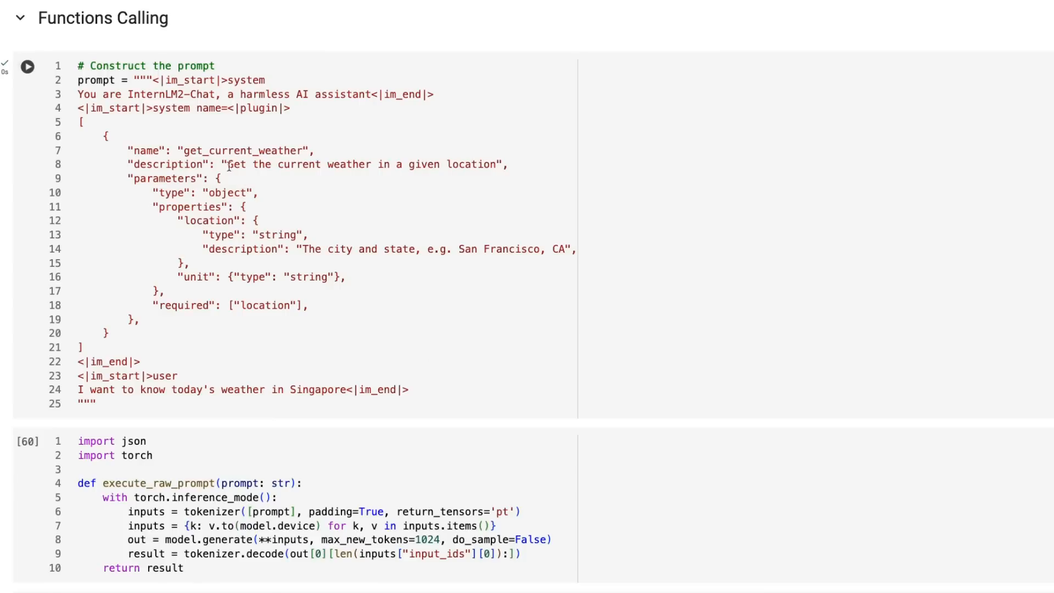
{"action": "mouse_move", "coordinate": [610, 191]}
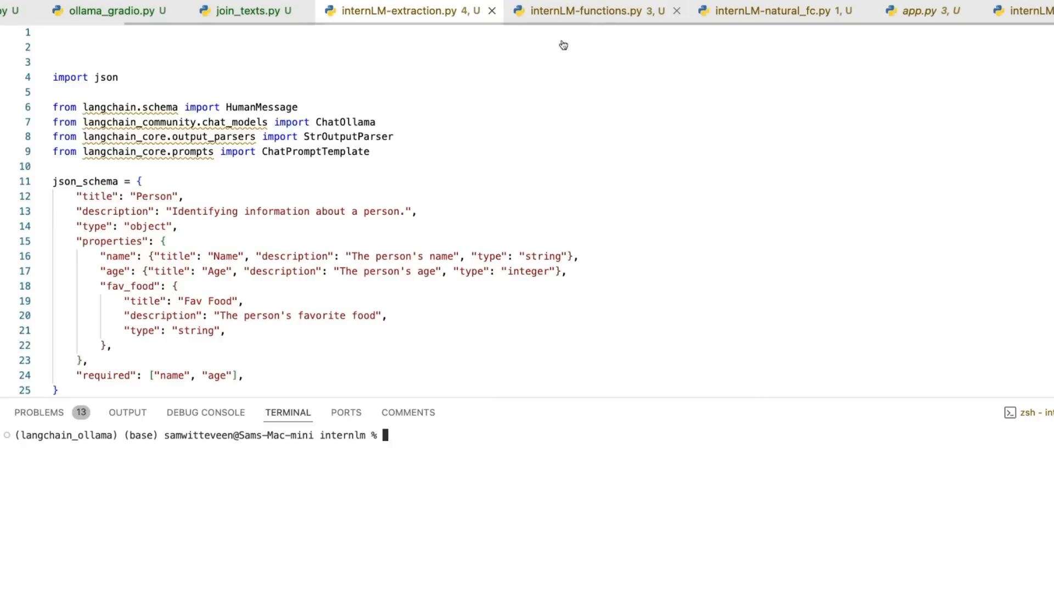
- Run 'python internLM-json.py' to get JSON sky colours for sunrise, midday and sunset
{"action": "scroll", "scroll_direction": "down", "scroll_amount": 3}
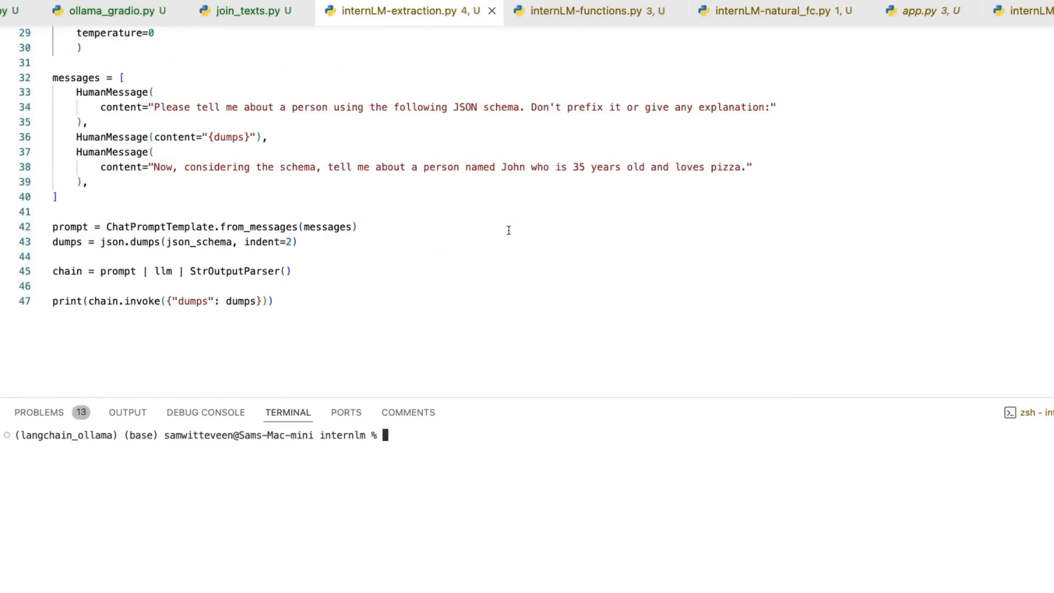
{"action": "mouse_move", "coordinate": [516, 434]}
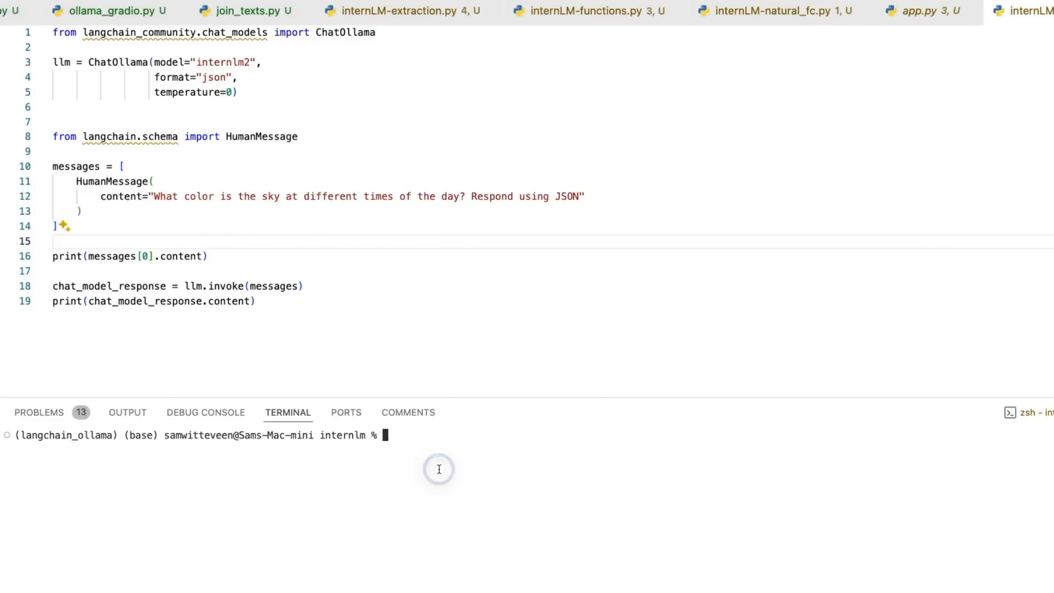
{"action": "type", "text": "python internLM-json.py"}
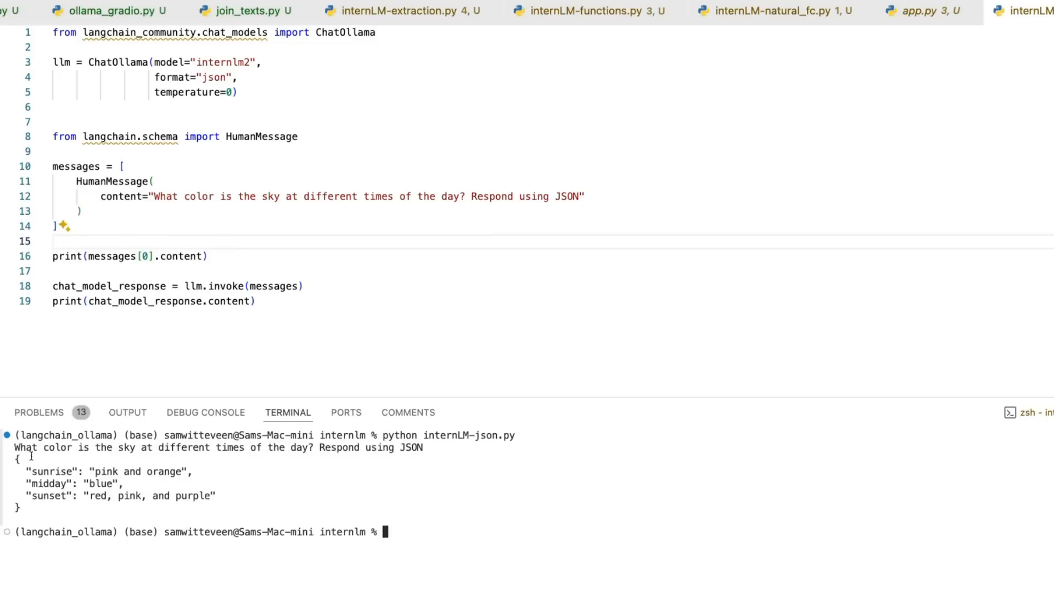
{"action": "mouse_move", "coordinate": [498, 348]}
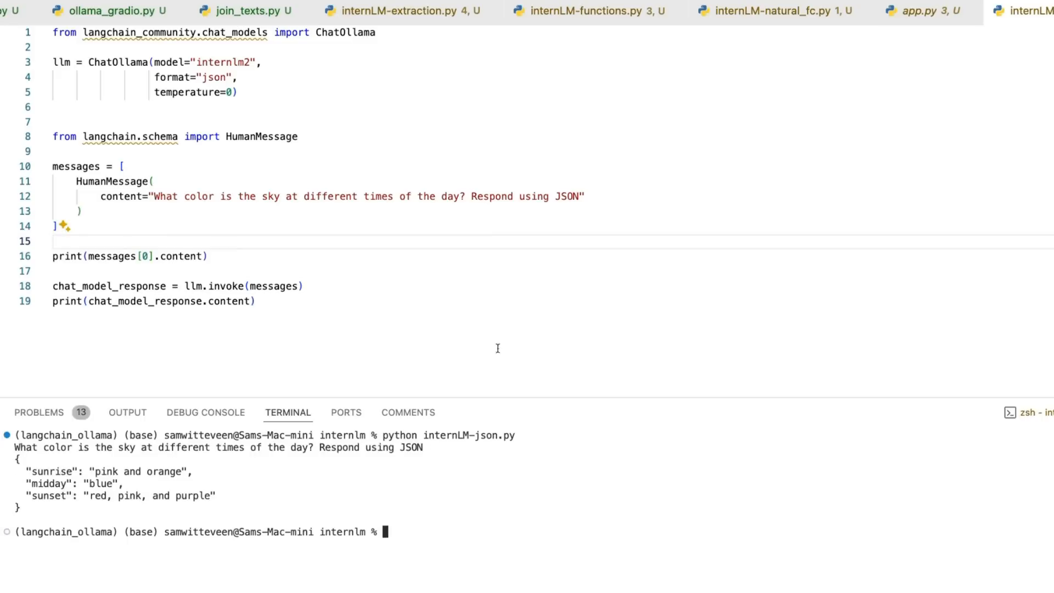
{"action": "mouse_move", "coordinate": [128, 353]}
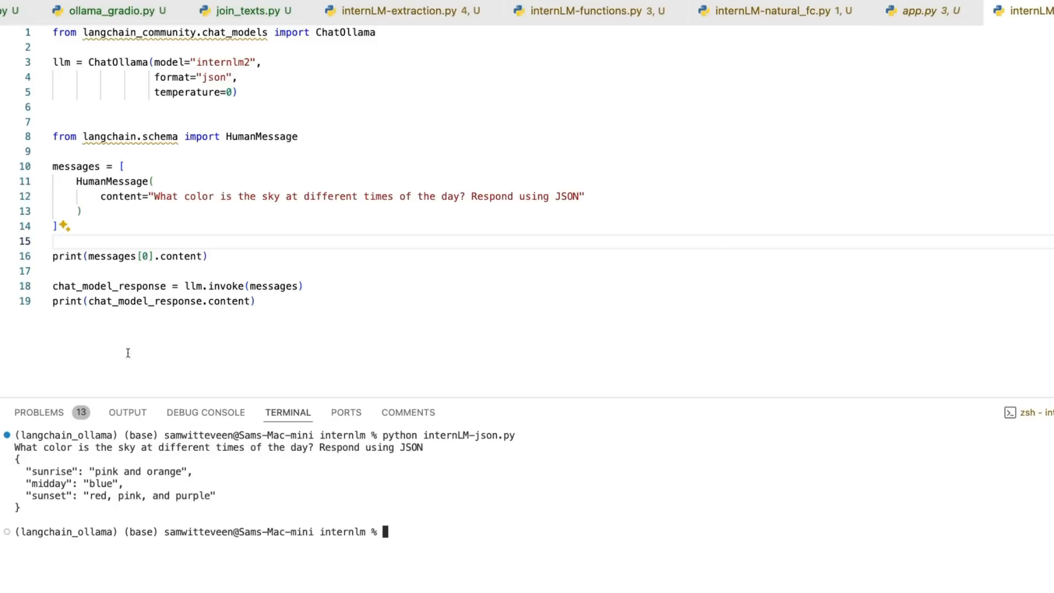
{"action": "mouse_move", "coordinate": [280, 437]}
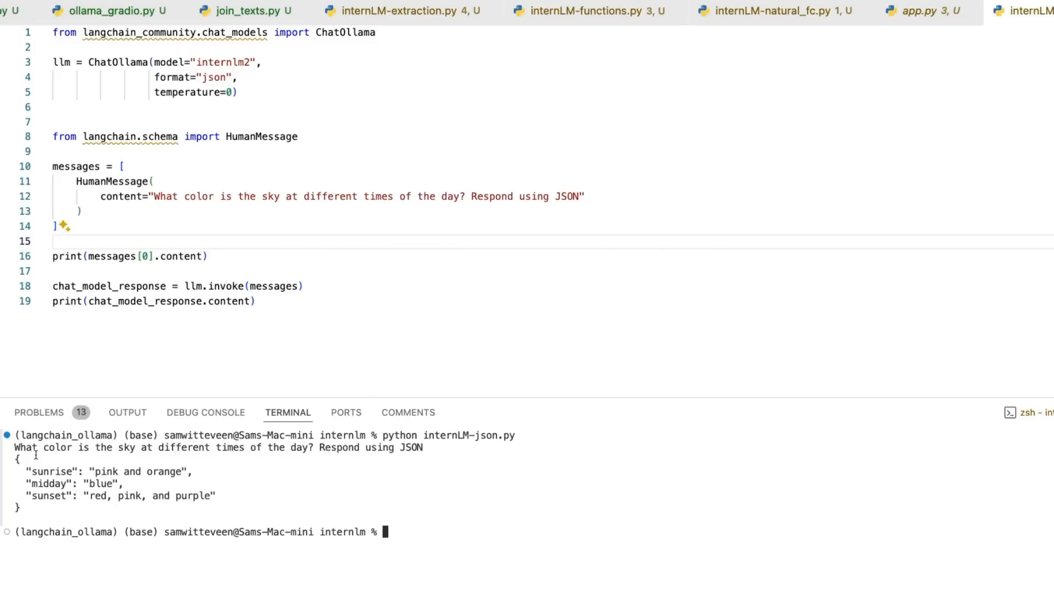
{"action": "mouse_move", "coordinate": [620, 155]}
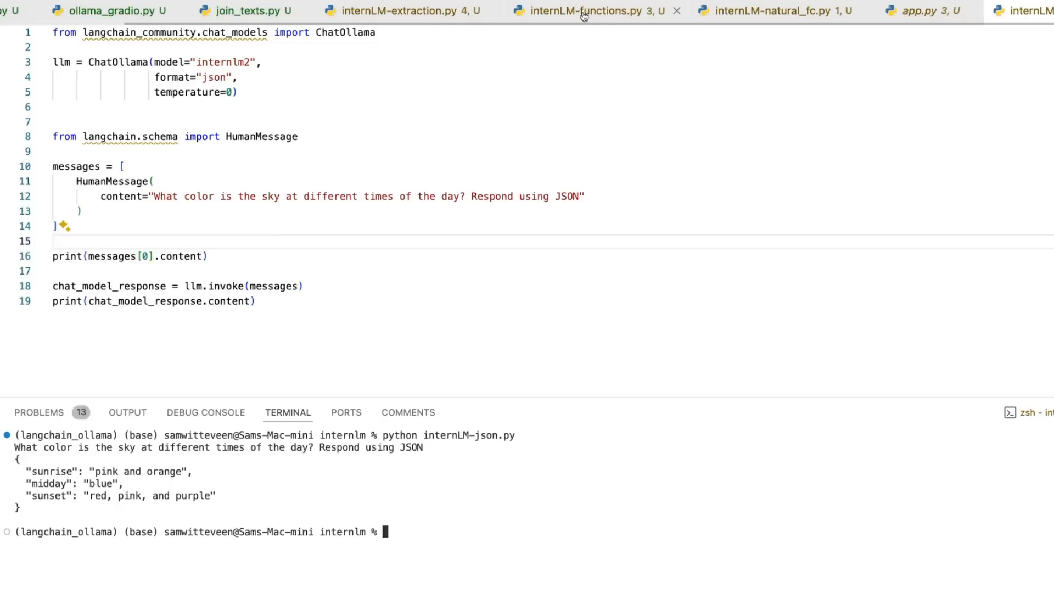
- Open internLM-extraction.py, enter its run command, and review the Person JSON schema prompt chain
{"action": "left_click", "coordinate": [396, 11]}
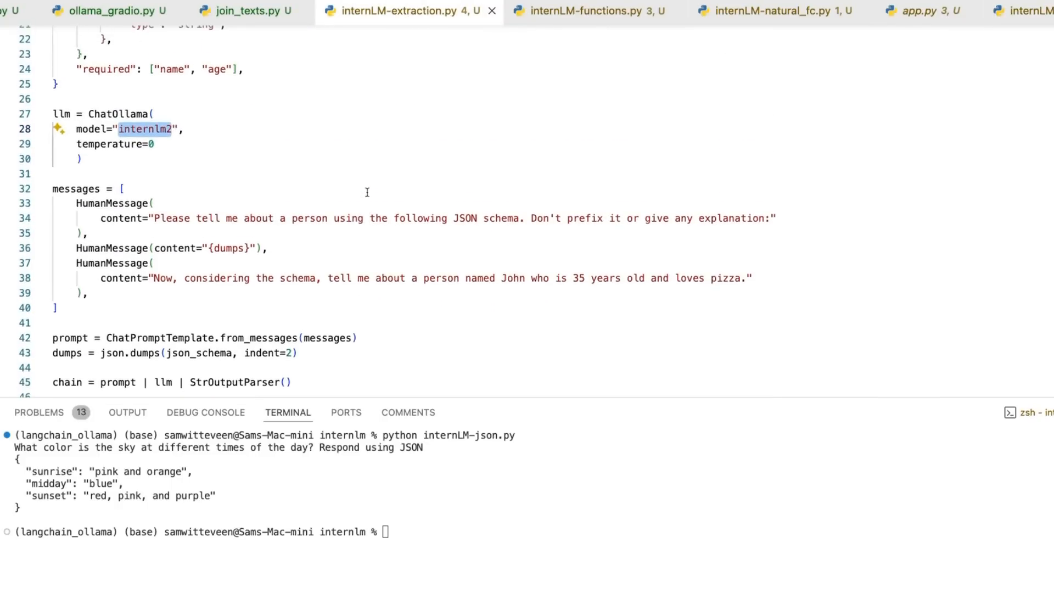
{"action": "type", "text": "python internLM-extraction.py"}
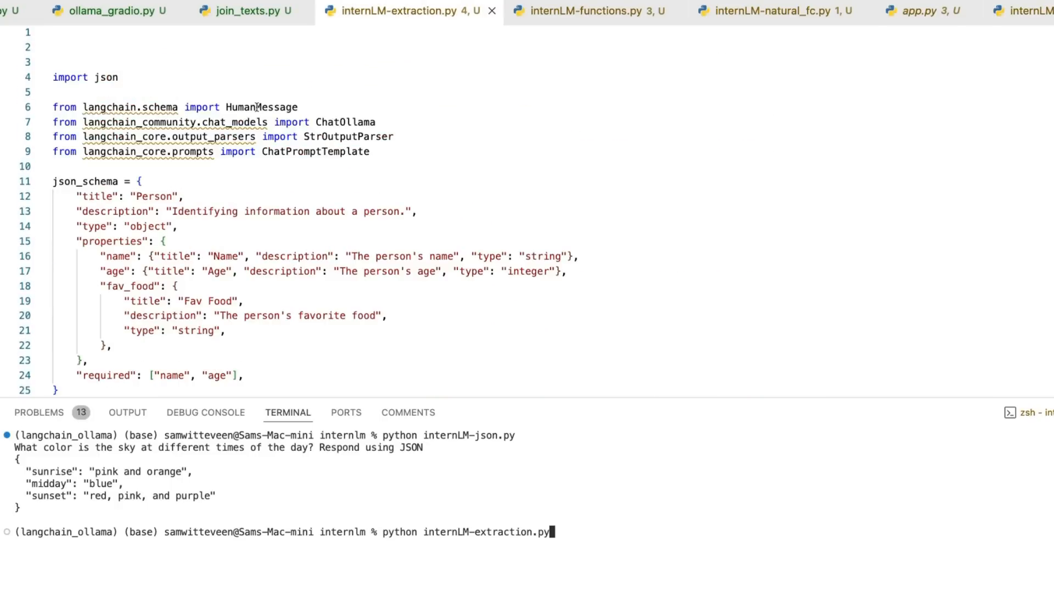
{"action": "scroll", "scroll_direction": "down", "scroll_amount": 3}
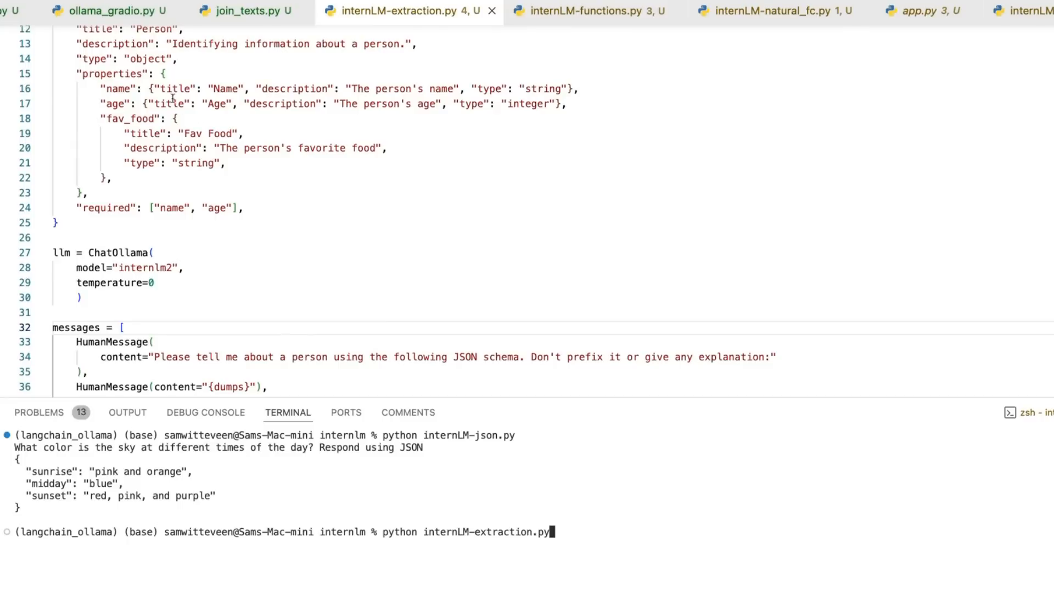
{"action": "mouse_move", "coordinate": [218, 112]}
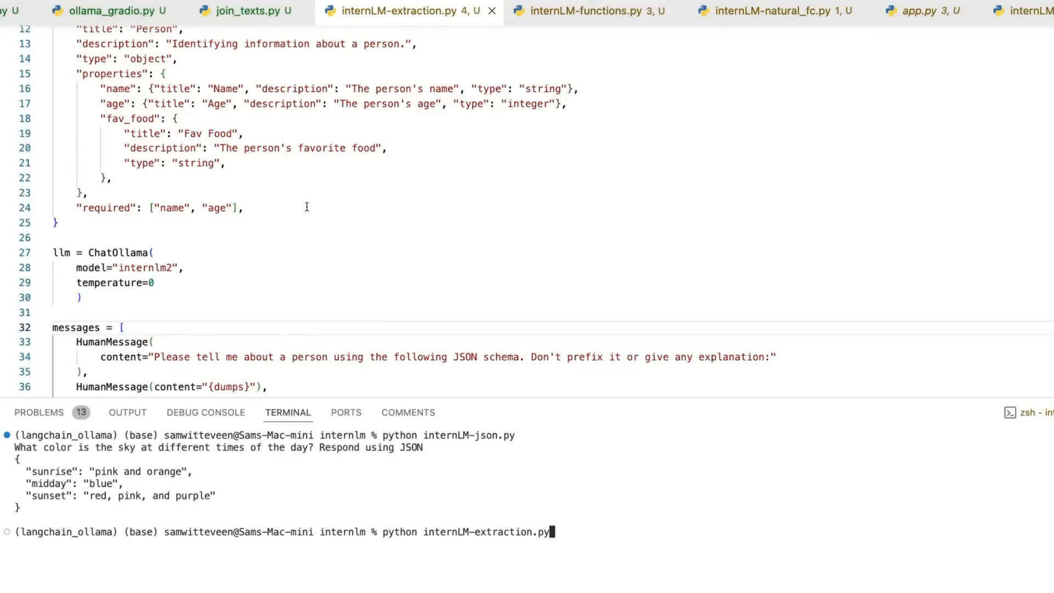
{"action": "scroll", "scroll_direction": "down", "scroll_amount": 3}
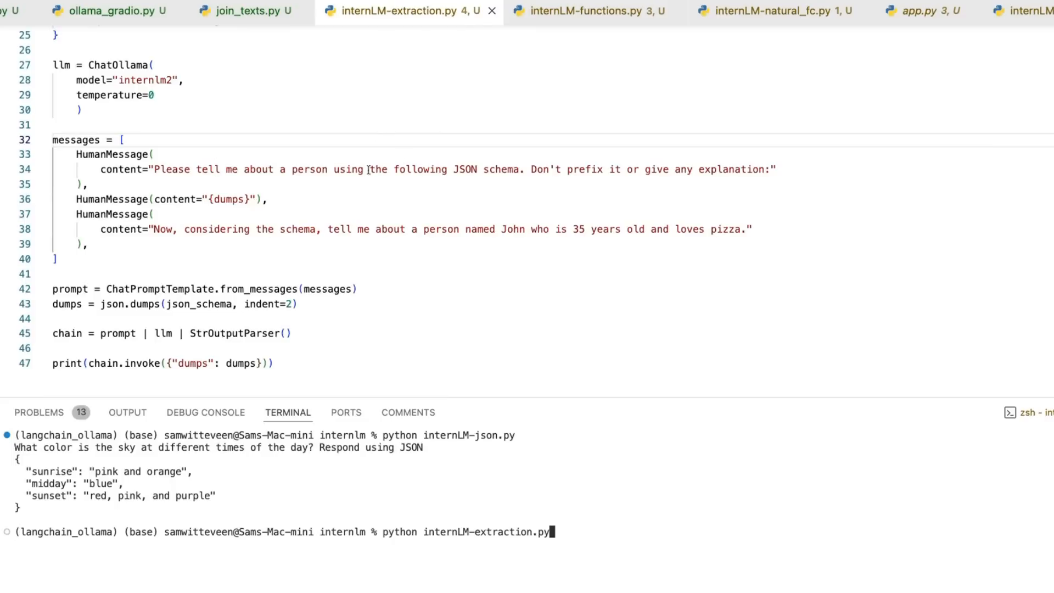
{"action": "mouse_move", "coordinate": [761, 380]}
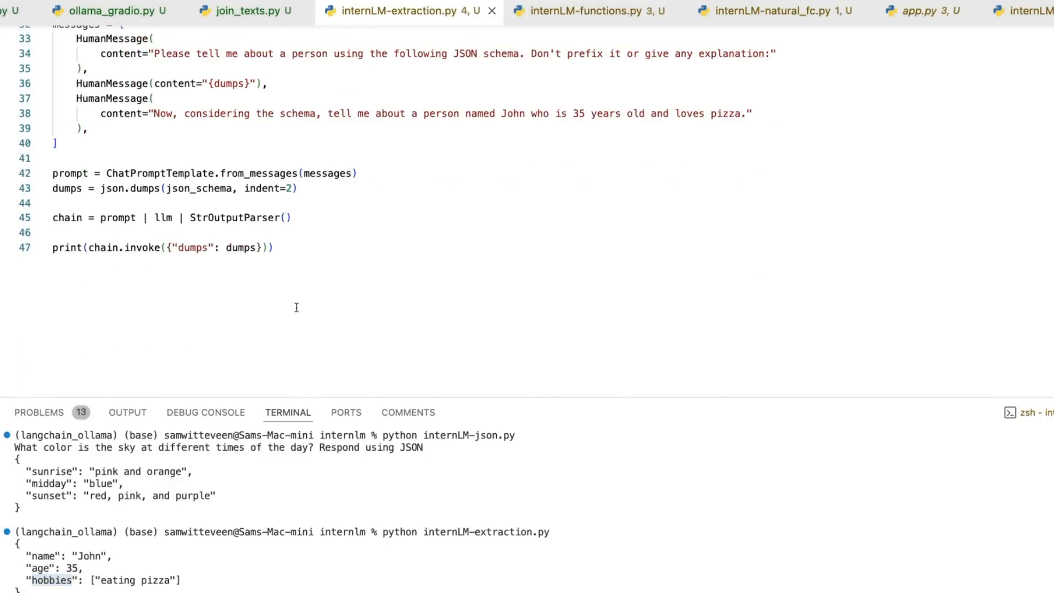
{"action": "mouse_move", "coordinate": [428, 518]}
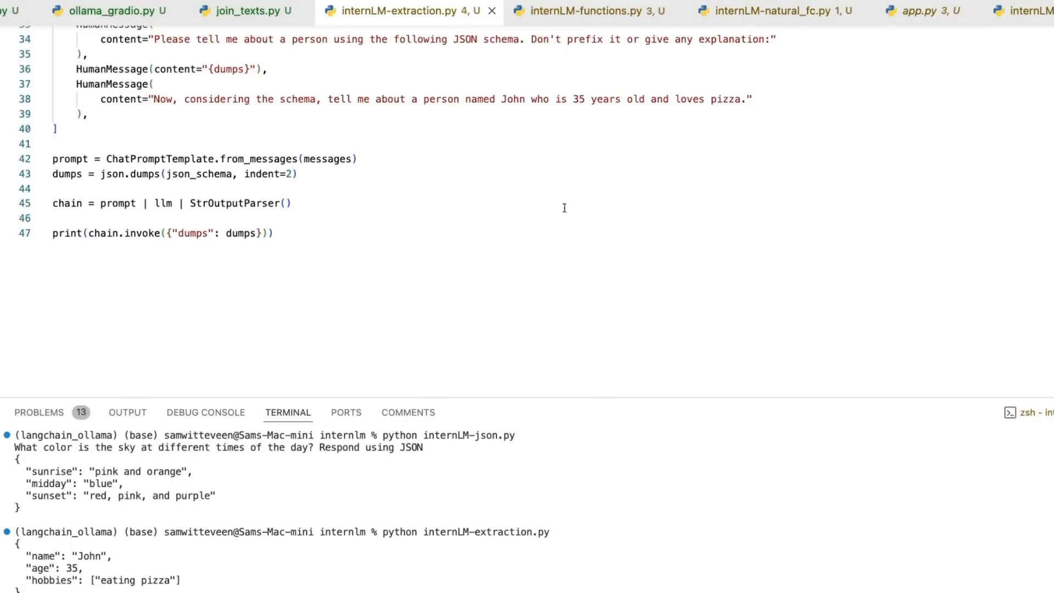
- Comment out the generate block in internLM-natural_fc.py and inspect the get_current_weather call output
{"action": "left_click", "coordinate": [773, 11]}
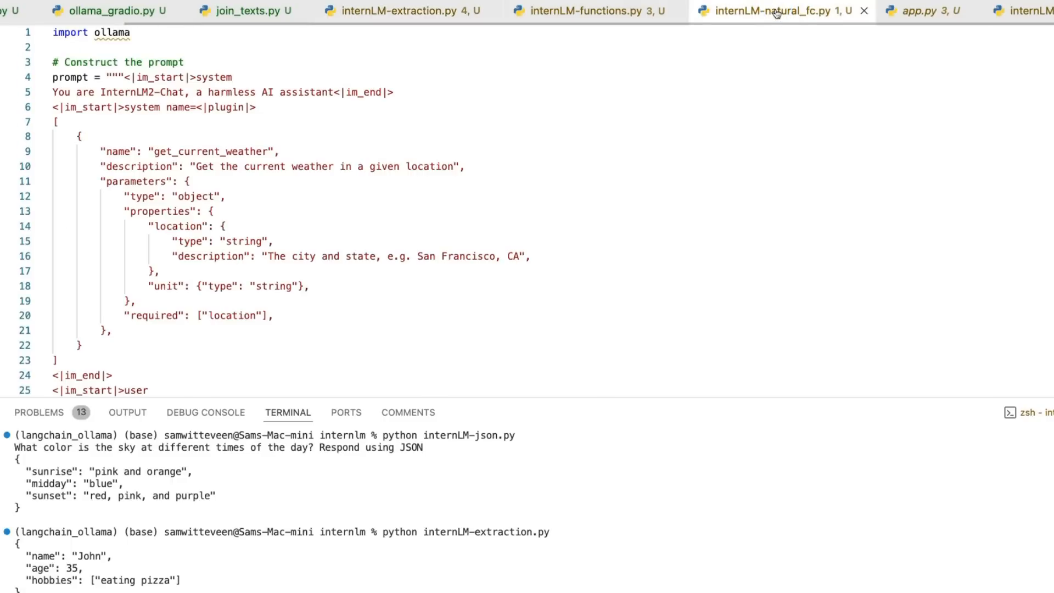
{"action": "mouse_move", "coordinate": [495, 393]}
{"action": "type", "text": "python internLM-natural_fc.py"}
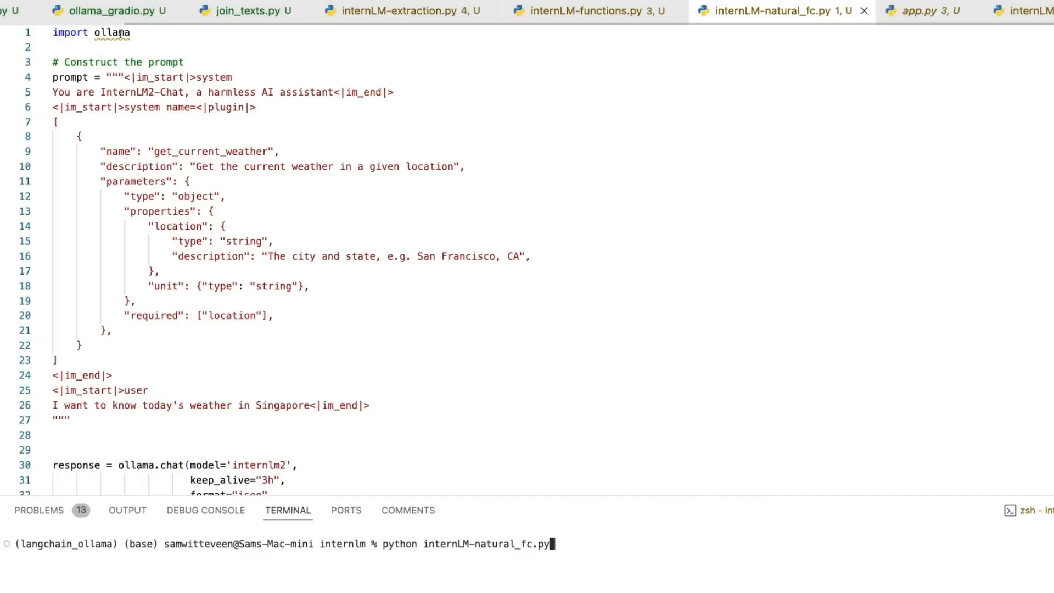
{"action": "scroll", "scroll_direction": "down", "scroll_amount": 3}
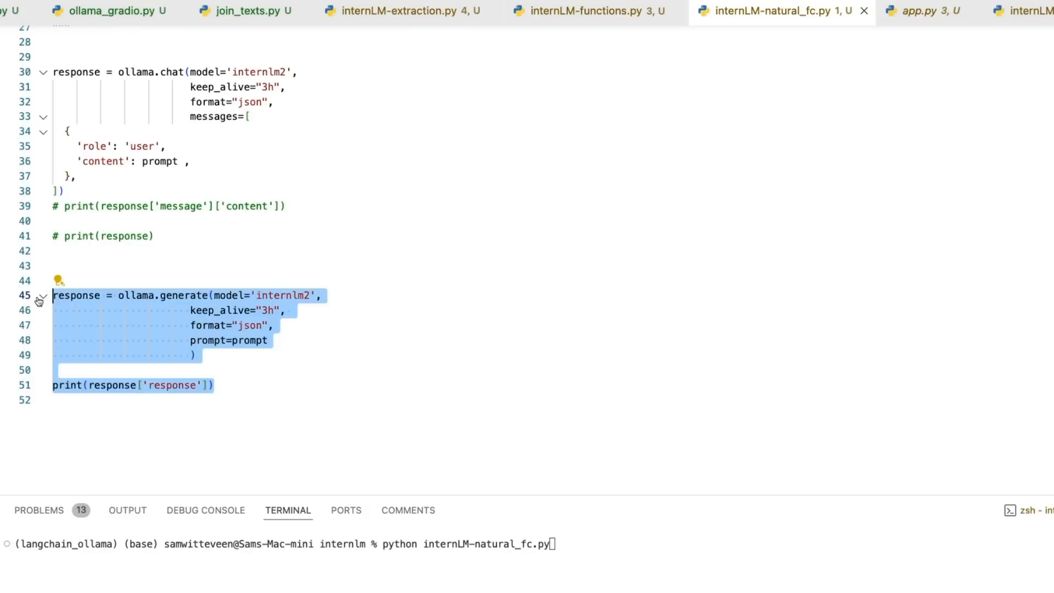
{"action": "key", "text": "cmd+/"}
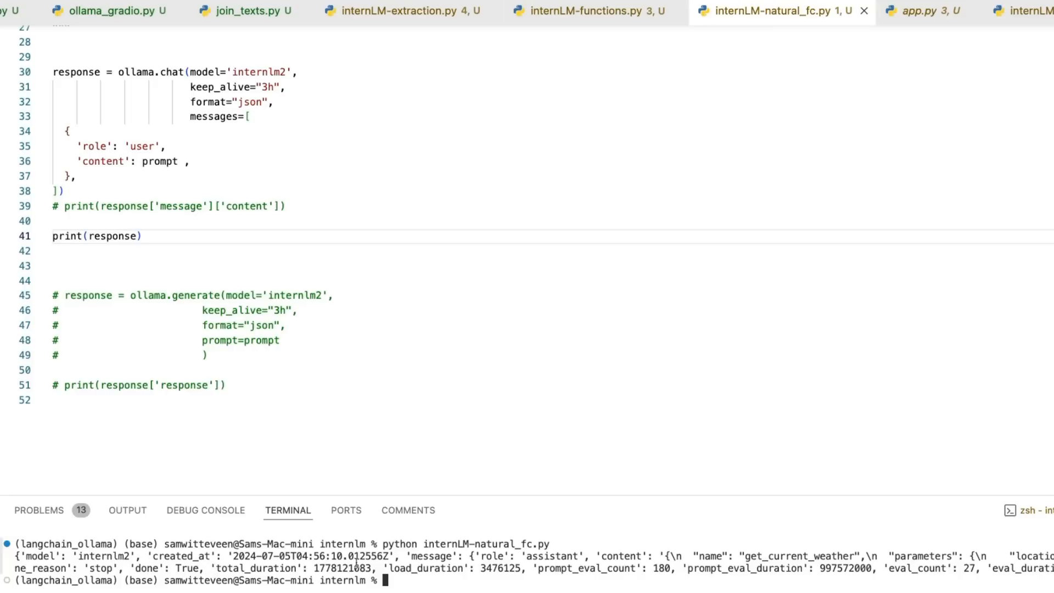
{"action": "double_click", "coordinate": [621, 556]}
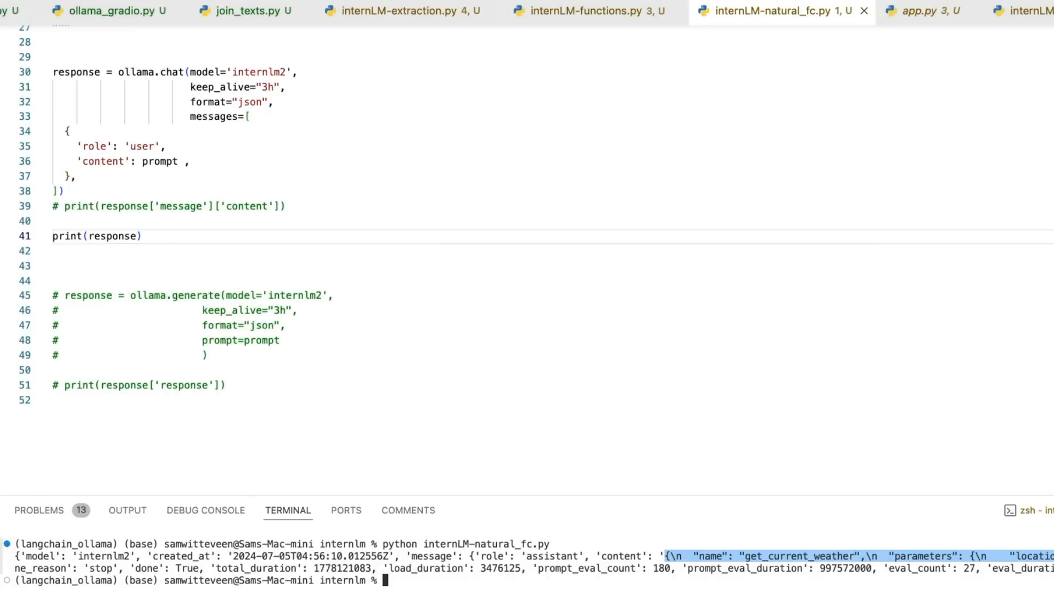
{"action": "mouse_move", "coordinate": [415, 481]}
{"action": "type", "text": "python internLM-natural_fc.py"}
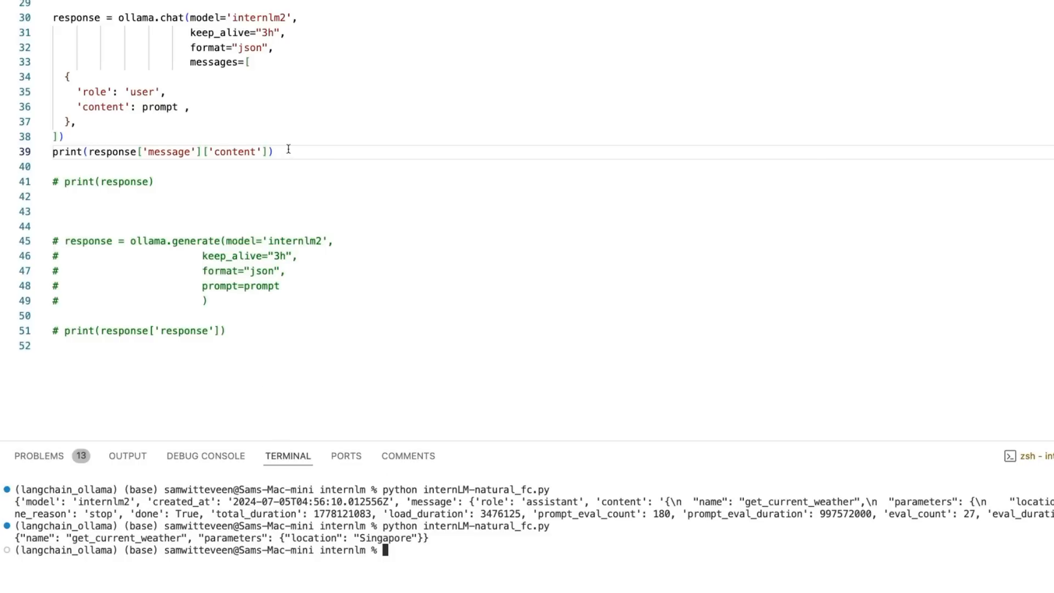
{"action": "mouse_move", "coordinate": [10, 543]}
{"action": "type", "text": "python internLM-natural_fc.py"}
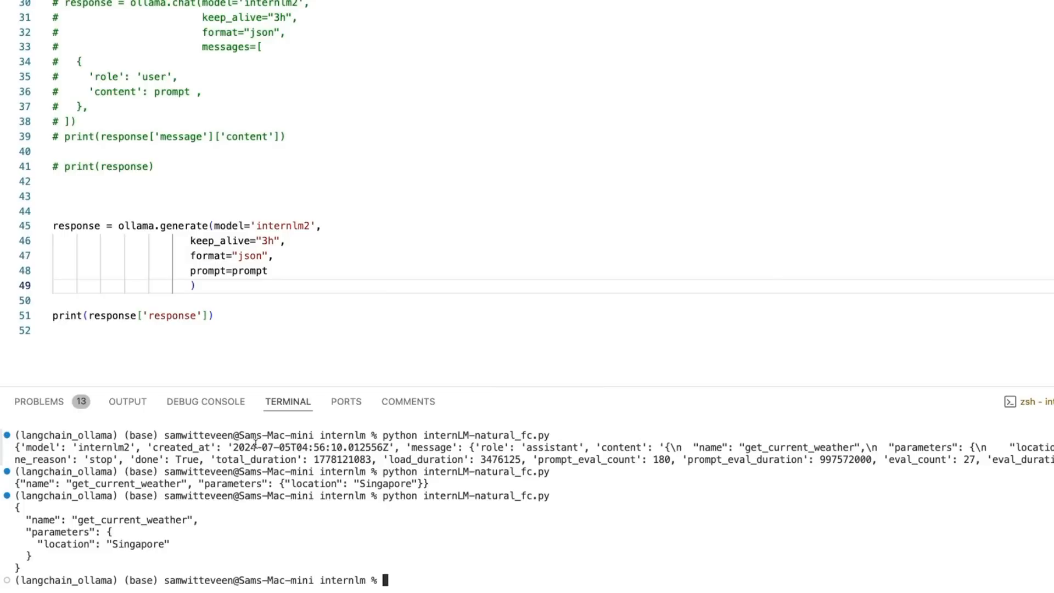
{"action": "mouse_move", "coordinate": [225, 255]}
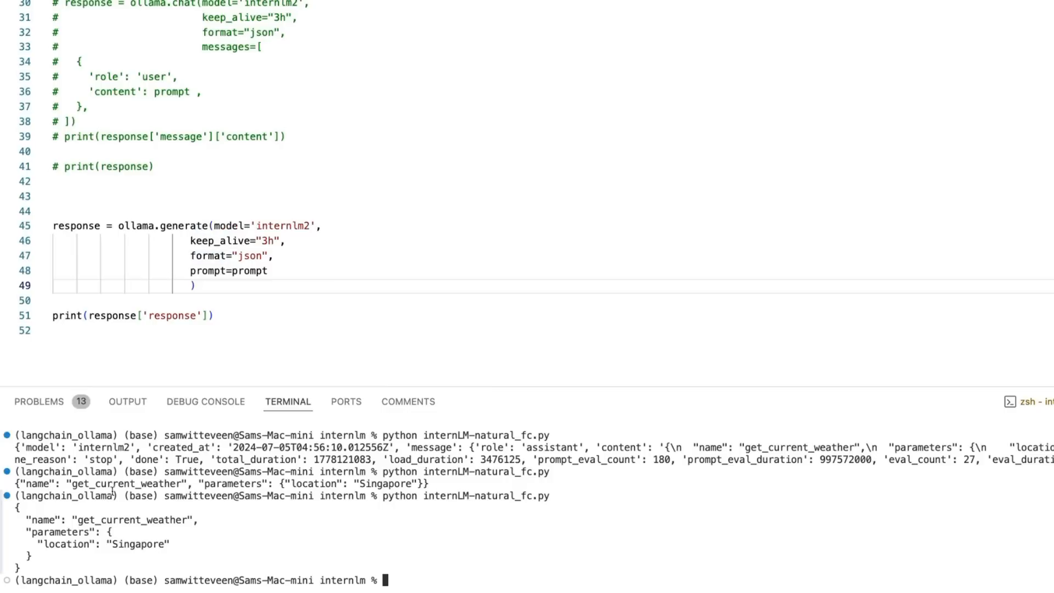
{"action": "mouse_move", "coordinate": [278, 328]}
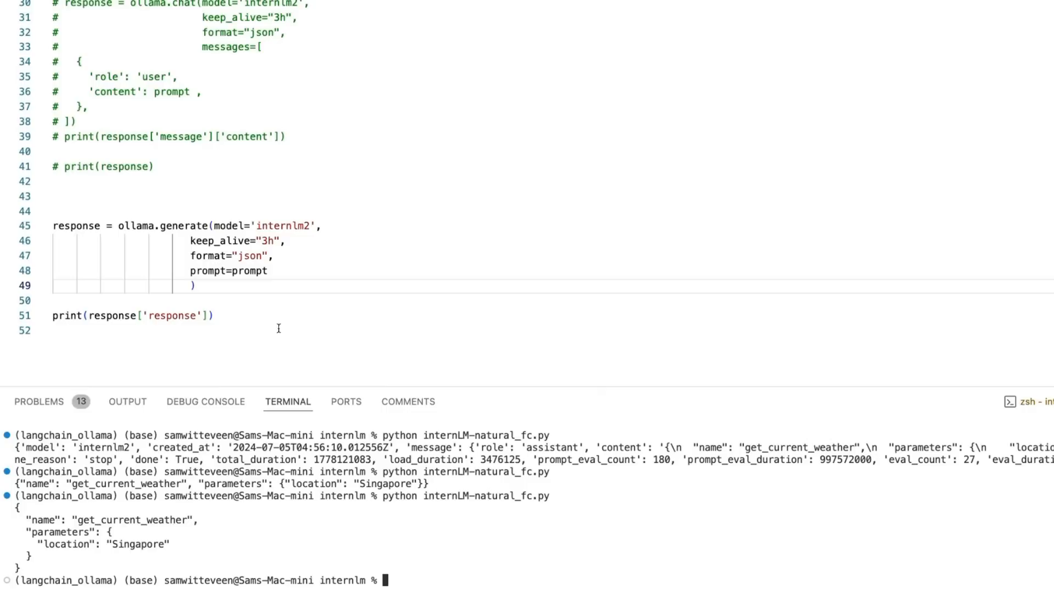
{"action": "mouse_move", "coordinate": [234, 159]}
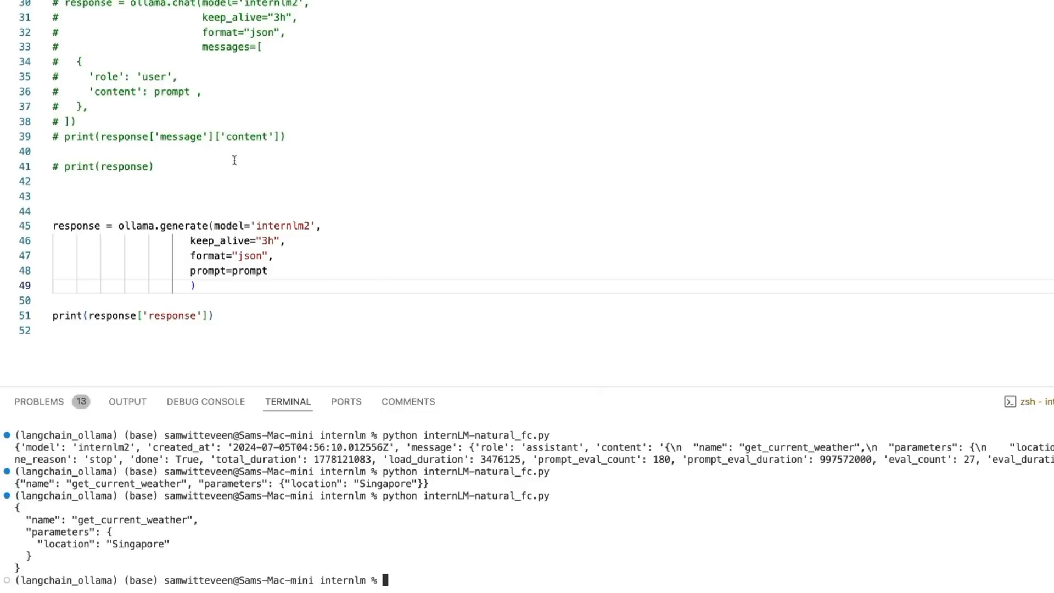
{"action": "mouse_move", "coordinate": [261, 83]}
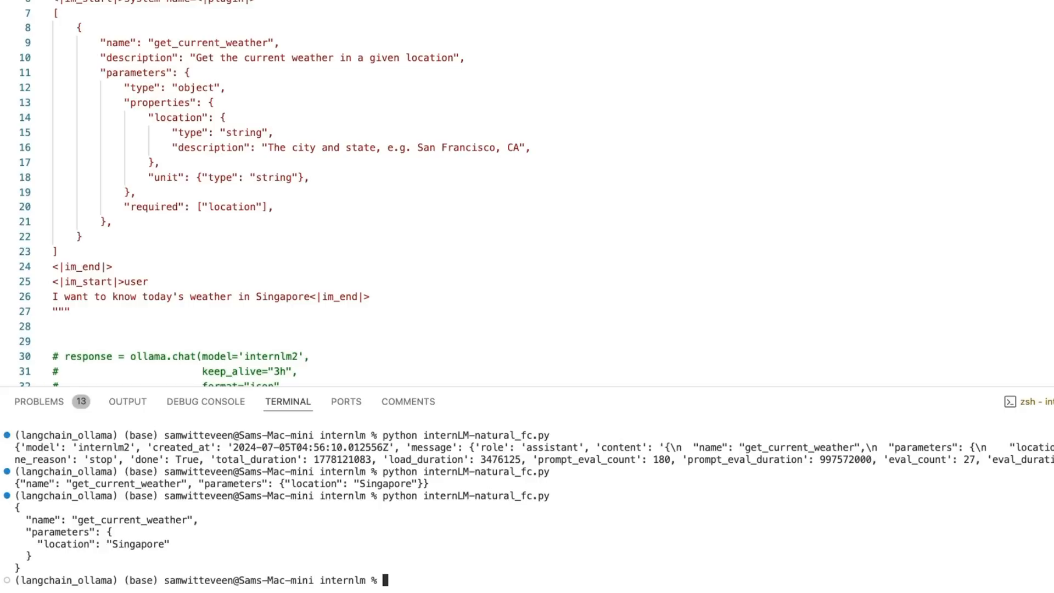
{"action": "mouse_move", "coordinate": [93, 142]}
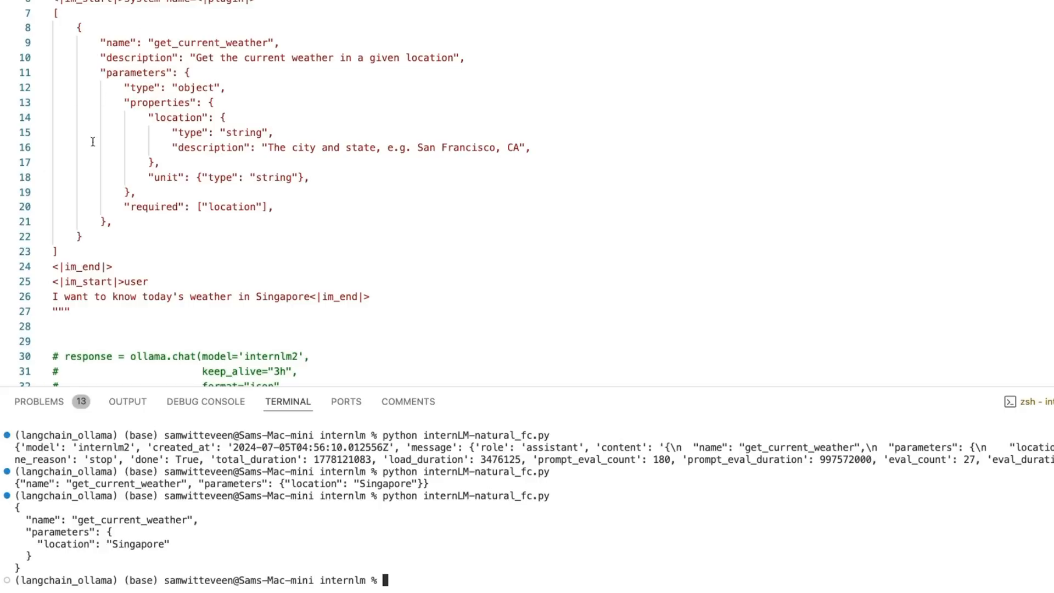
{"action": "mouse_move", "coordinate": [193, 98]}
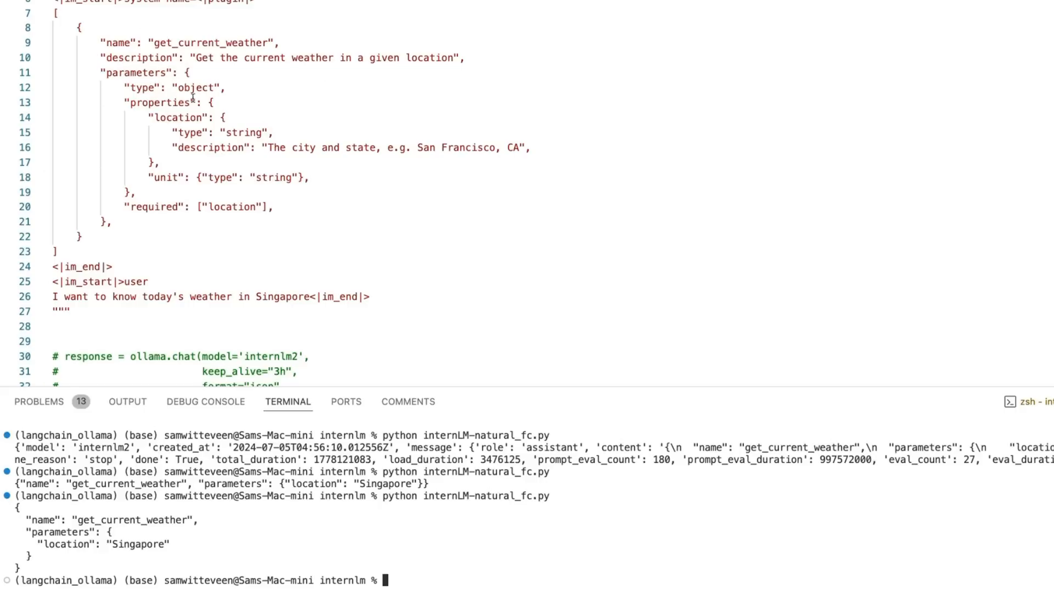
{"action": "mouse_move", "coordinate": [226, 74]}
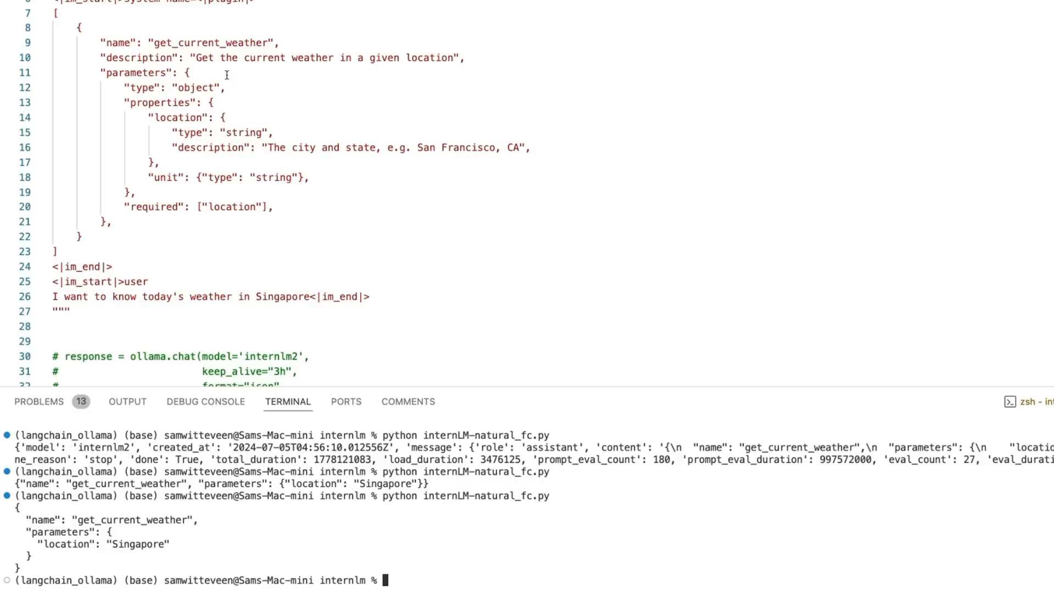